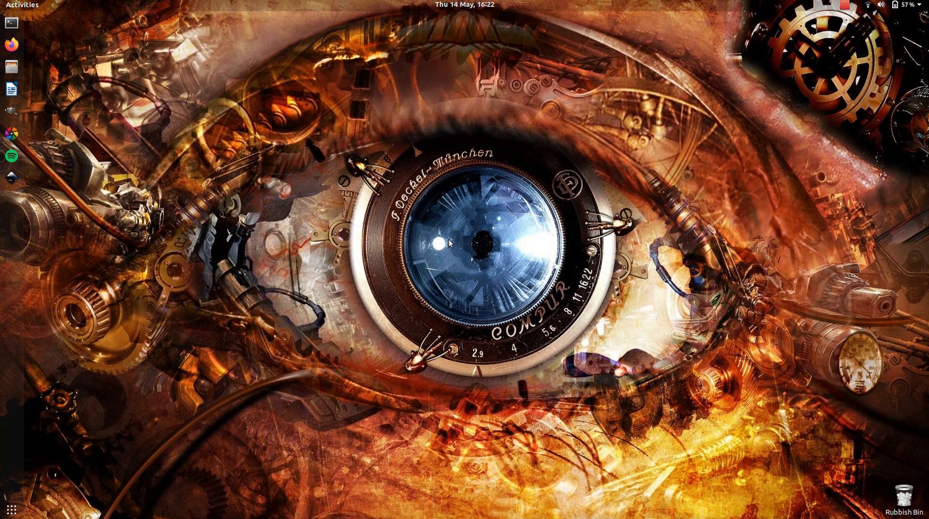
{"action": "mouse_move", "coordinate": [448, 244]}
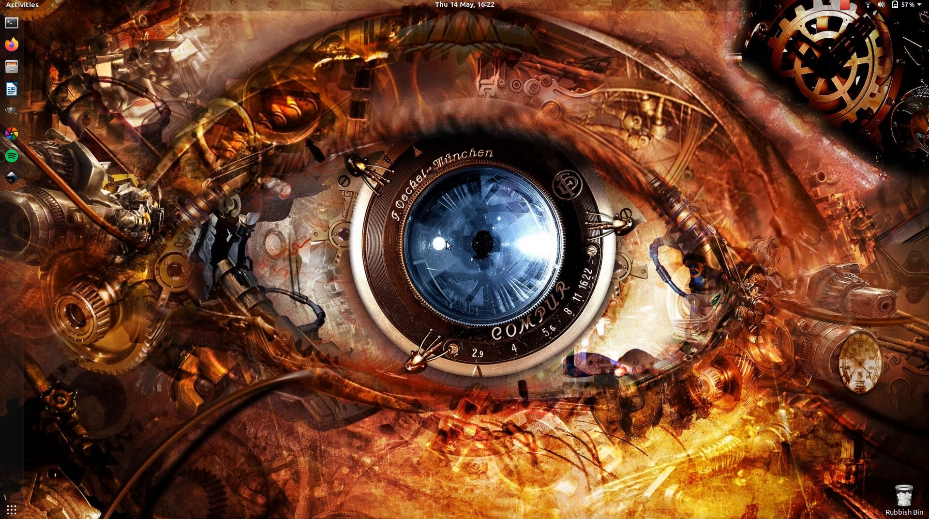
{"action": "mouse_move", "coordinate": [11, 112]}
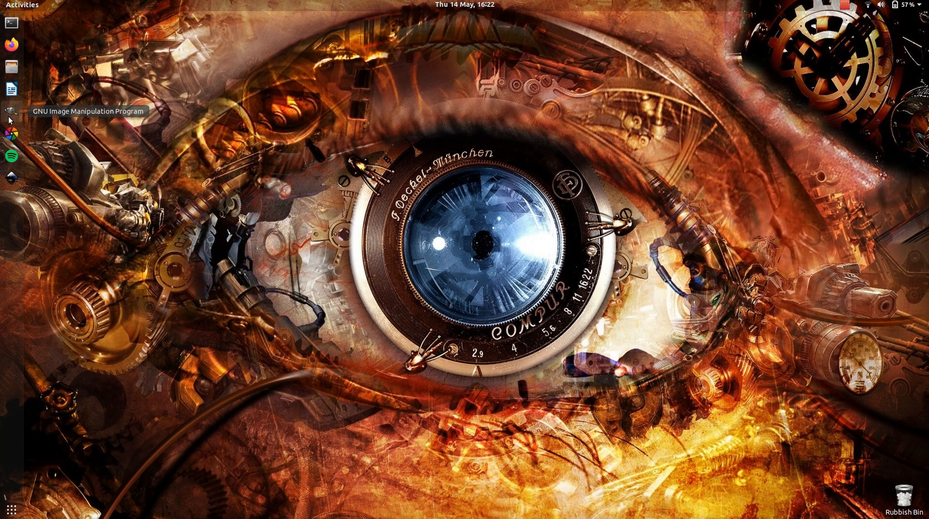
Launch GIMP from the Ubuntu dock so an empty workspace appears
{"action": "left_click", "coordinate": [10, 111]}
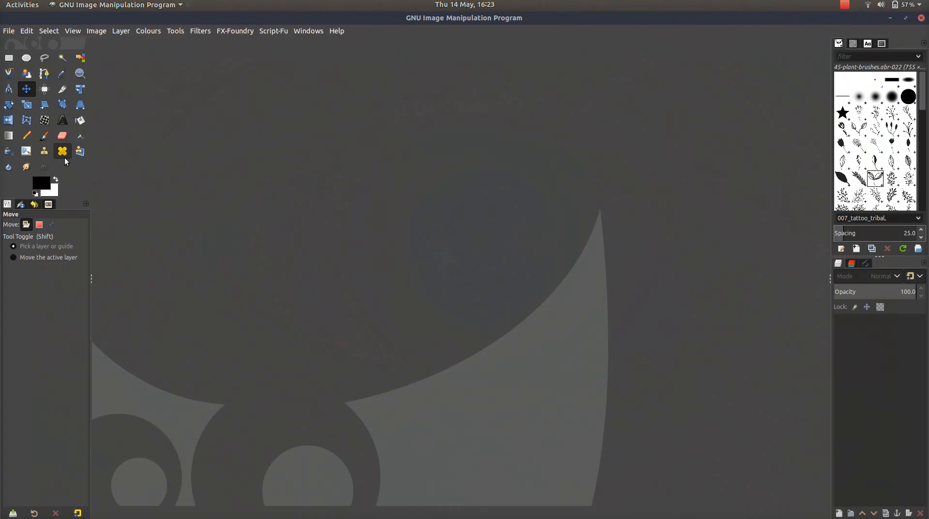
{"action": "mouse_move", "coordinate": [279, 60]}
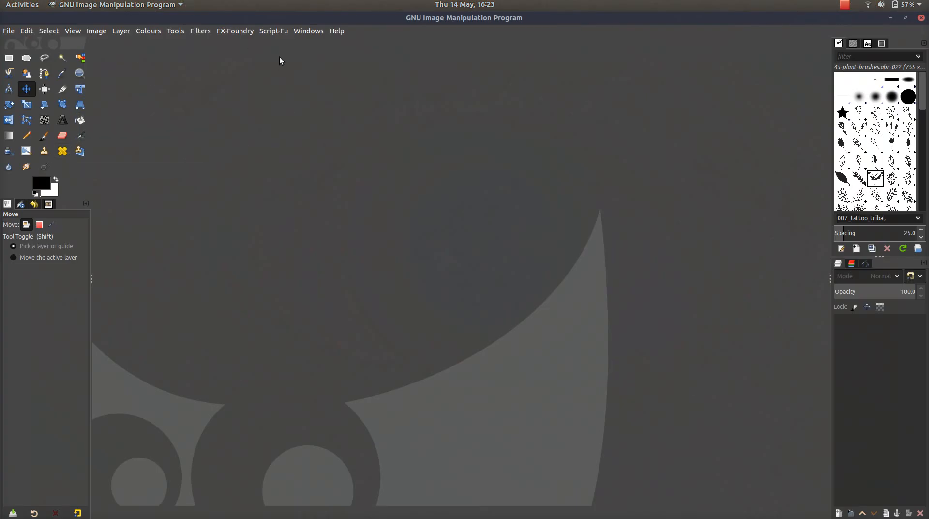
{"action": "left_click", "coordinate": [337, 30]}
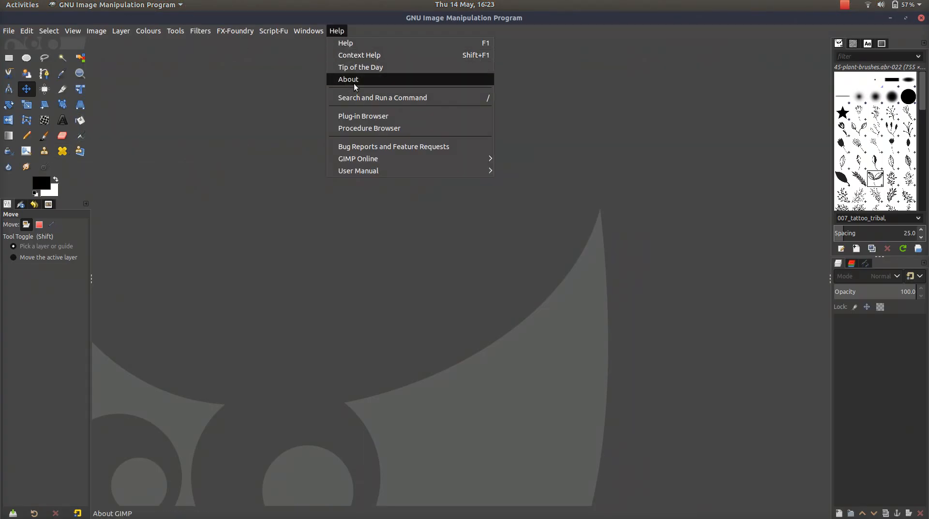
{"action": "left_click", "coordinate": [347, 78]}
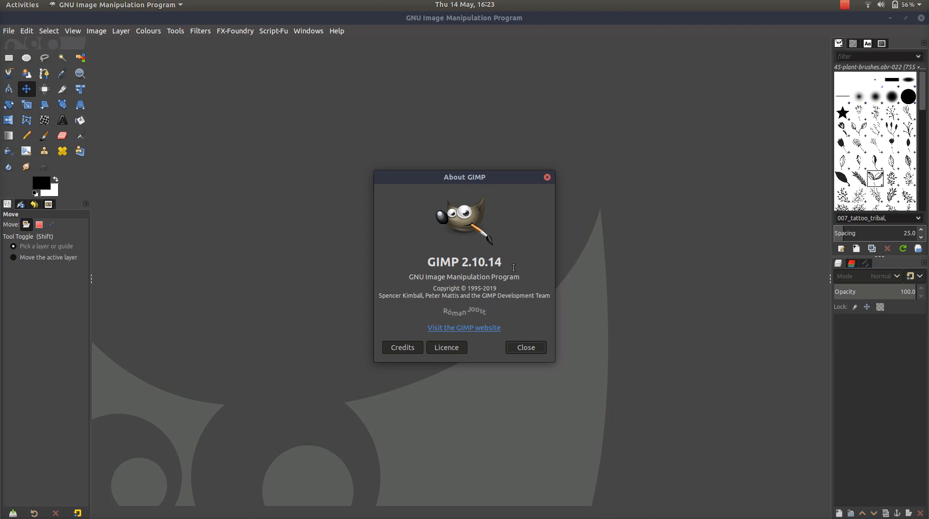
{"action": "left_click", "coordinate": [524, 346]}
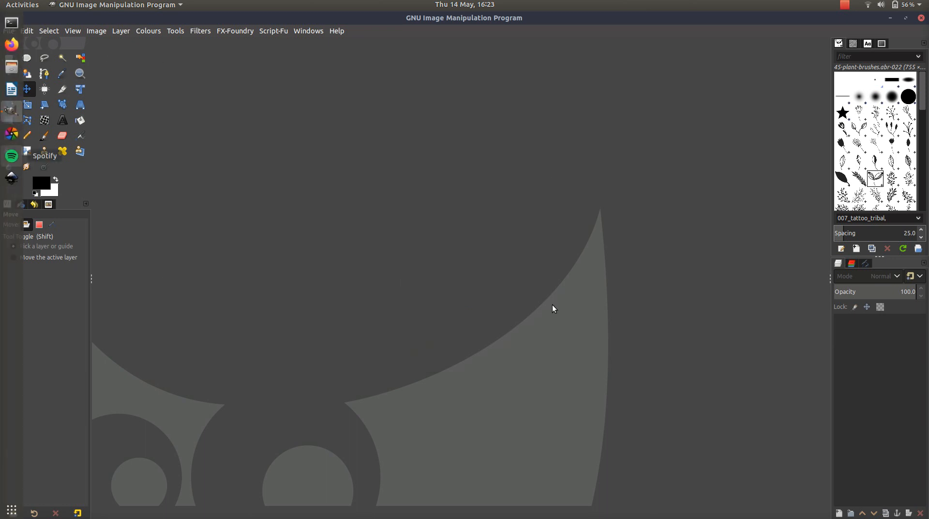
{"action": "mouse_move", "coordinate": [342, 244]}
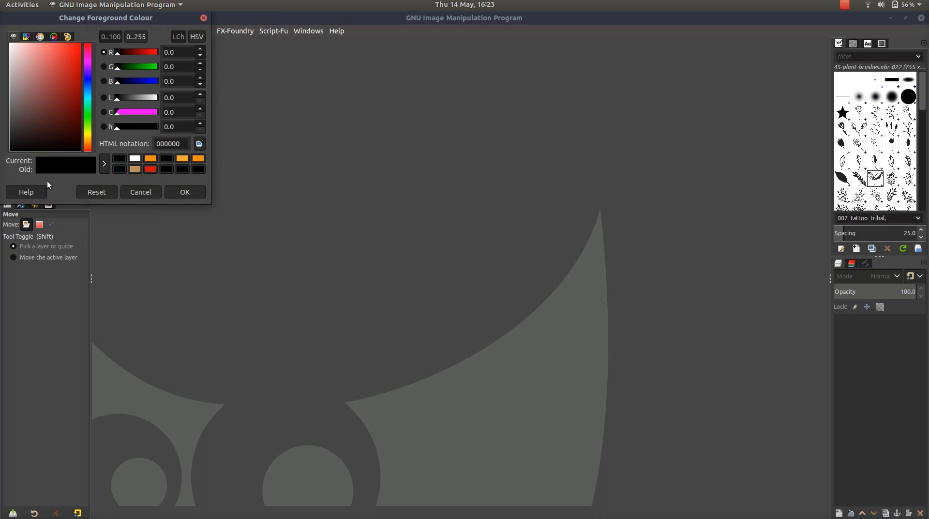
{"action": "mouse_move", "coordinate": [11, 88]}
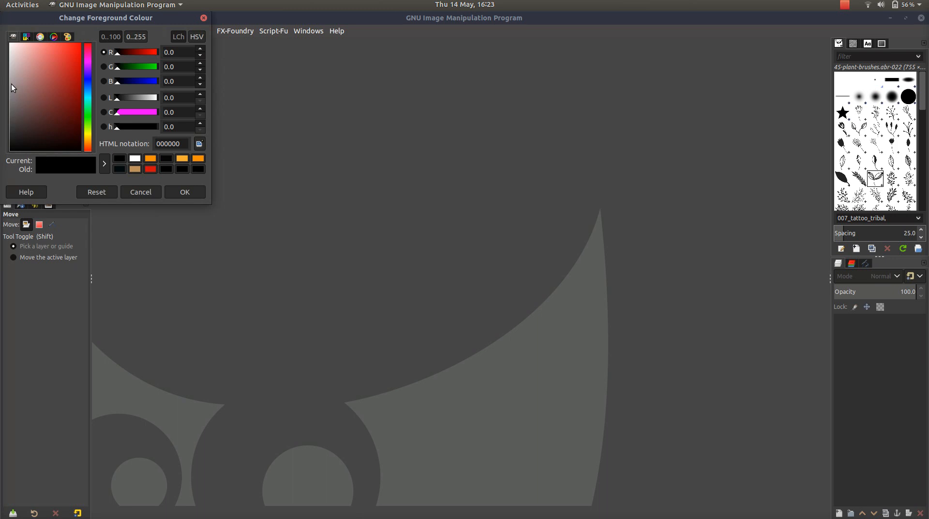
Set the foreground colour to mid grey 939393 and confirm
{"action": "left_click", "coordinate": [9, 85]}
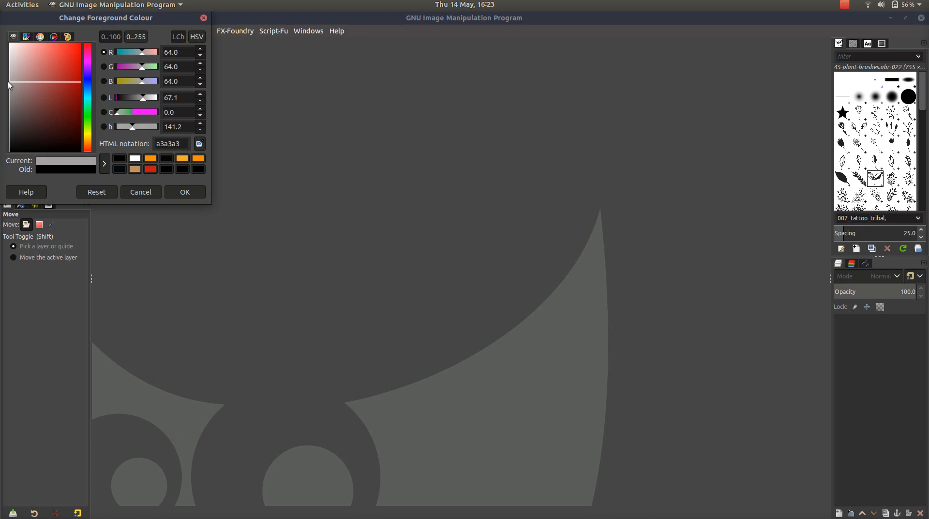
{"action": "left_click", "coordinate": [10, 92]}
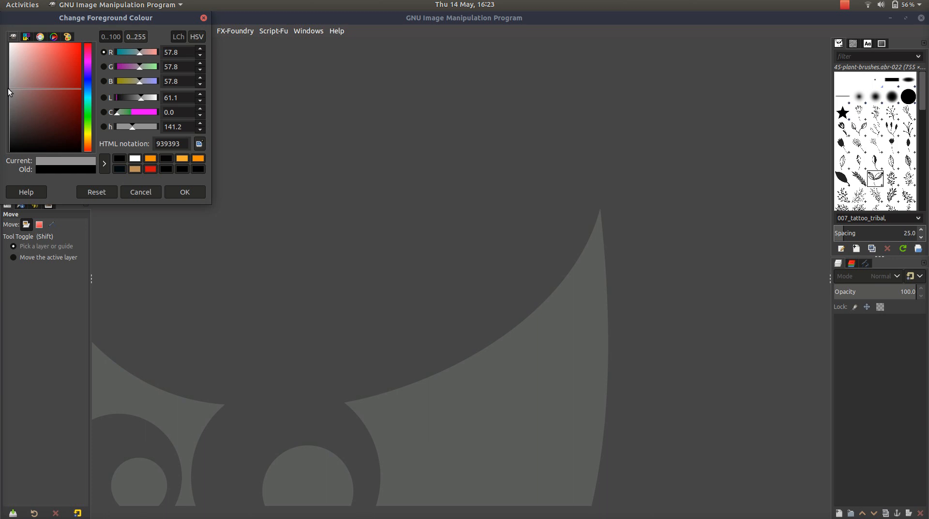
{"action": "mouse_move", "coordinate": [3, 89]}
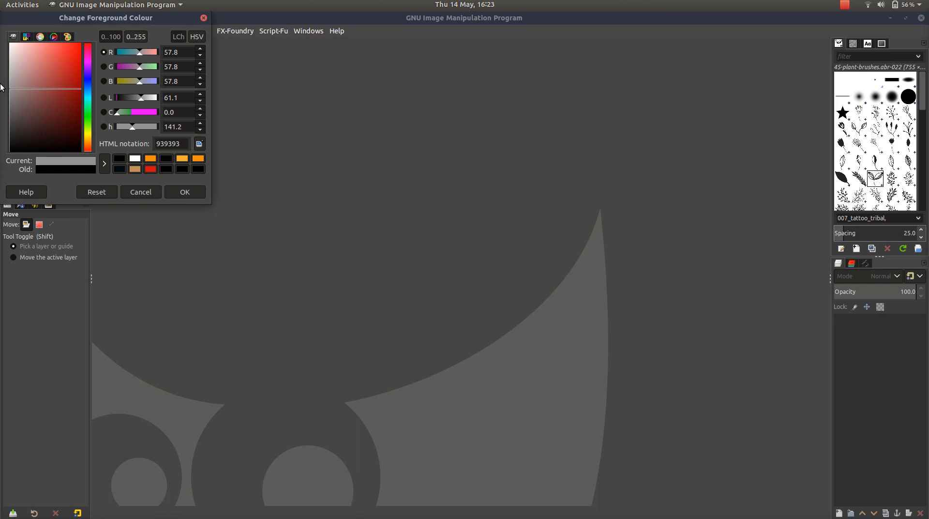
{"action": "mouse_move", "coordinate": [209, 198]}
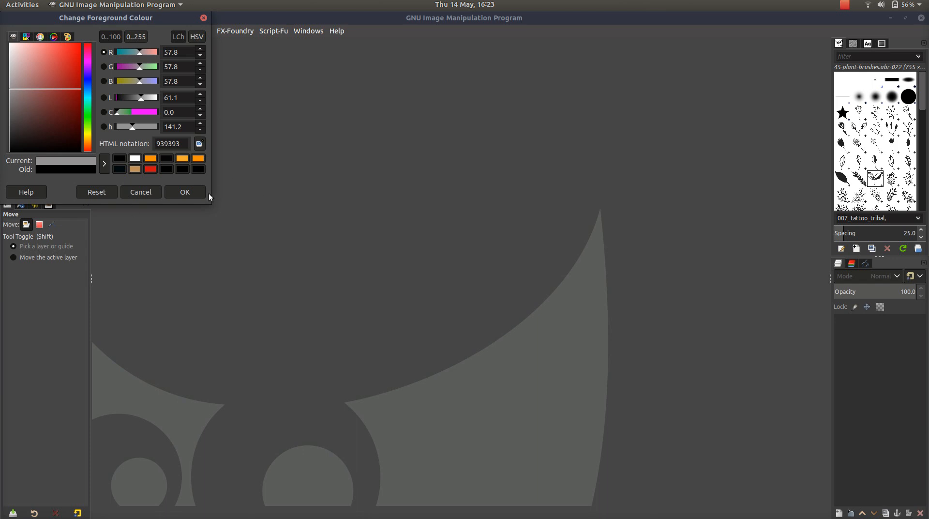
{"action": "mouse_move", "coordinate": [185, 191]}
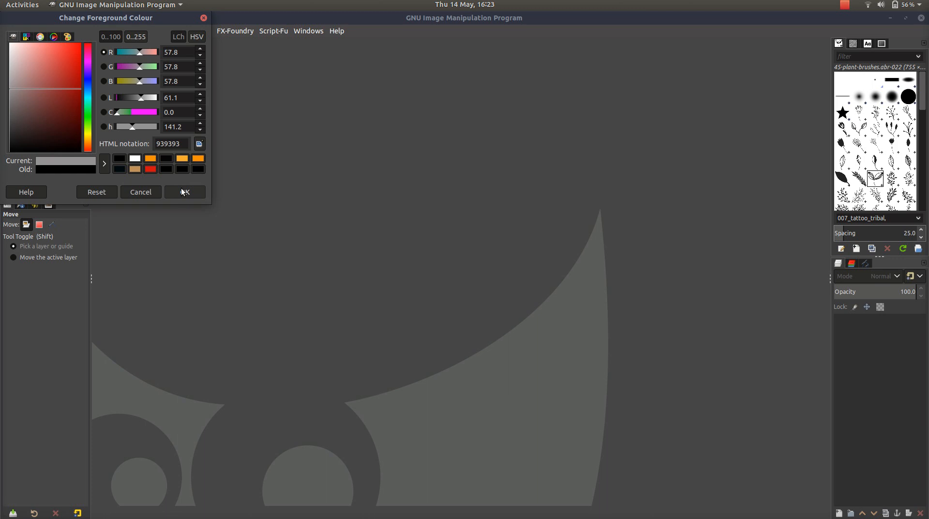
{"action": "left_click", "coordinate": [183, 191]}
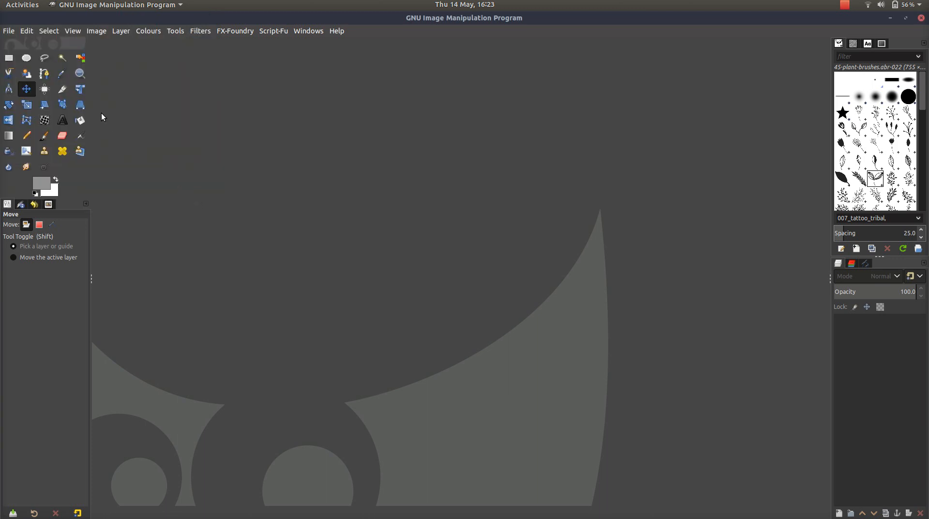
Start a new 400 × 400 image with precision set to 32-bit floating point
{"action": "left_click", "coordinate": [9, 31]}
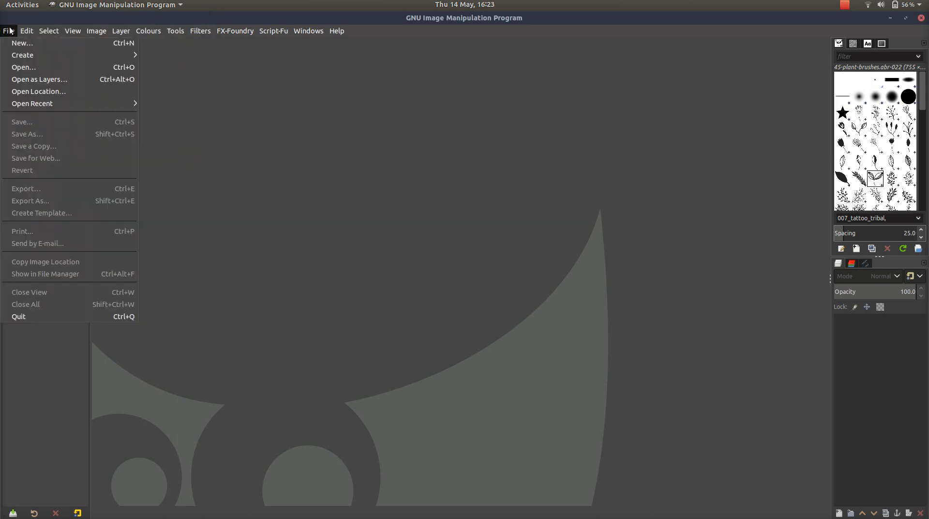
{"action": "left_click", "coordinate": [22, 42]}
{"action": "type", "text": "400"}
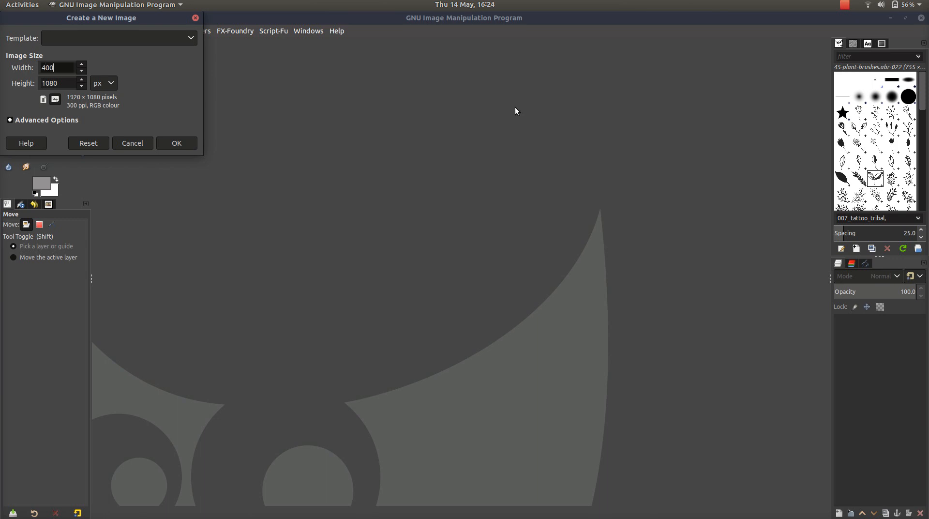
{"action": "mouse_move", "coordinate": [66, 83]}
{"action": "type", "text": "400"}
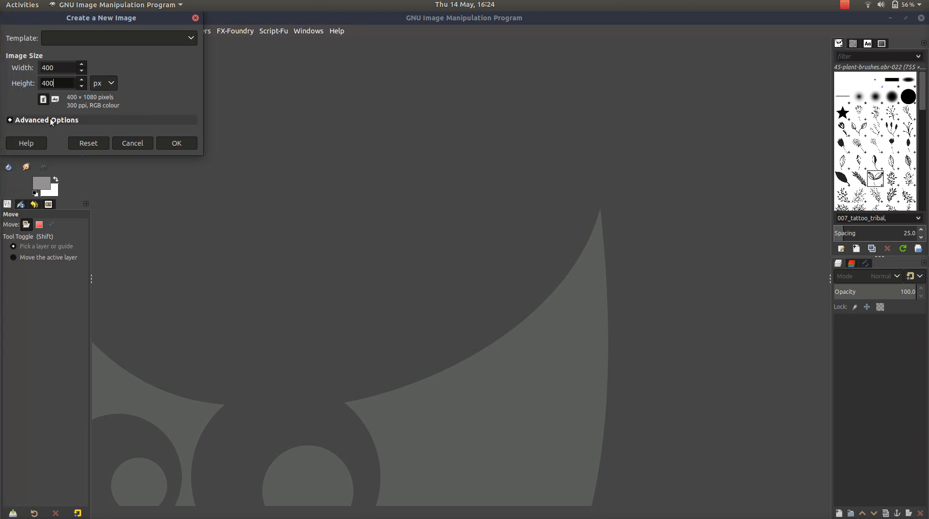
{"action": "left_click", "coordinate": [46, 120]}
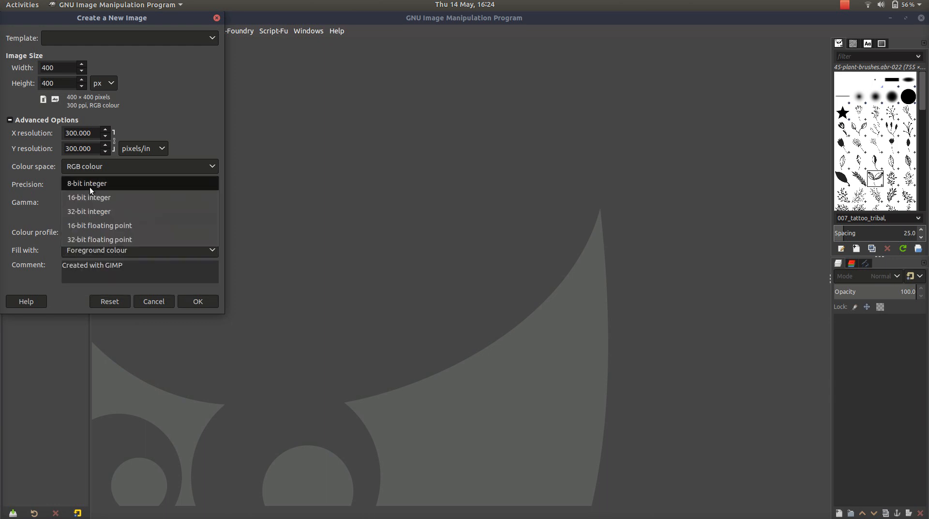
{"action": "left_click", "coordinate": [99, 239]}
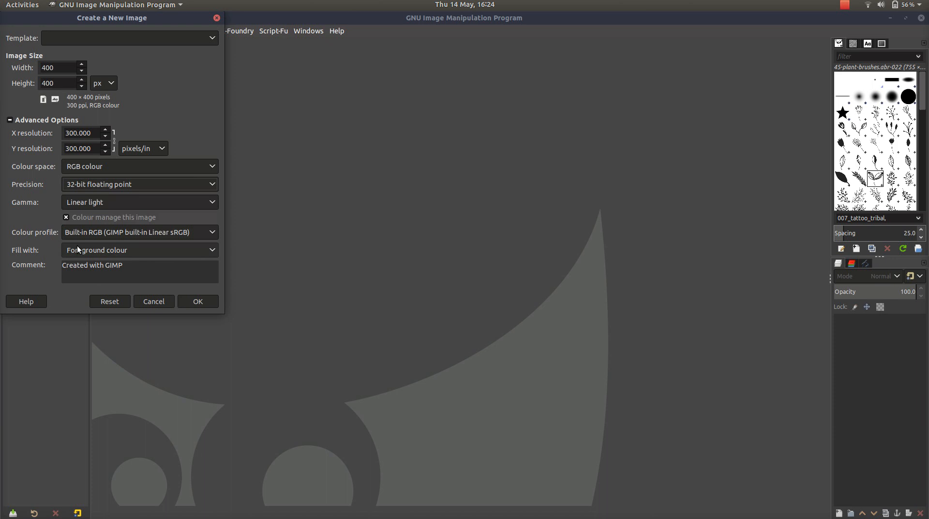
{"action": "mouse_move", "coordinate": [61, 249]}
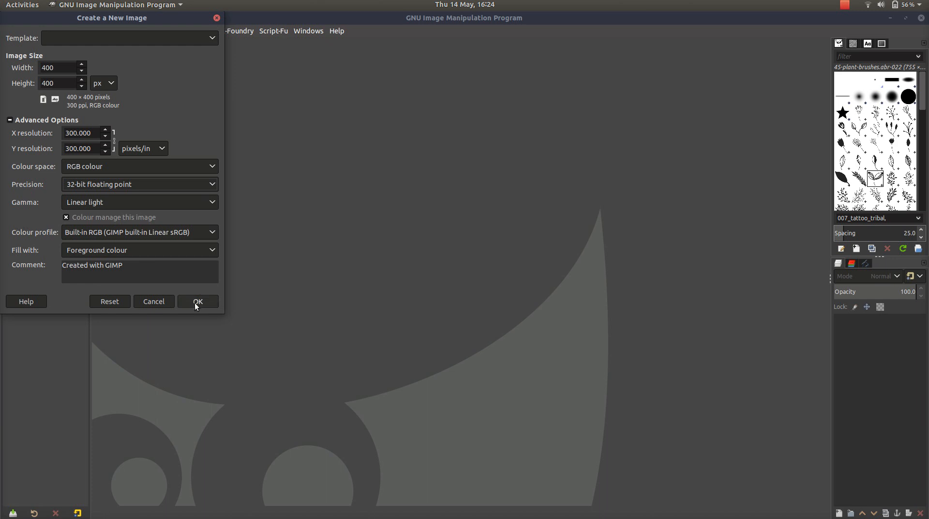
Create the grey image and ready the Text tool with Roboto Heavy at size 100
{"action": "left_click", "coordinate": [197, 301]}
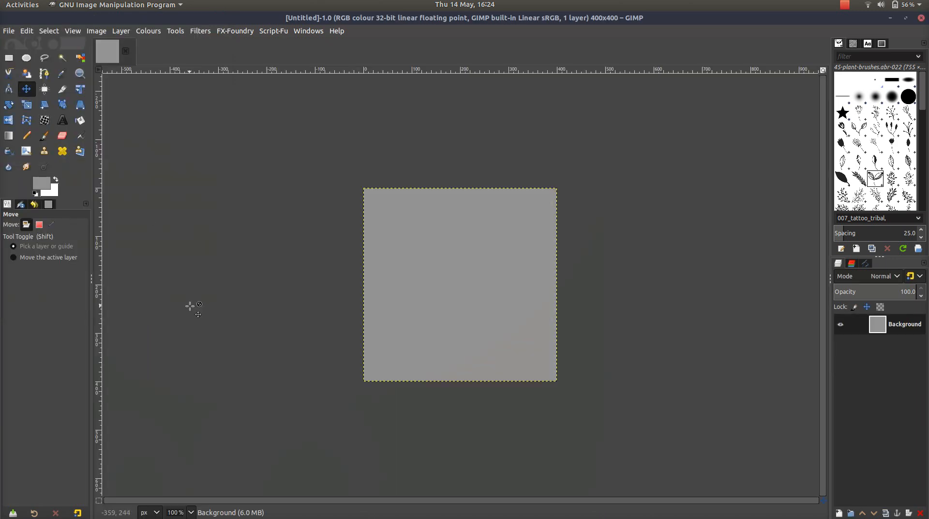
{"action": "mouse_move", "coordinate": [443, 427]}
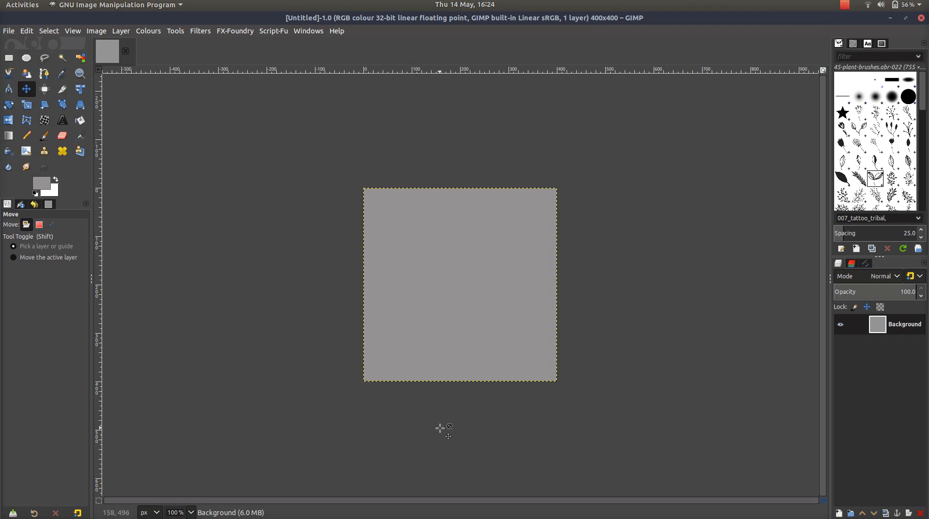
{"action": "mouse_move", "coordinate": [703, 265]}
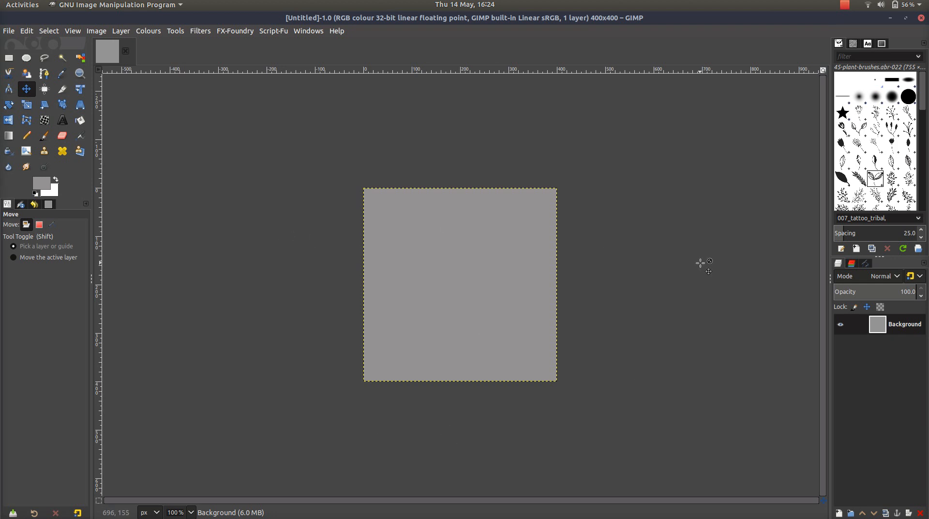
{"action": "mouse_move", "coordinate": [402, 315]}
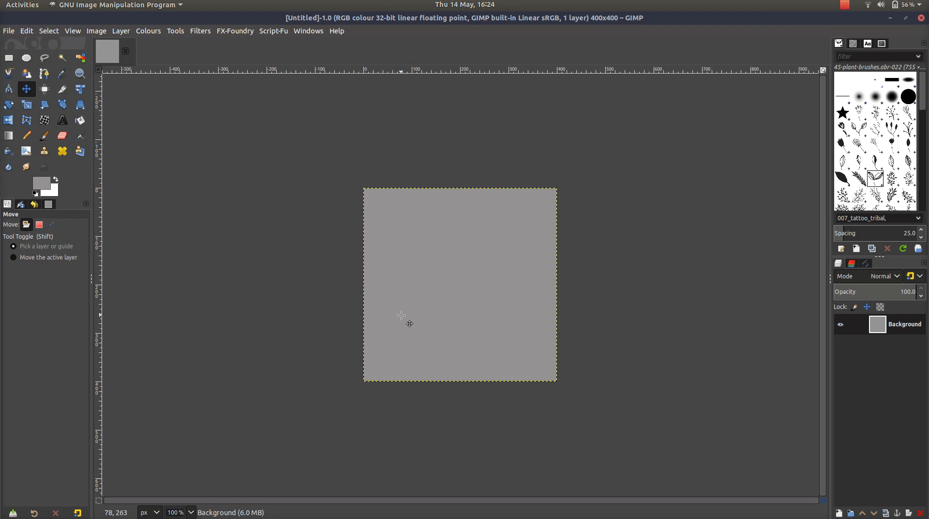
{"action": "mouse_move", "coordinate": [394, 313]}
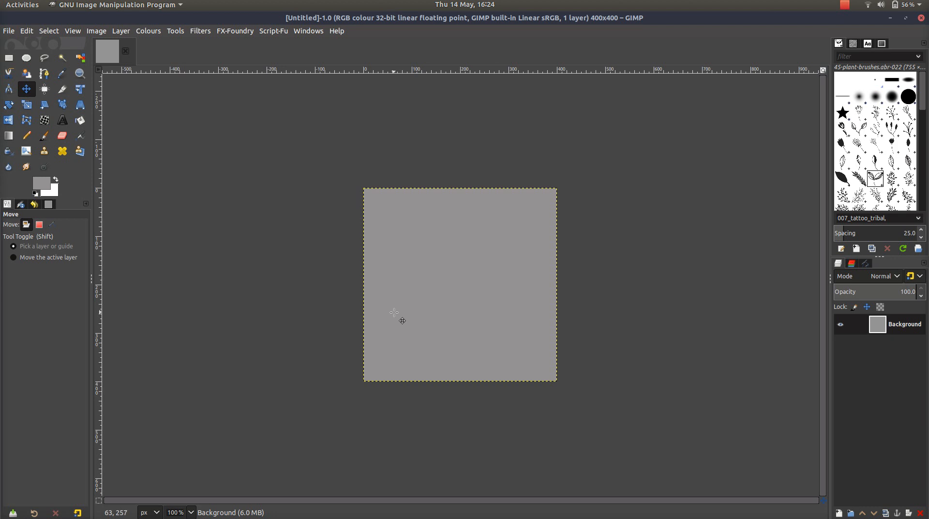
{"action": "mouse_move", "coordinate": [101, 172]}
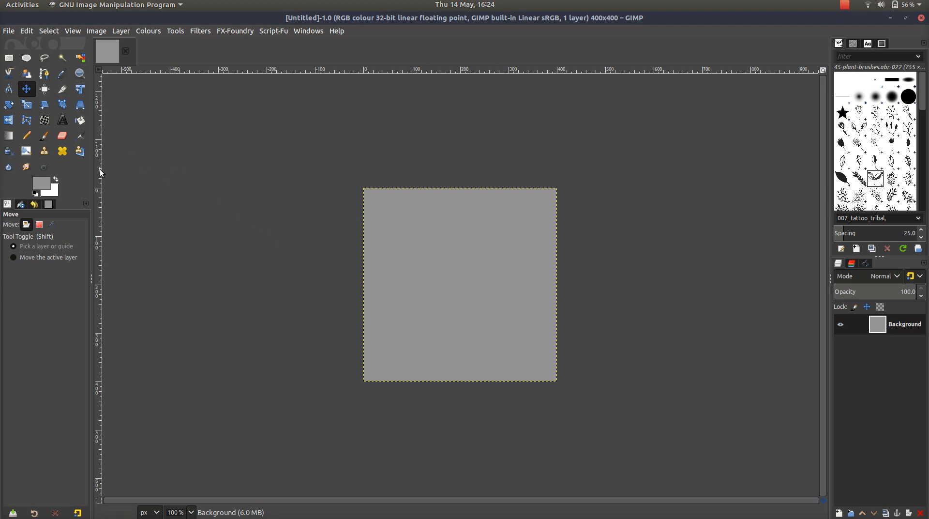
{"action": "mouse_move", "coordinate": [62, 120]}
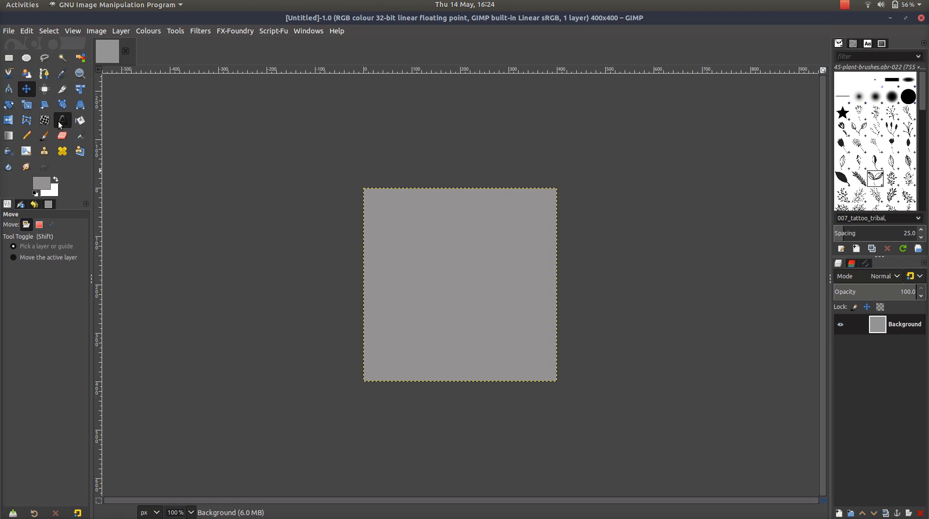
{"action": "left_click", "coordinate": [62, 120]}
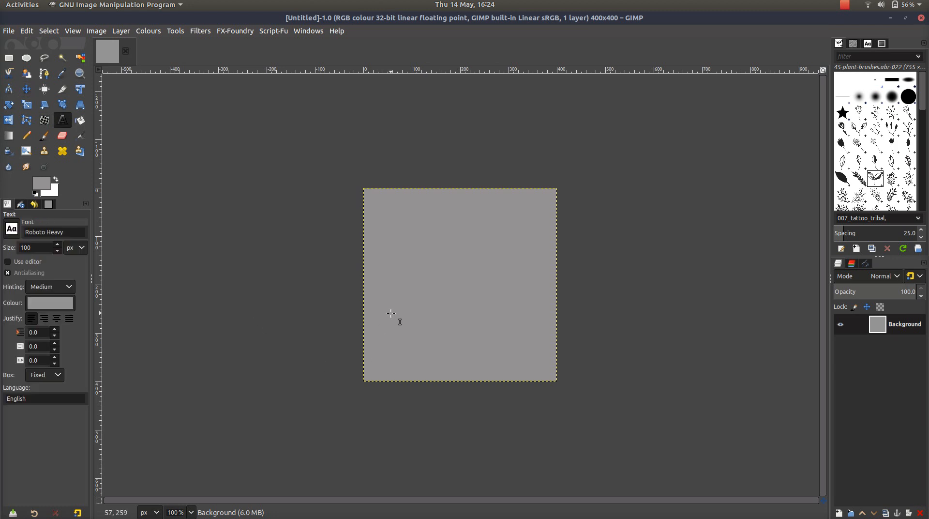
{"action": "mouse_move", "coordinate": [11, 230]}
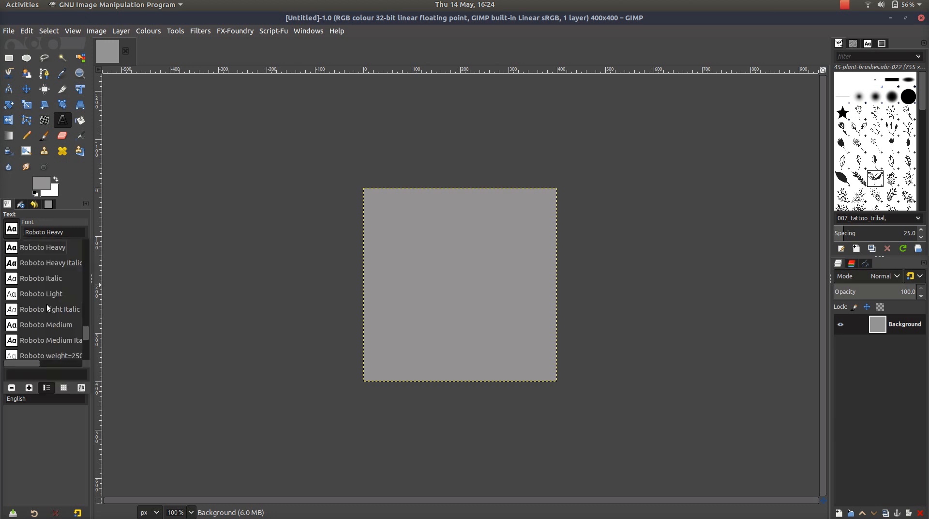
{"action": "scroll", "scroll_direction": "up", "scroll_amount": 3}
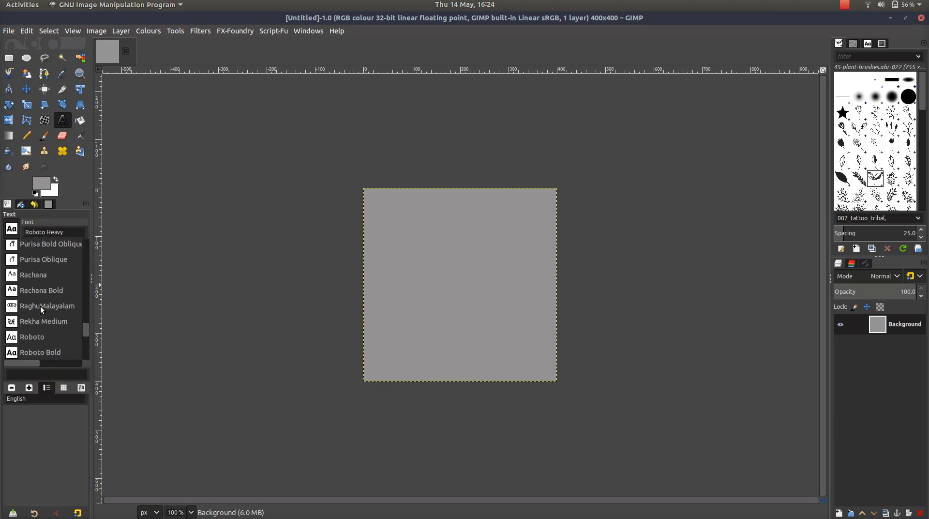
{"action": "scroll", "scroll_direction": "up", "scroll_amount": 3}
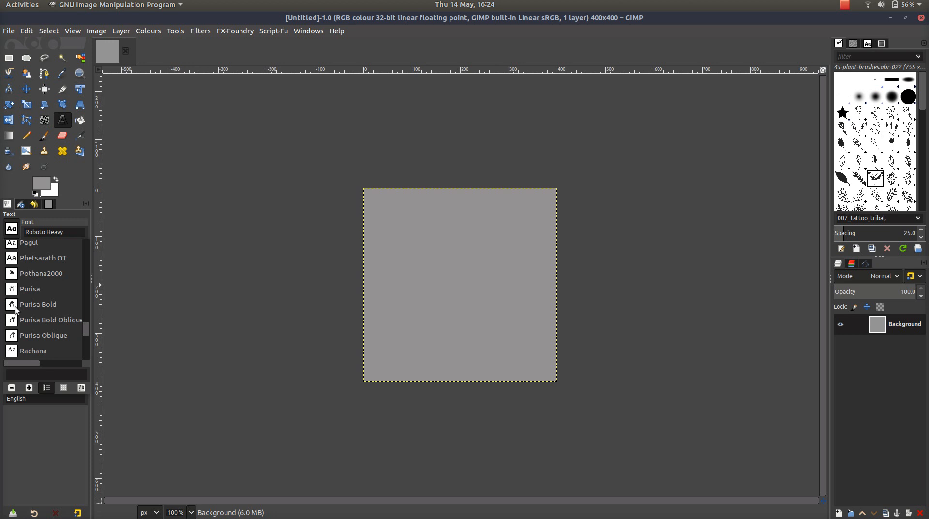
{"action": "scroll", "scroll_direction": "up", "scroll_amount": 3}
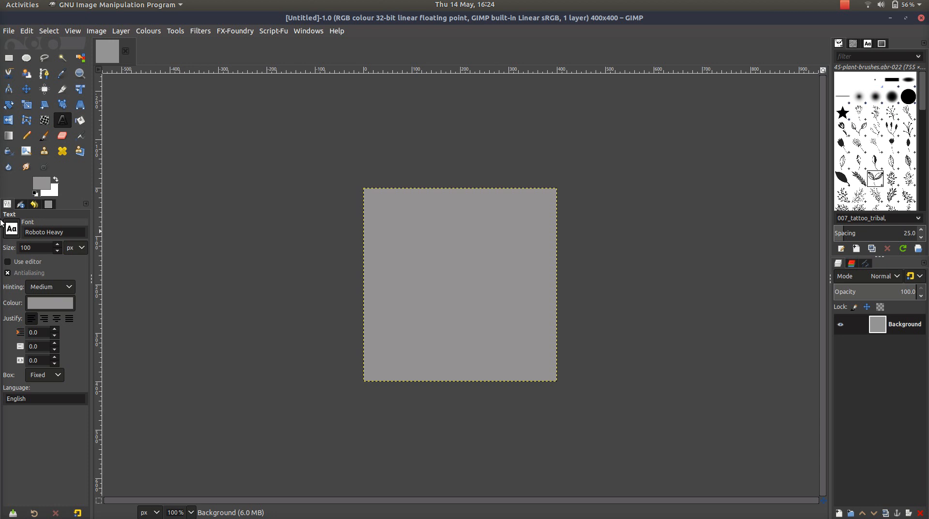
{"action": "left_click", "coordinate": [26, 31]}
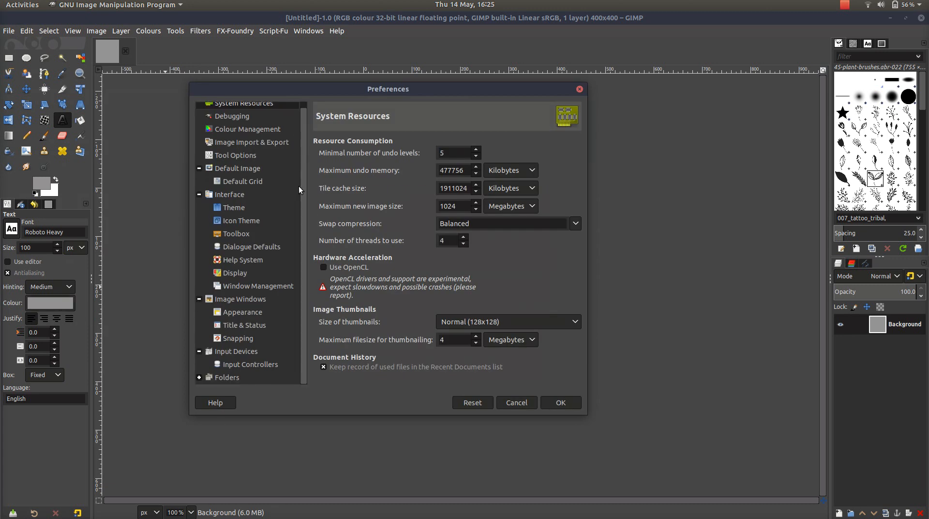
{"action": "mouse_move", "coordinate": [202, 382]}
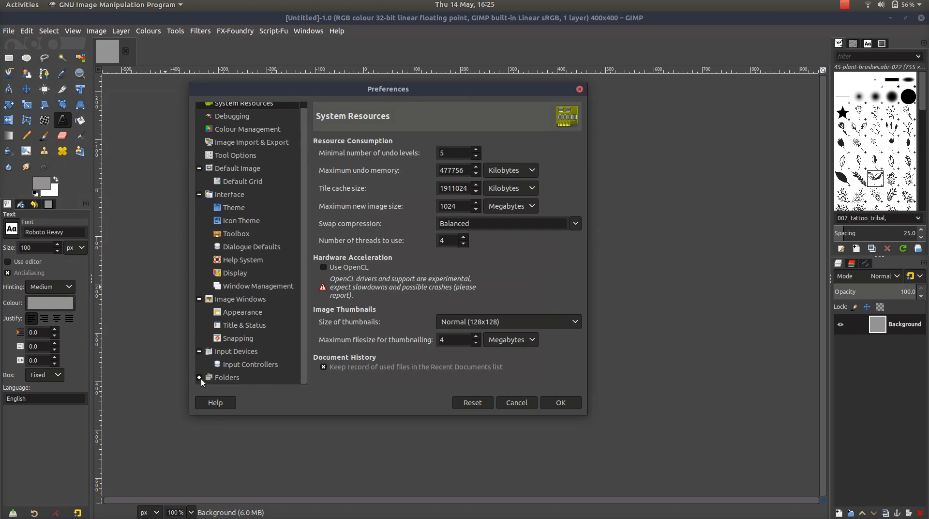
{"action": "left_click", "coordinate": [199, 377]}
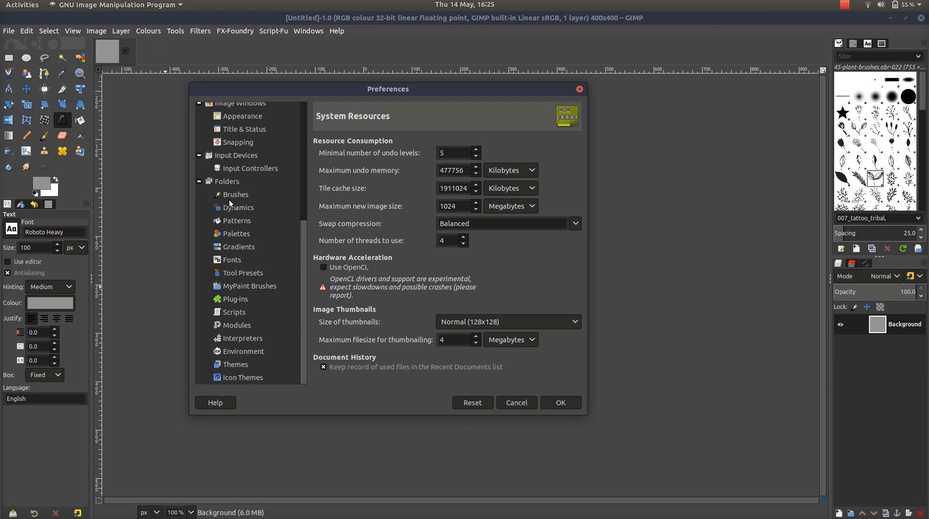
{"action": "mouse_move", "coordinate": [234, 217]}
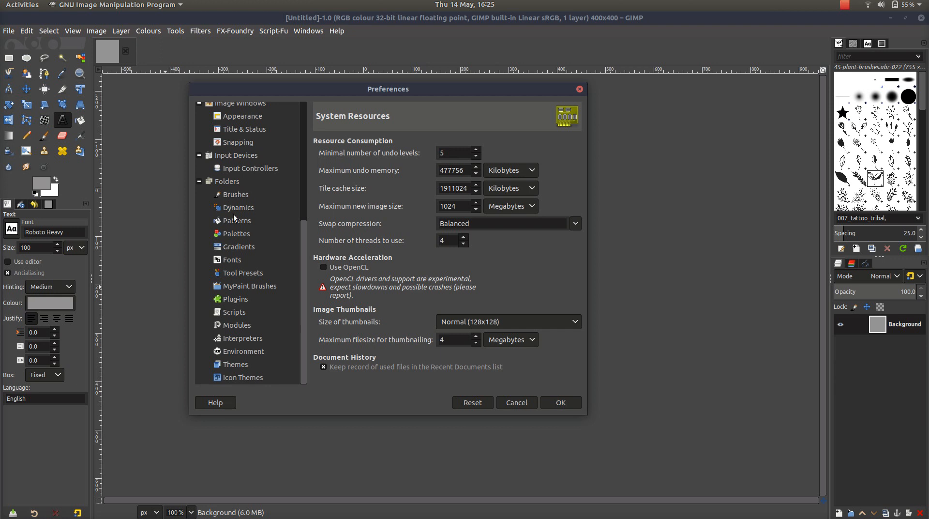
{"action": "mouse_move", "coordinate": [225, 268]}
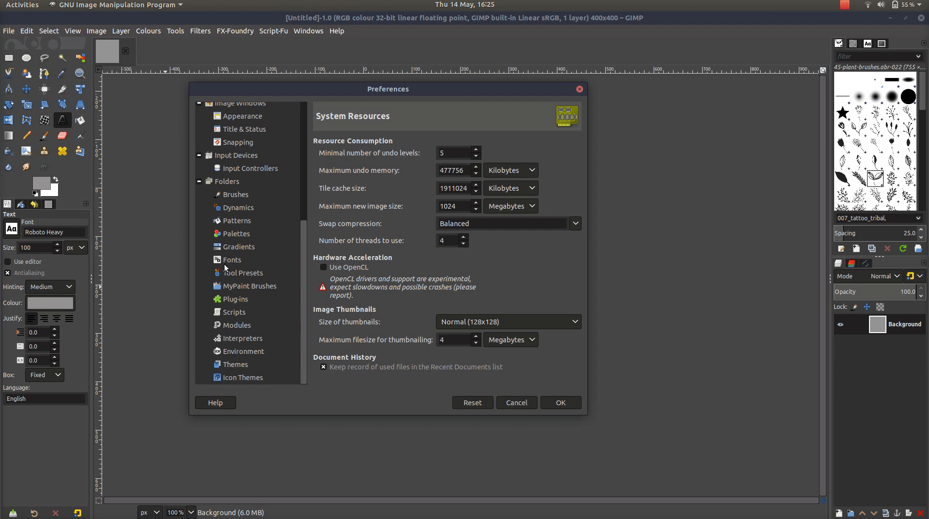
{"action": "mouse_move", "coordinate": [281, 263]}
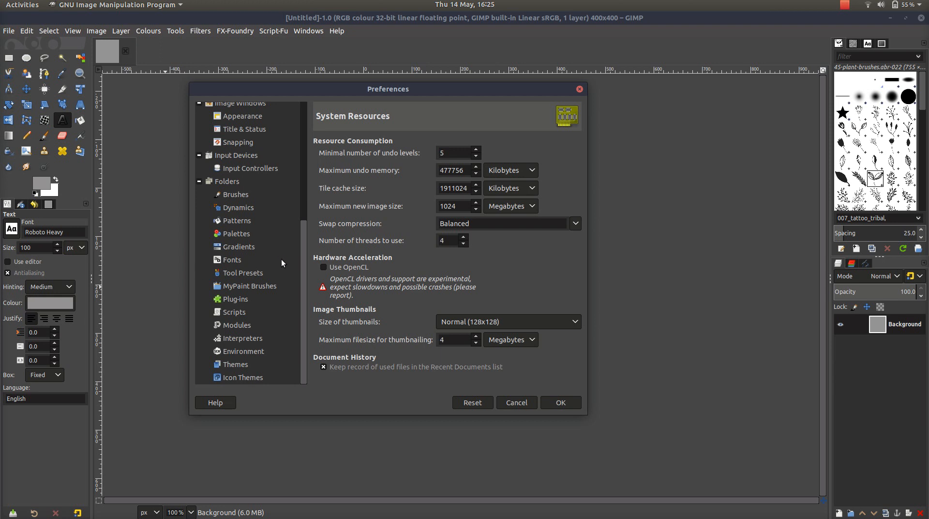
{"action": "mouse_move", "coordinate": [258, 261]}
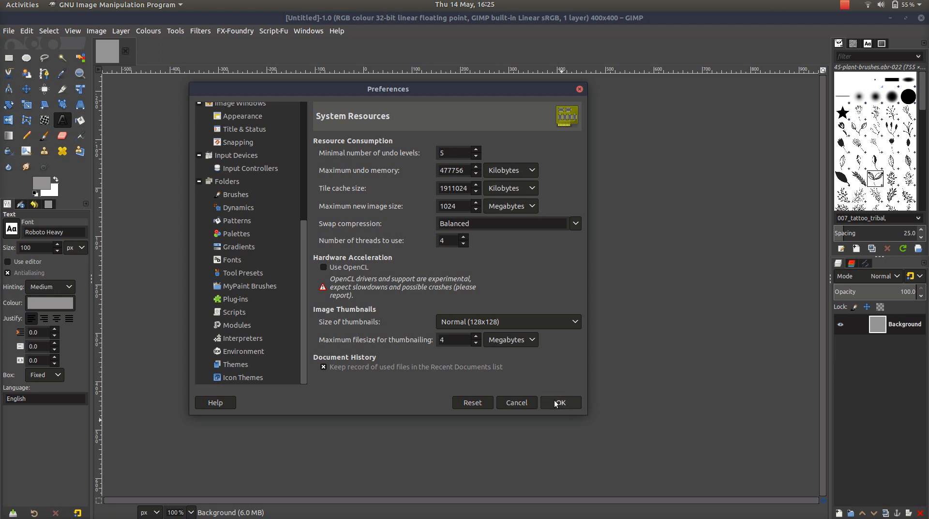
{"action": "left_click", "coordinate": [558, 401]}
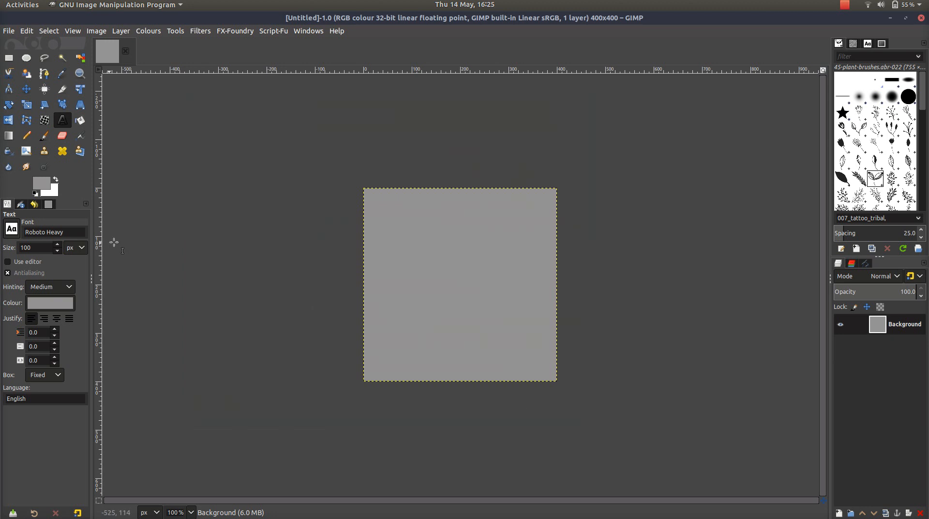
Set the text colour to white ffffff and confirm
{"action": "left_click", "coordinate": [49, 302]}
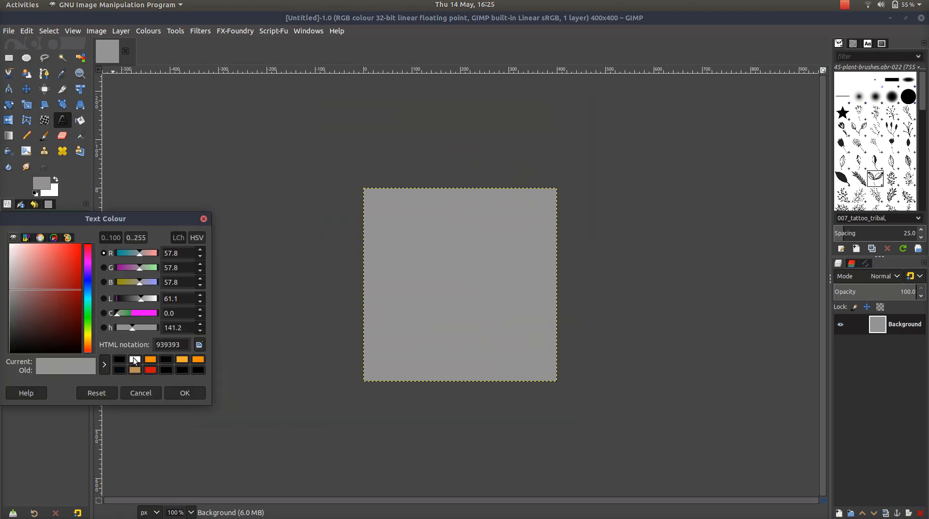
{"action": "left_click", "coordinate": [136, 359]}
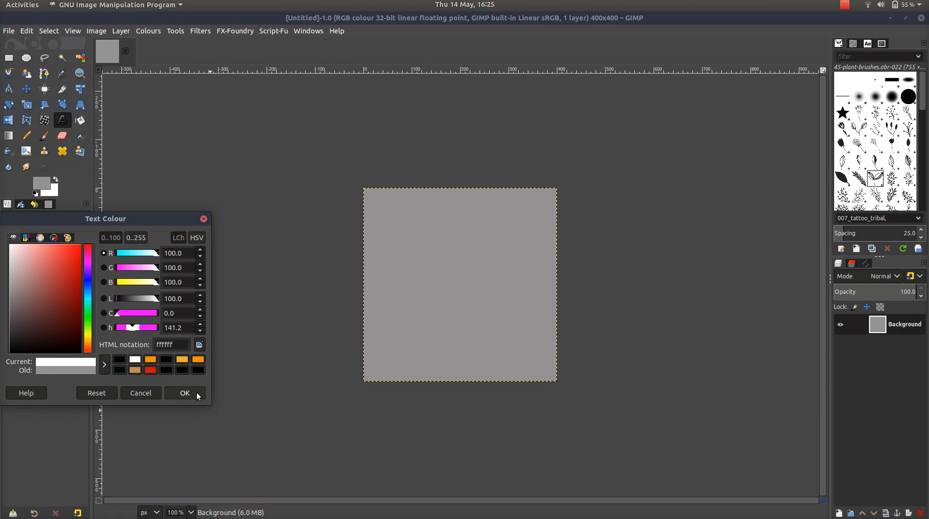
{"action": "left_click", "coordinate": [184, 393]}
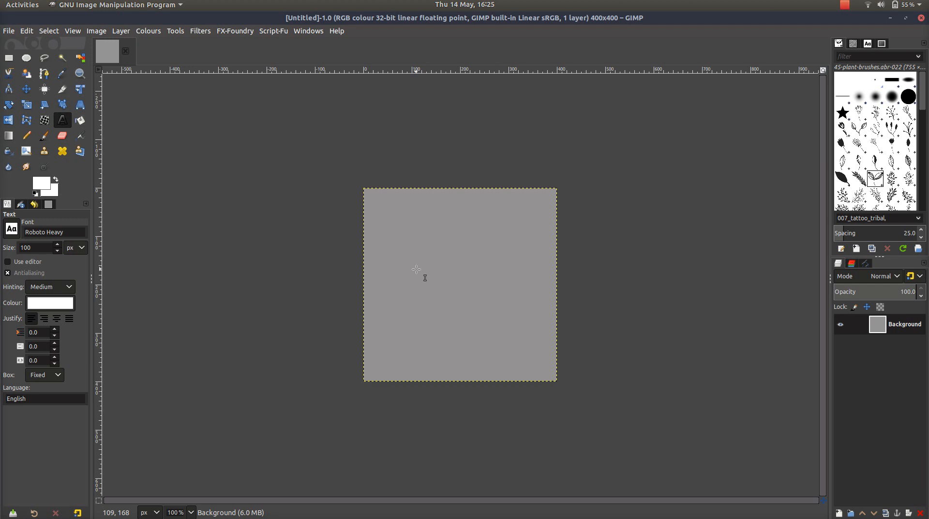
Add a text layer reading 'Robot' on the grey square, correcting a capital-O slip
{"action": "left_click", "coordinate": [416, 269]}
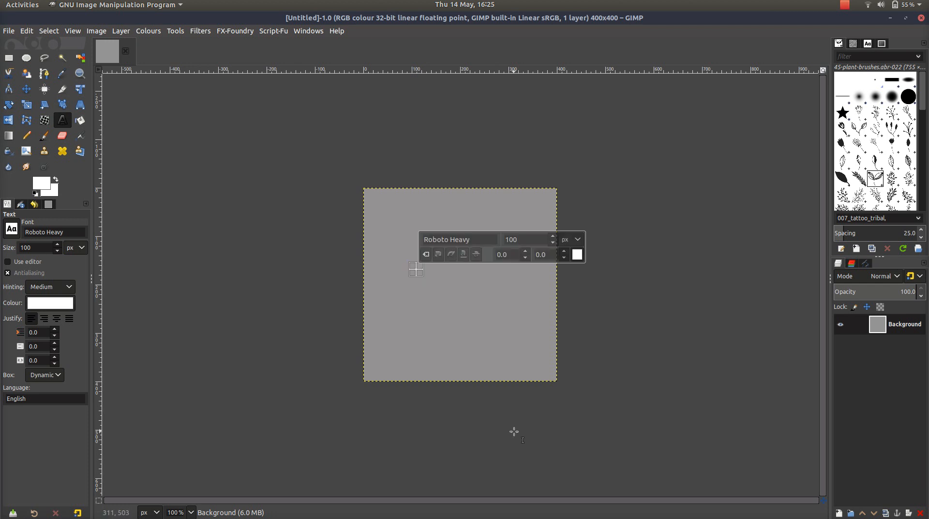
{"action": "mouse_move", "coordinate": [320, 273]}
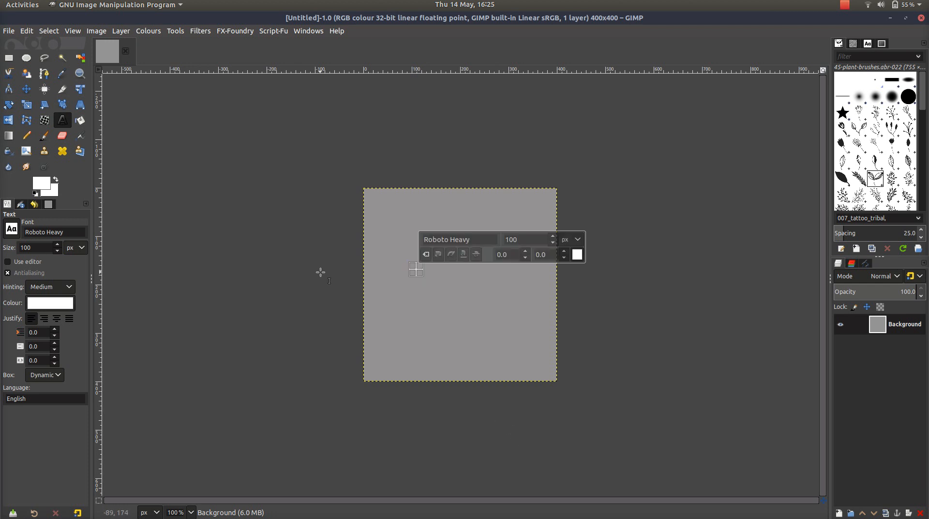
{"action": "type", "text": "R"}
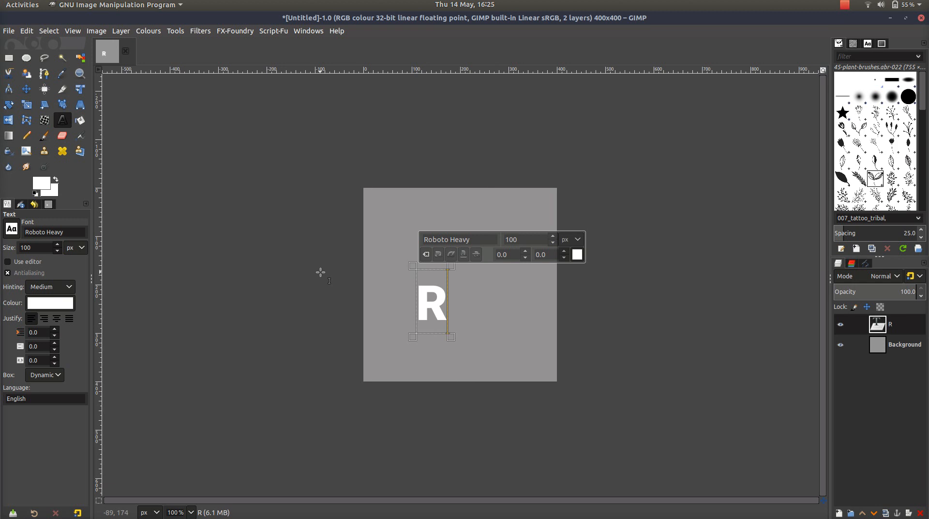
{"action": "type", "text": "Obot"}
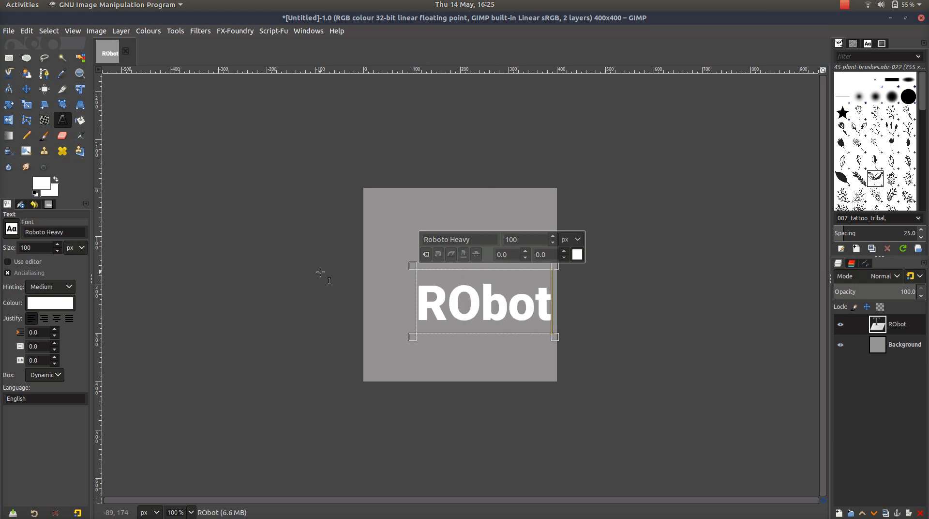
{"action": "key", "text": "BackSpace"}
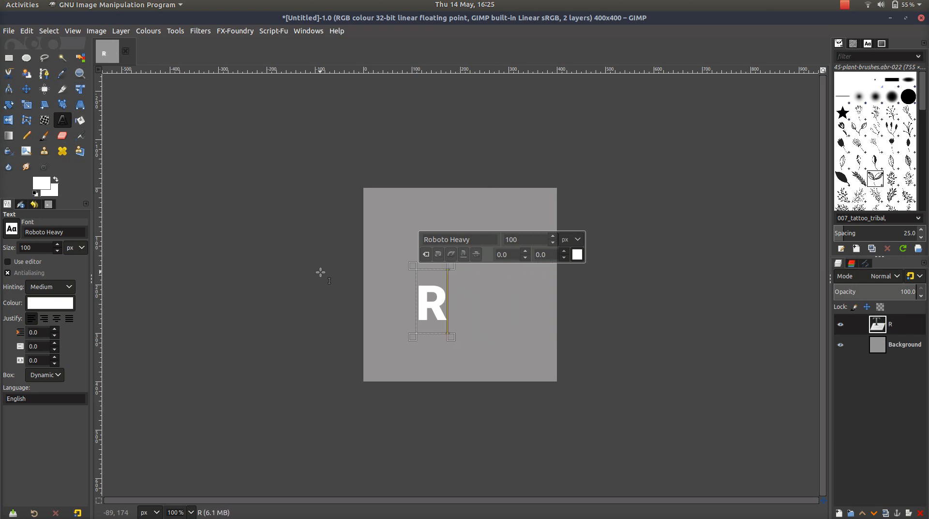
{"action": "type", "text": "obot"}
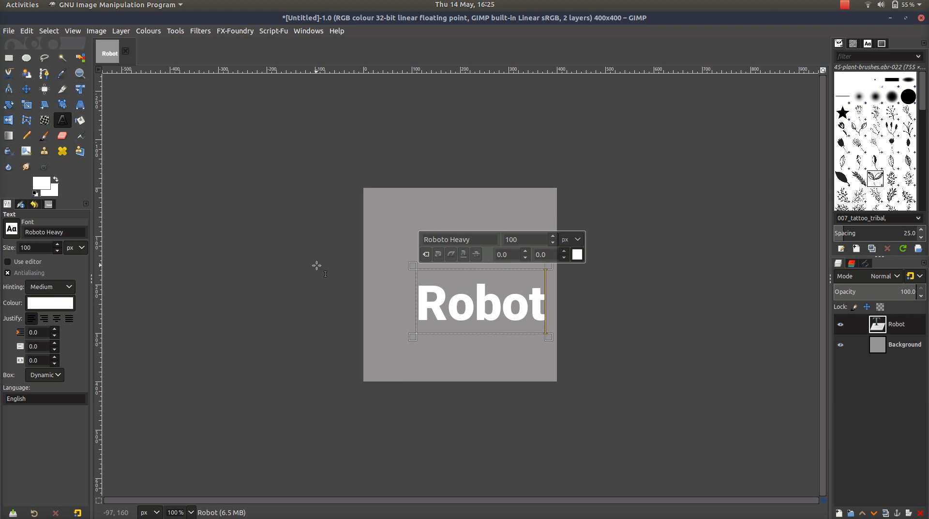
{"action": "mouse_move", "coordinate": [265, 244]}
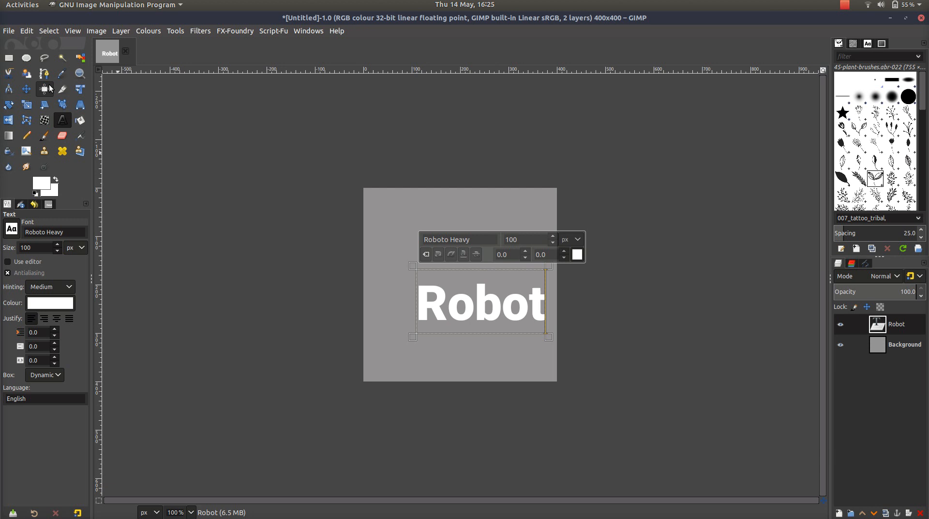
Move the Robot text toward the centre of the square with opacity at 100
{"action": "left_click", "coordinate": [26, 89]}
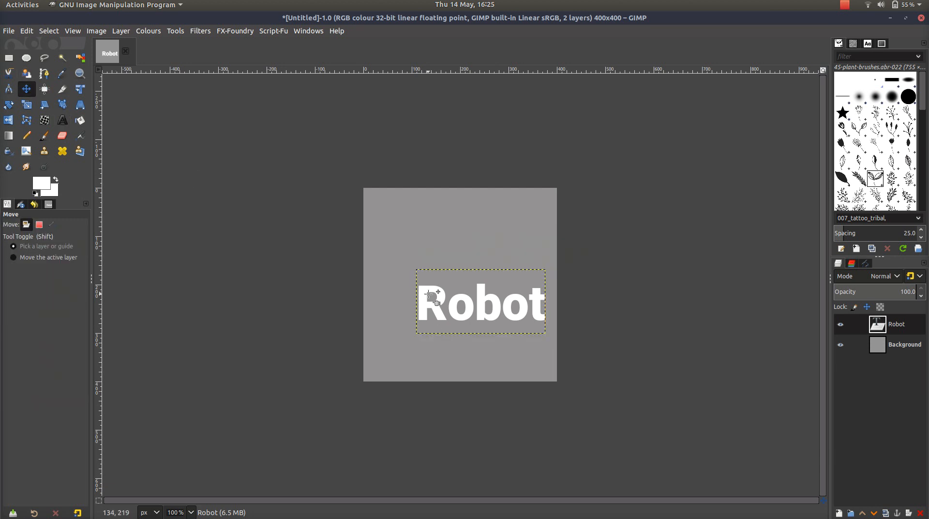
{"action": "mouse_move", "coordinate": [462, 308]}
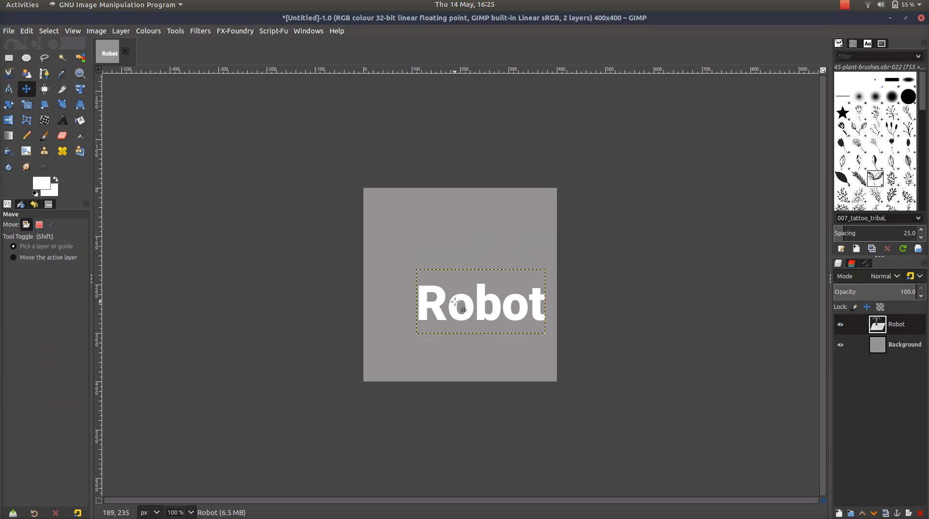
{"action": "mouse_move", "coordinate": [463, 307]}
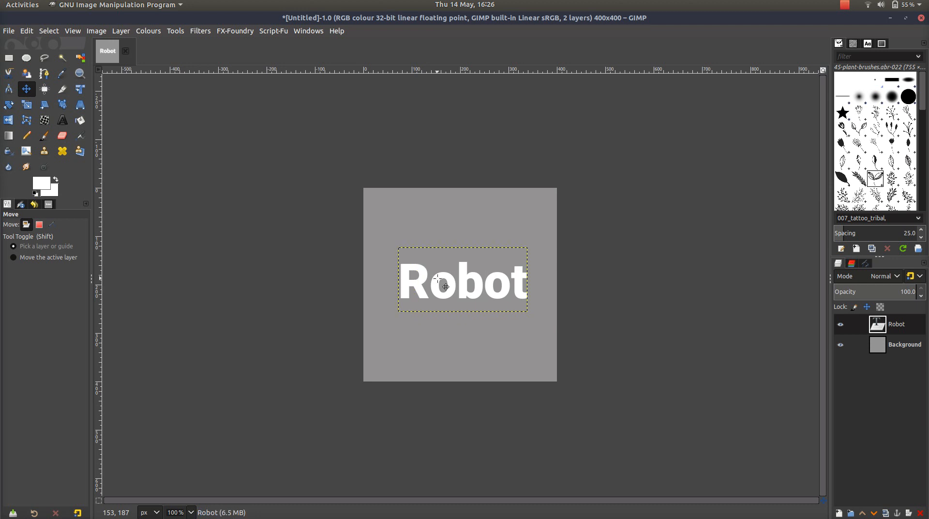
{"action": "mouse_move", "coordinate": [715, 271]}
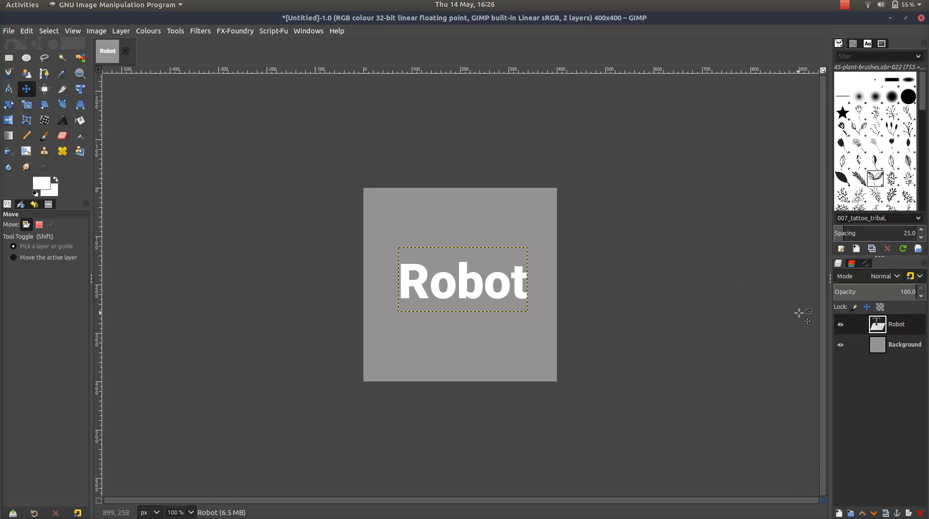
{"action": "mouse_move", "coordinate": [894, 327]}
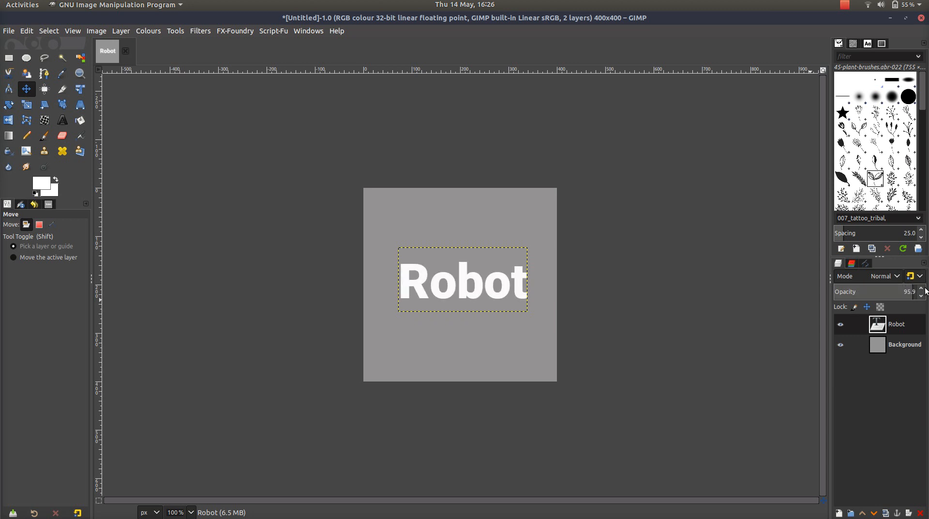
{"action": "left_click", "coordinate": [924, 288]}
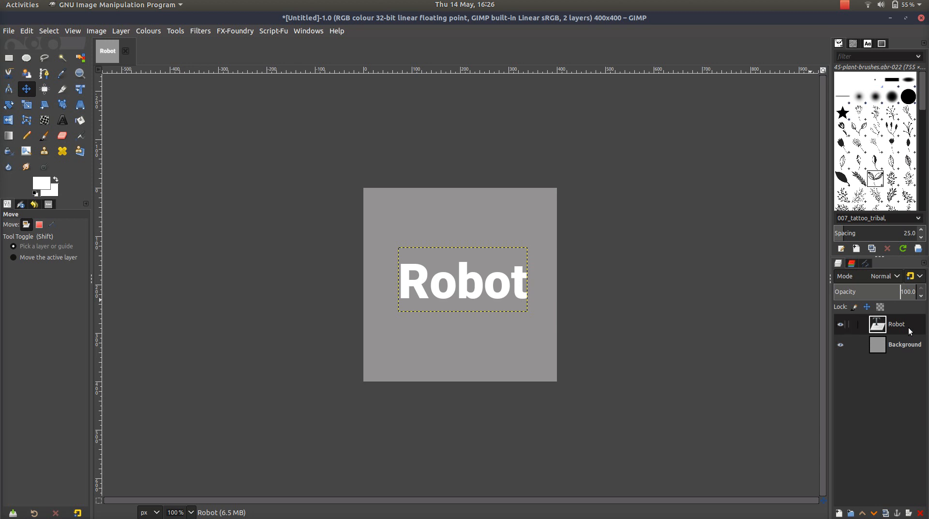
Add a new transparent layer named 'Brush' above the Robot text layer
{"action": "right_click", "coordinate": [896, 323]}
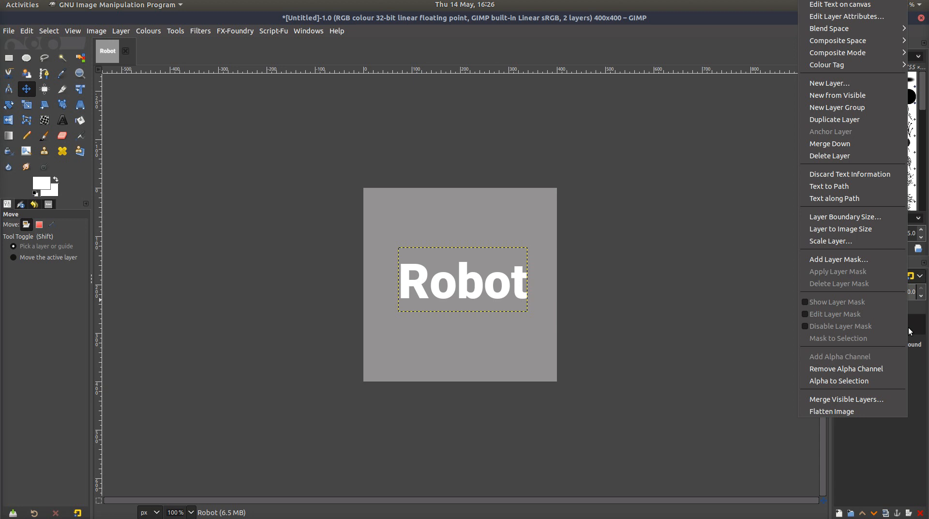
{"action": "mouse_move", "coordinate": [862, 83]}
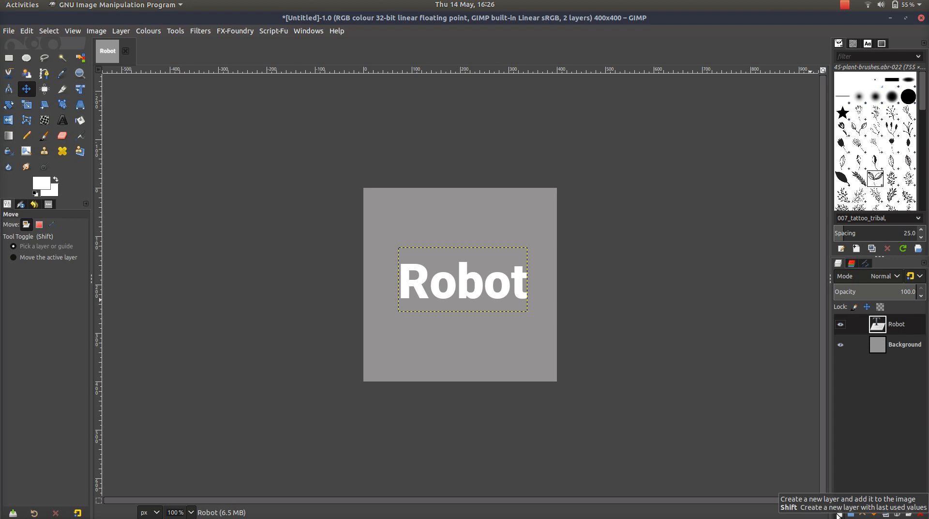
{"action": "mouse_move", "coordinate": [887, 461]}
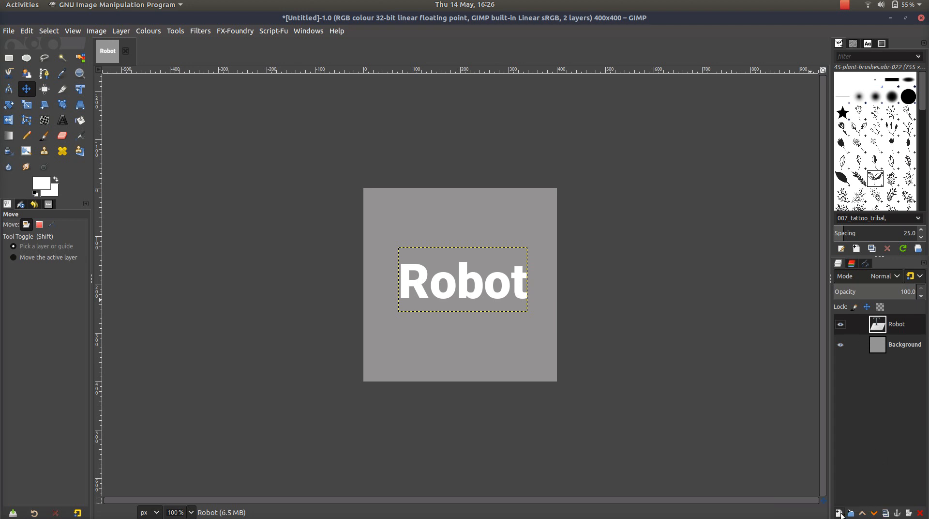
{"action": "left_click", "coordinate": [838, 513]}
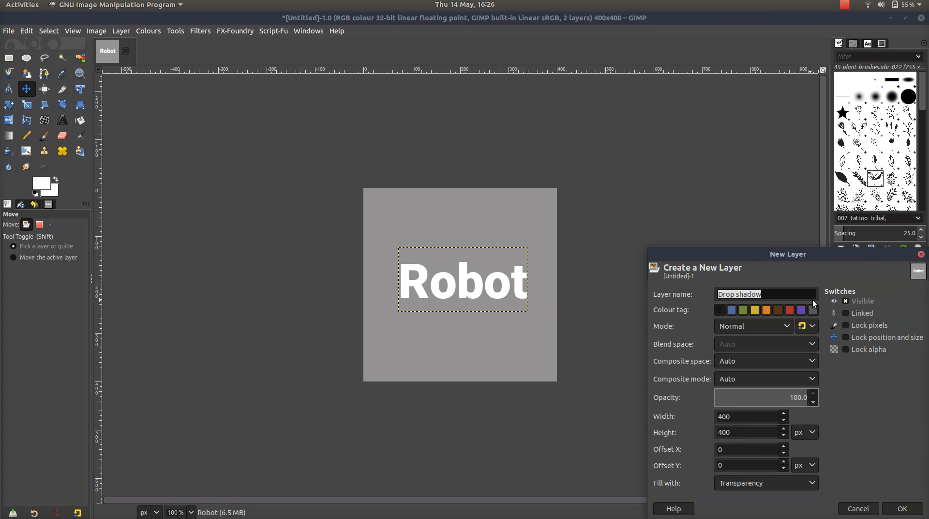
{"action": "type", "text": "Brush"}
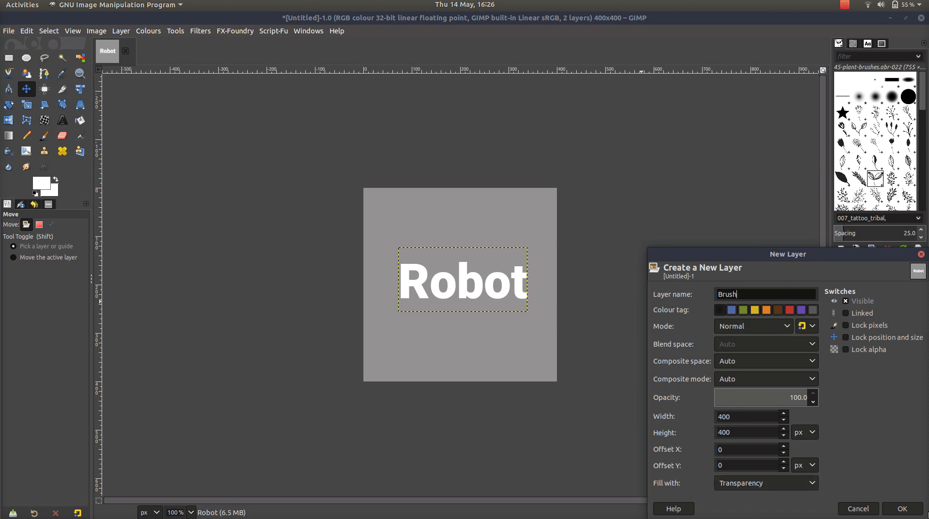
{"action": "left_click", "coordinate": [901, 508]}
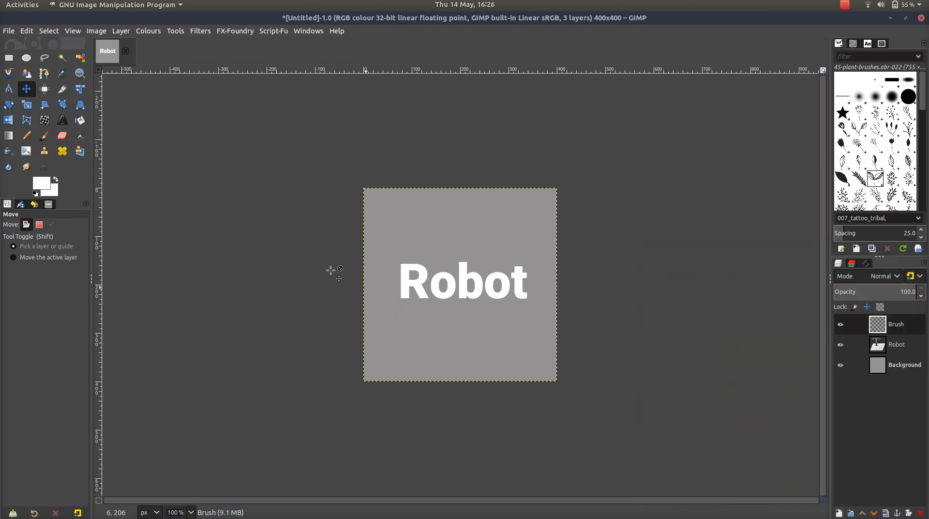
{"action": "mouse_move", "coordinate": [43, 135]}
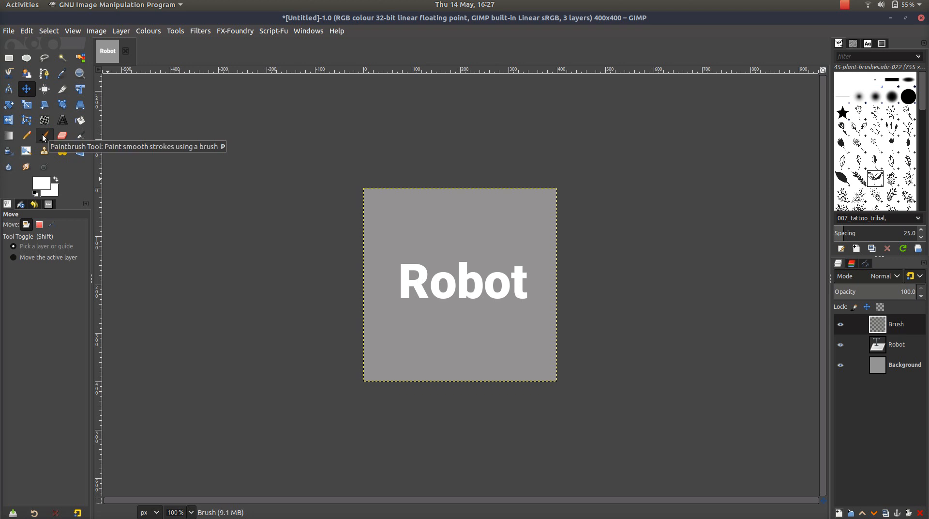
Stamp a white plant-sprig brush at size 100 just above the R of Robot
{"action": "left_click", "coordinate": [43, 135]}
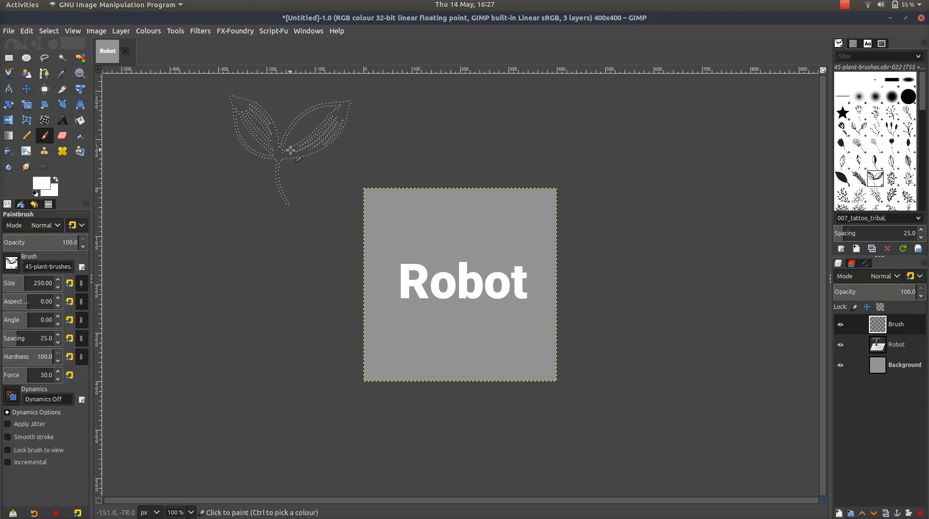
{"action": "mouse_move", "coordinate": [604, 175]}
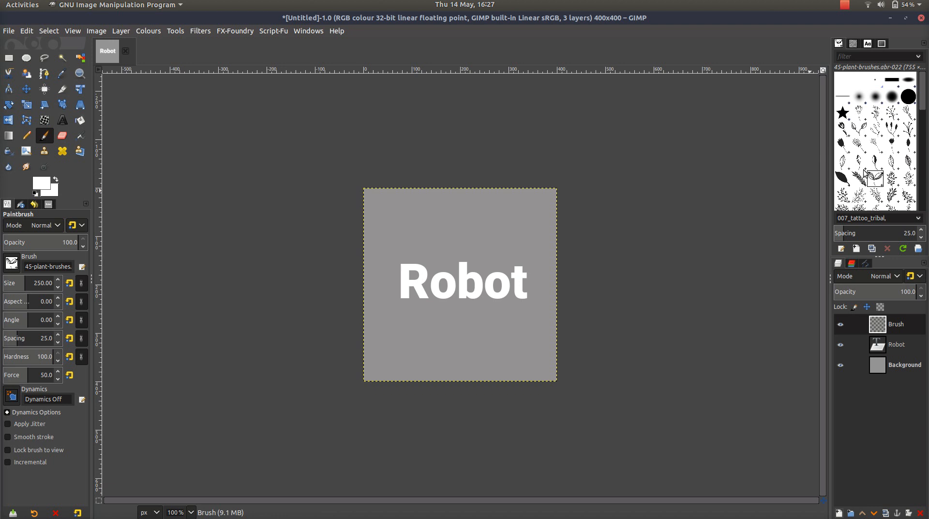
{"action": "scroll", "scroll_direction": "down", "scroll_amount": 3}
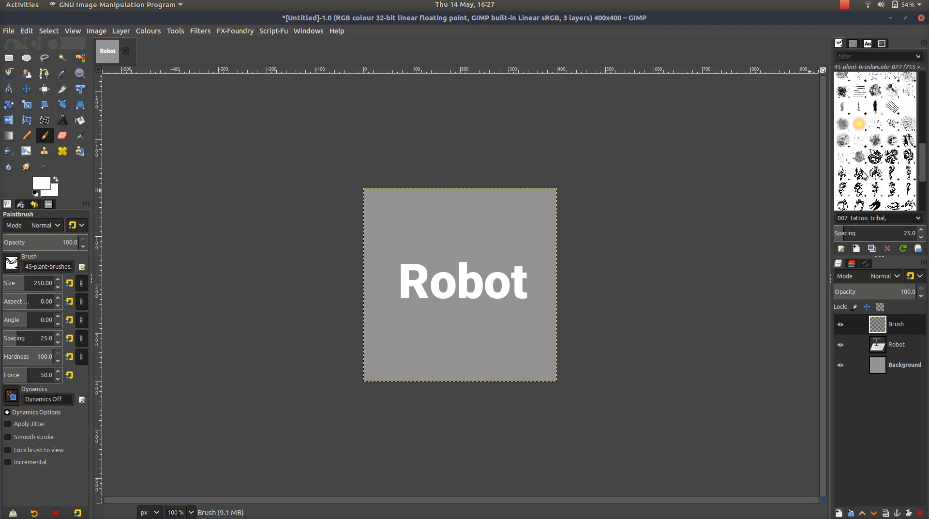
{"action": "scroll", "scroll_direction": "down", "scroll_amount": 3}
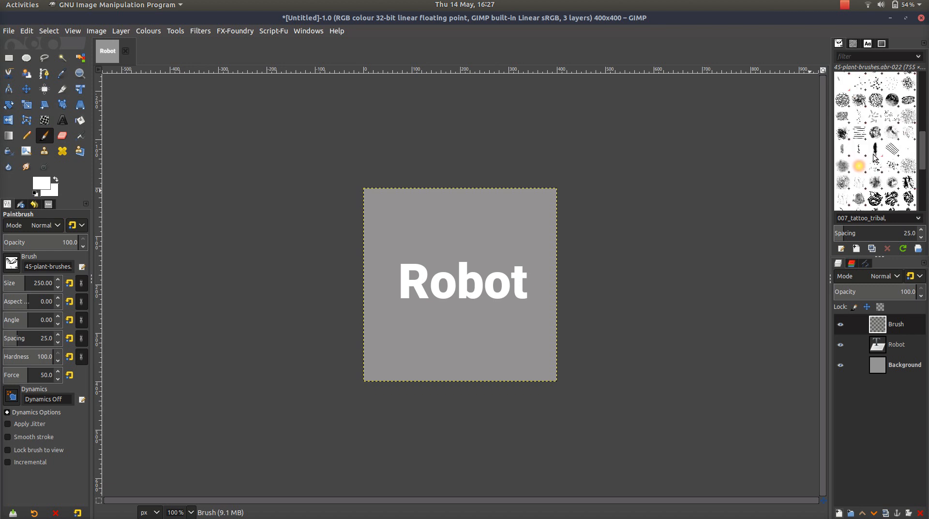
{"action": "scroll", "scroll_direction": "up", "scroll_amount": 3}
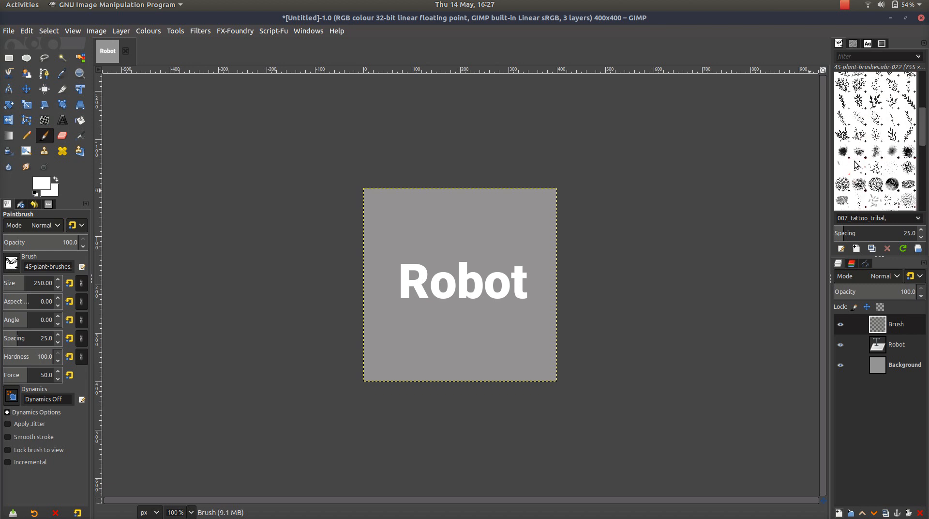
{"action": "mouse_move", "coordinate": [834, 164]}
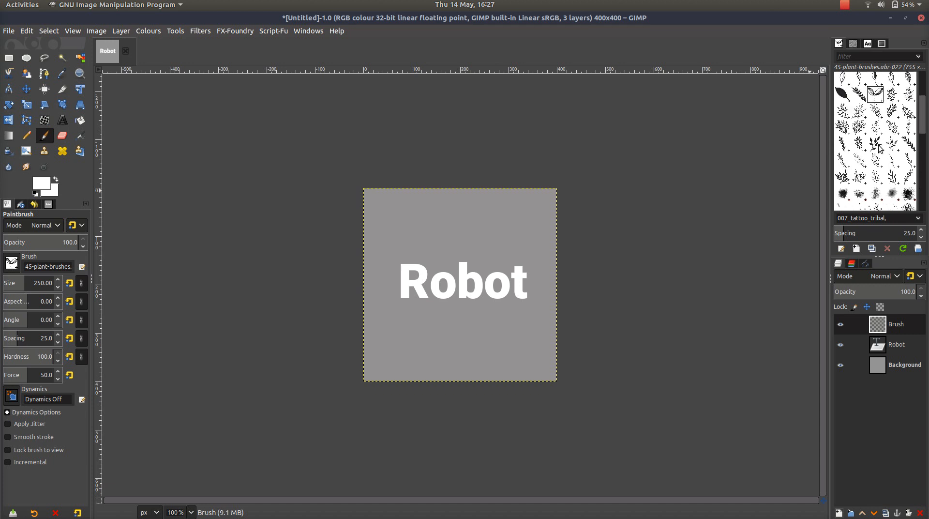
{"action": "mouse_move", "coordinate": [125, 223]}
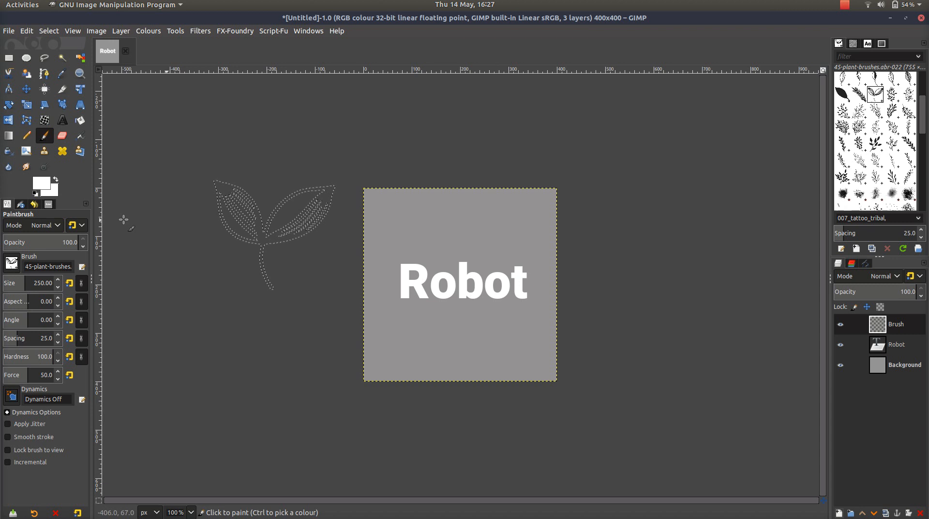
{"action": "left_click", "coordinate": [58, 286]}
{"action": "type", "text": "100"}
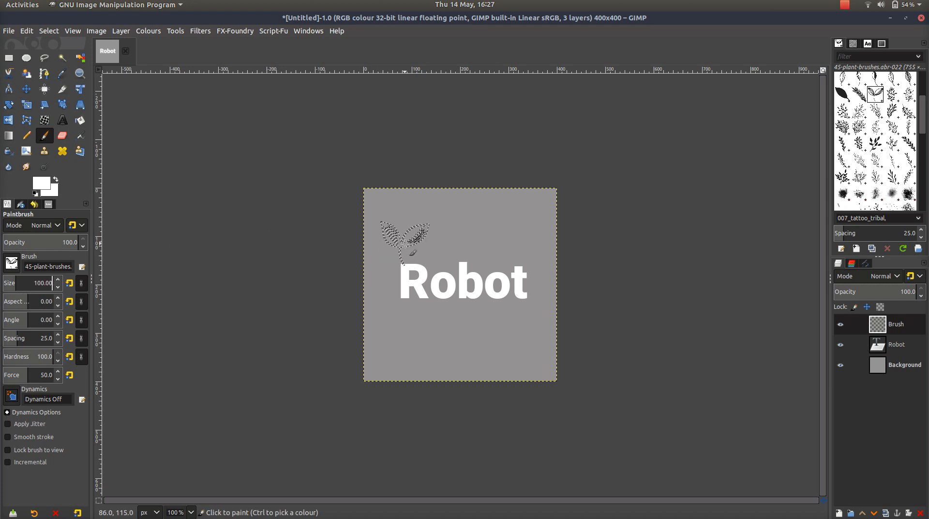
{"action": "mouse_move", "coordinate": [402, 240]}
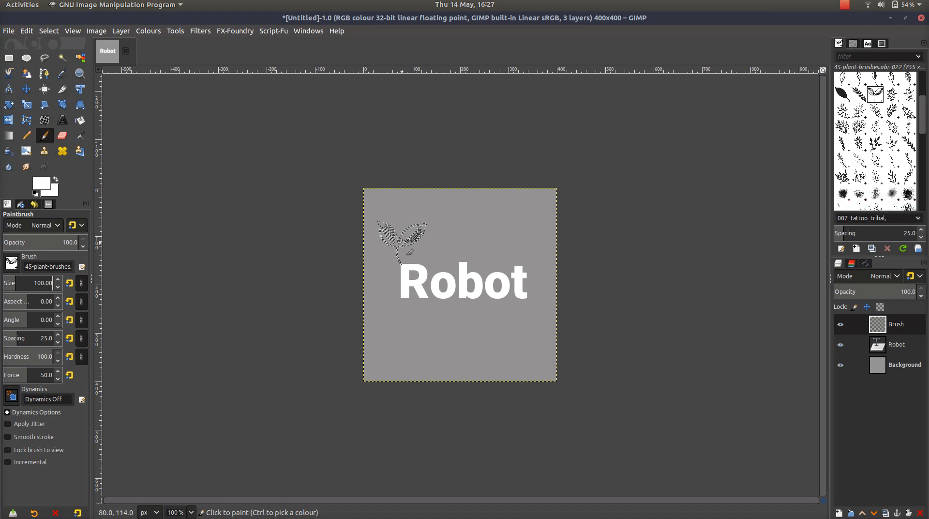
{"action": "left_click", "coordinate": [400, 237]}
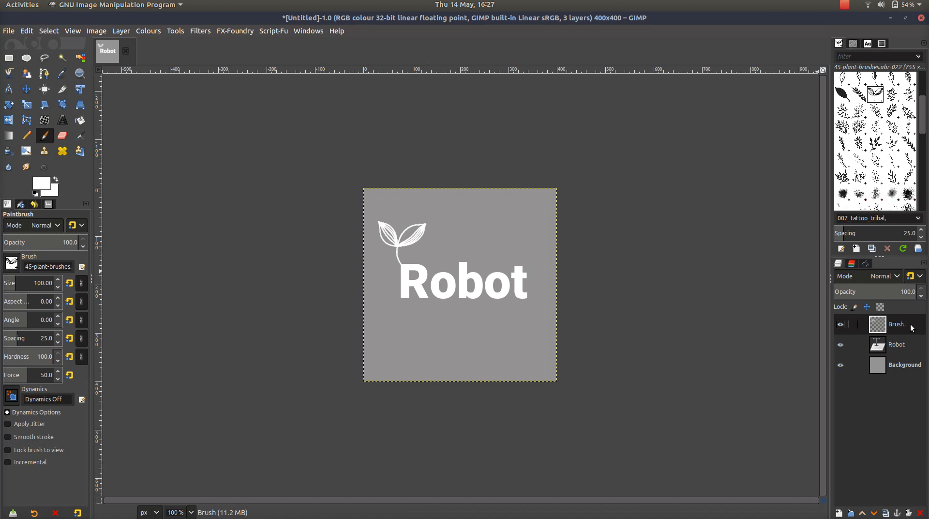
{"action": "mouse_move", "coordinate": [904, 325]}
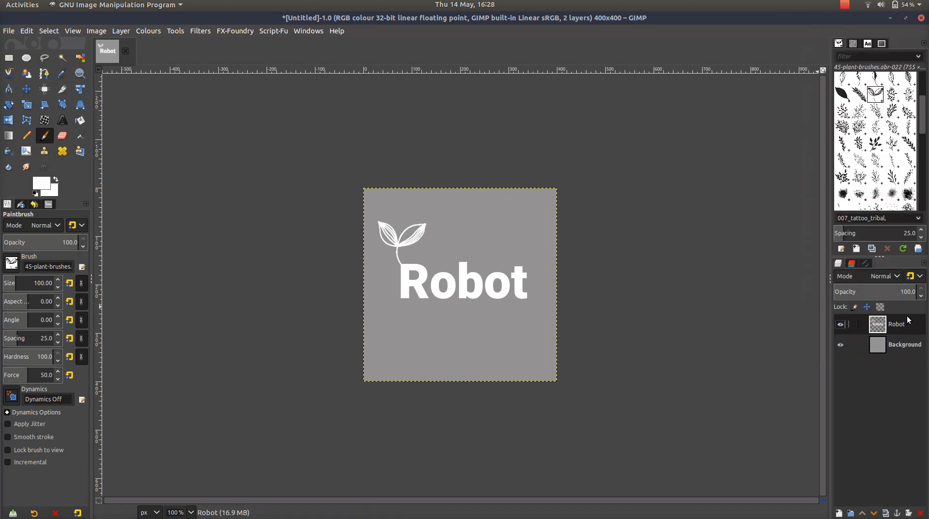
Select the Robot layer's opaque text-and-leaf pixels via Alpha to Selection and reopen its layer menu
{"action": "left_click", "coordinate": [393, 237]}
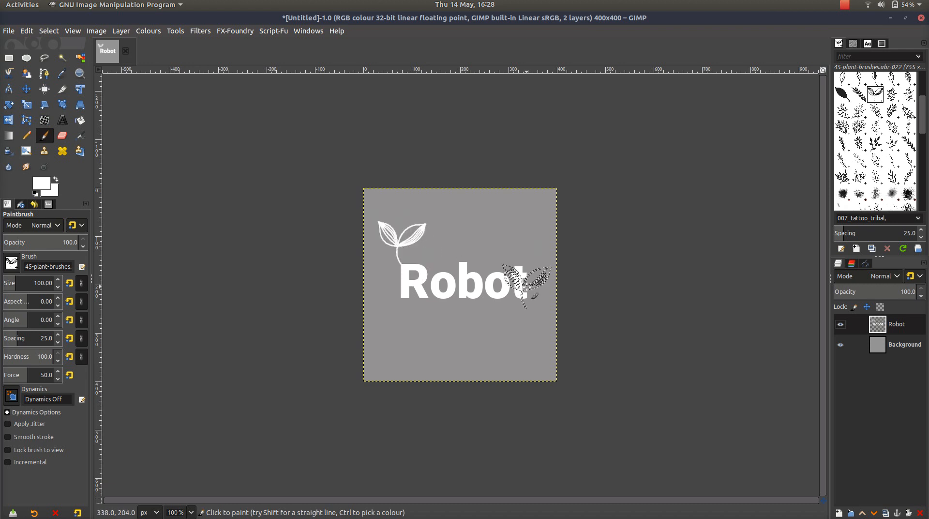
{"action": "mouse_move", "coordinate": [515, 361]}
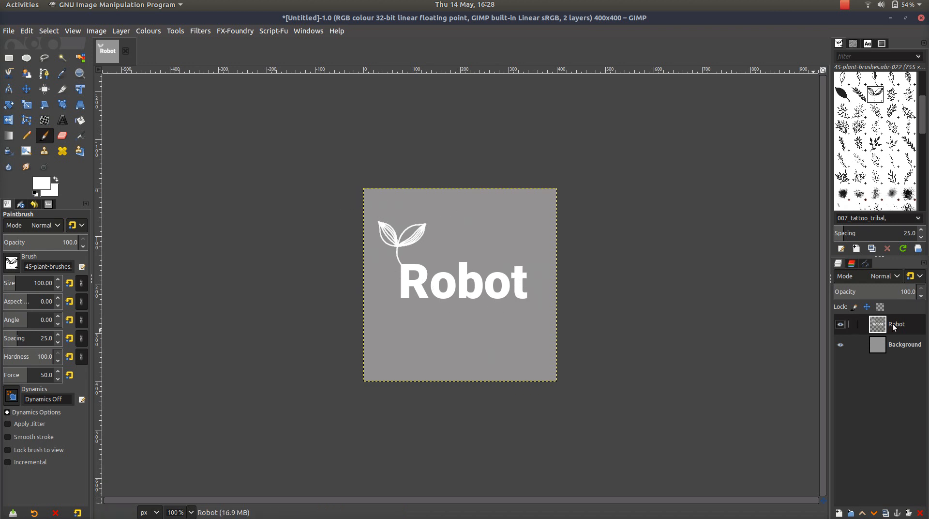
{"action": "left_click", "coordinate": [415, 278]}
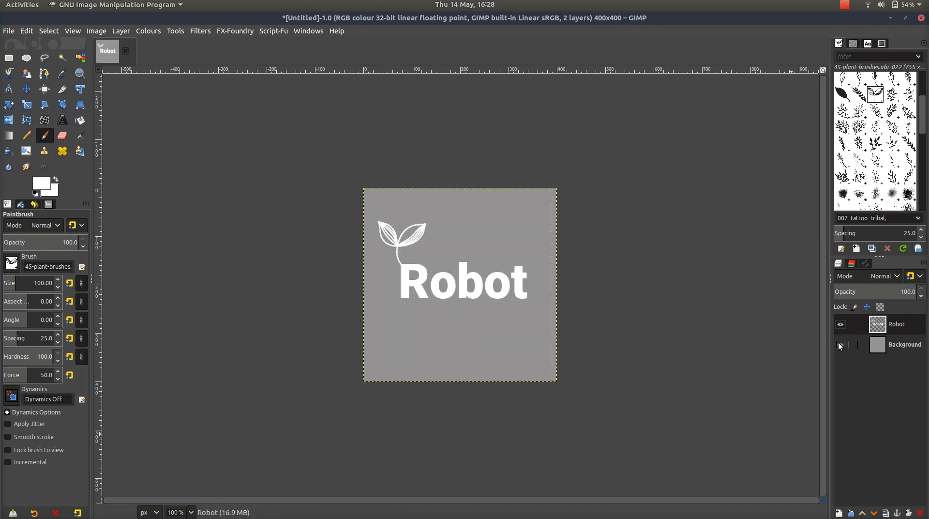
{"action": "left_click", "coordinate": [840, 343]}
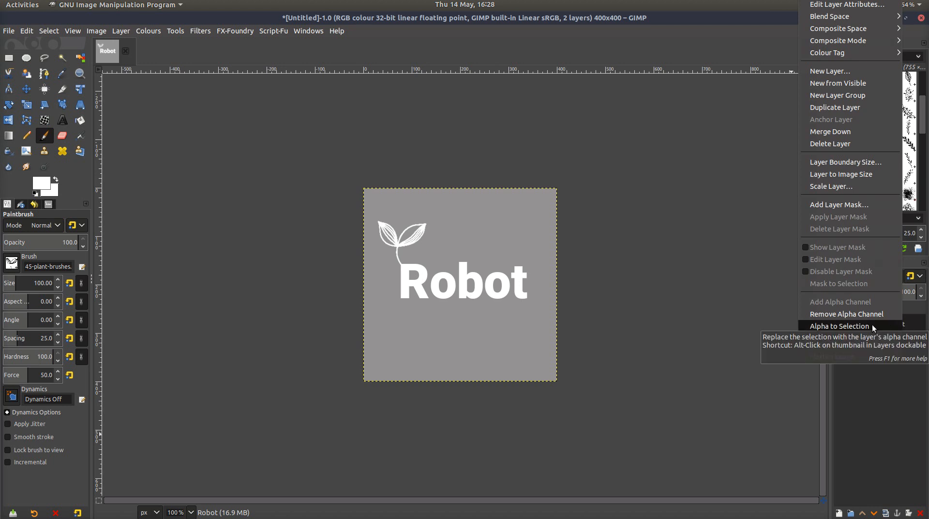
{"action": "left_click", "coordinate": [839, 325]}
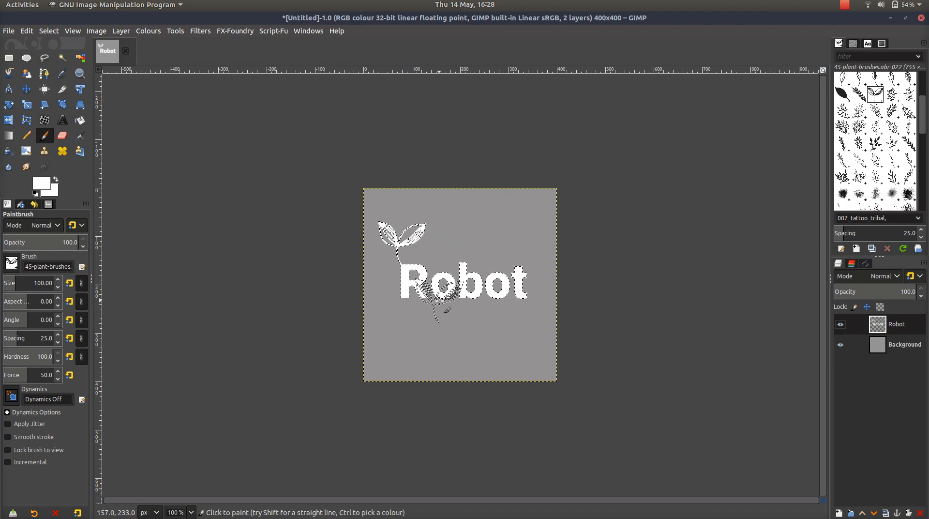
{"action": "left_click", "coordinate": [438, 291]}
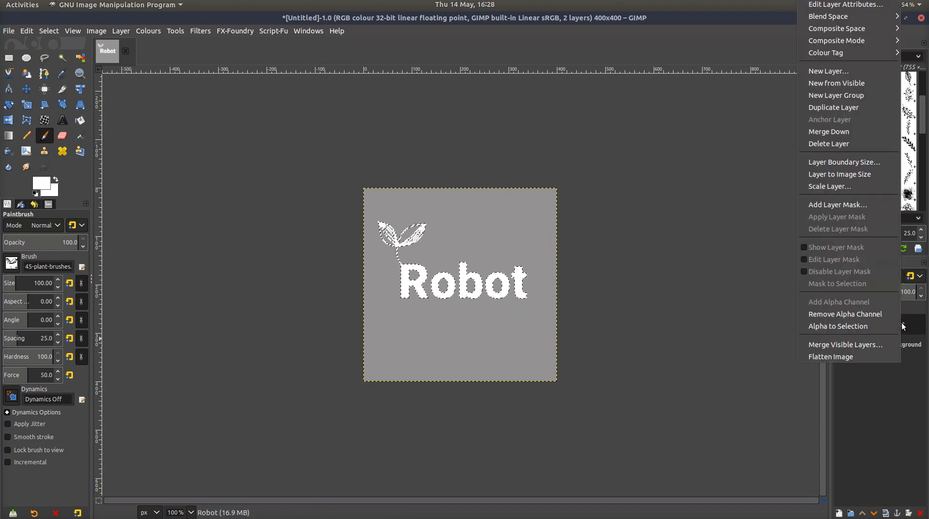
{"action": "mouse_move", "coordinate": [844, 344]}
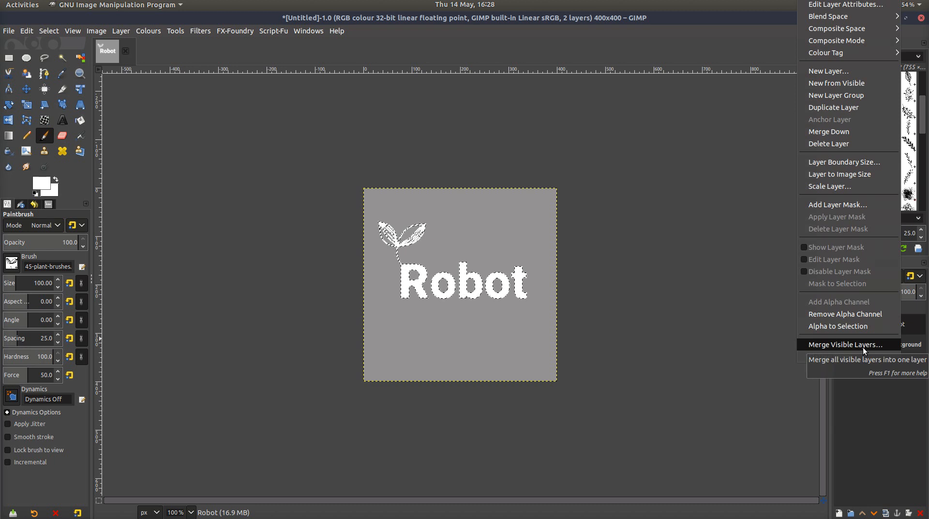
{"action": "mouse_move", "coordinate": [839, 228]}
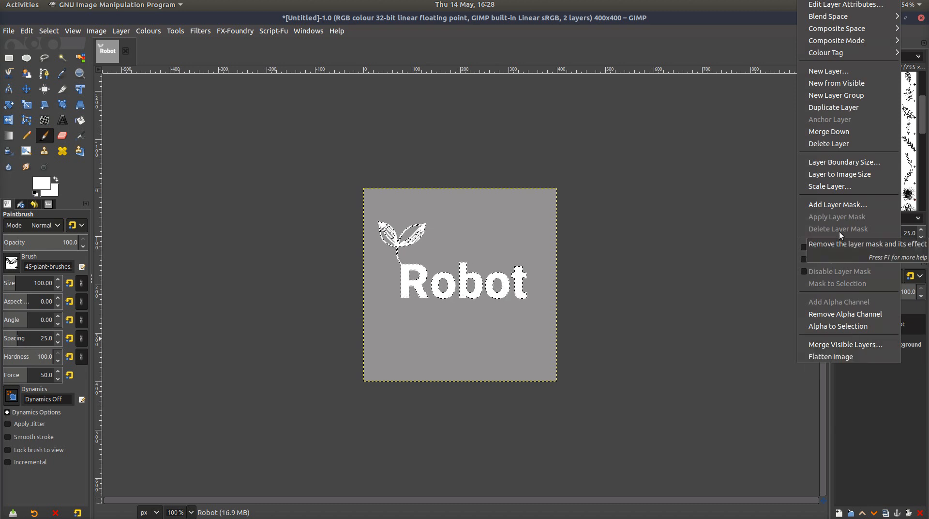
Abandon the first 'Drop shadow' layer attempt and reset paint colours to black on white
{"action": "left_click", "coordinate": [827, 71]}
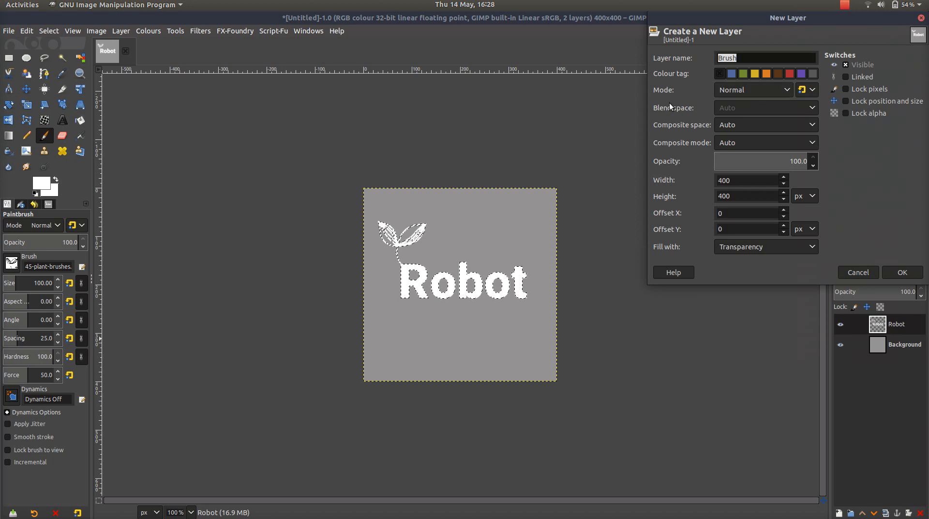
{"action": "type", "text": "Drop shado"}
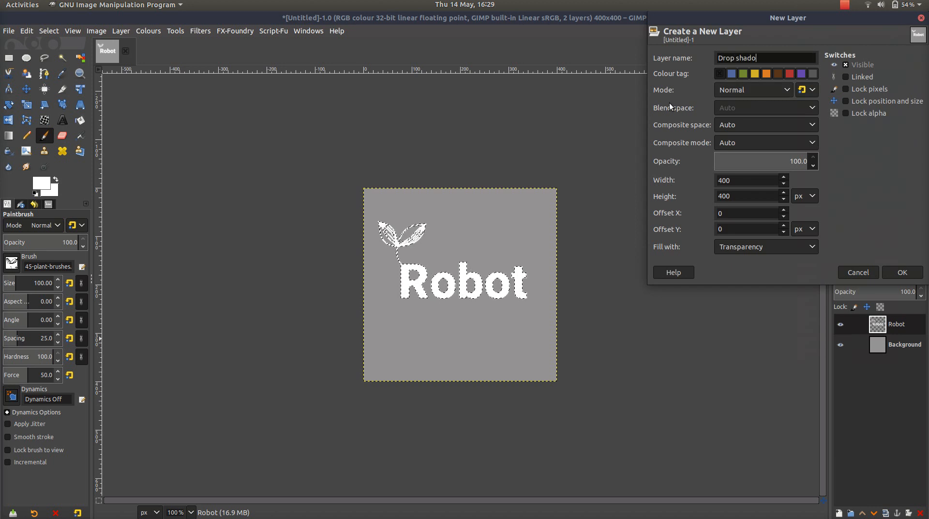
{"action": "type", "text": "w"}
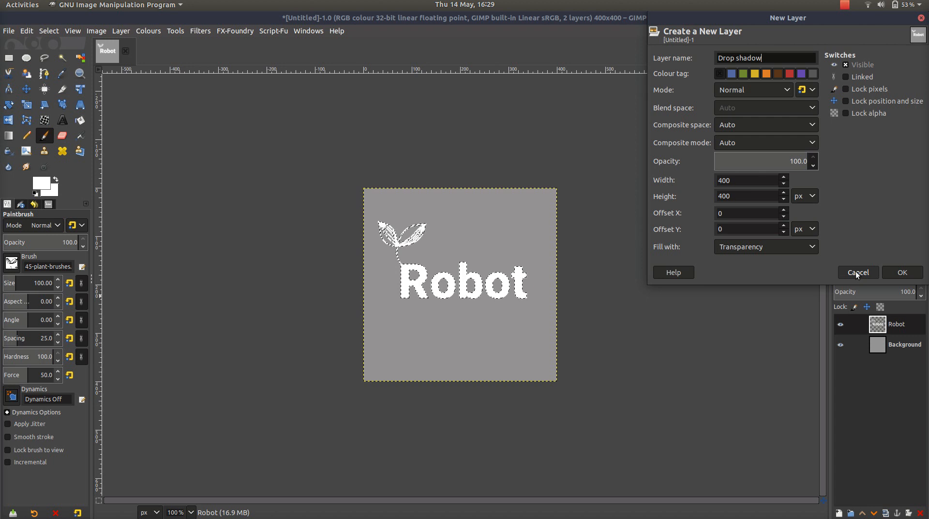
{"action": "left_click", "coordinate": [856, 272]}
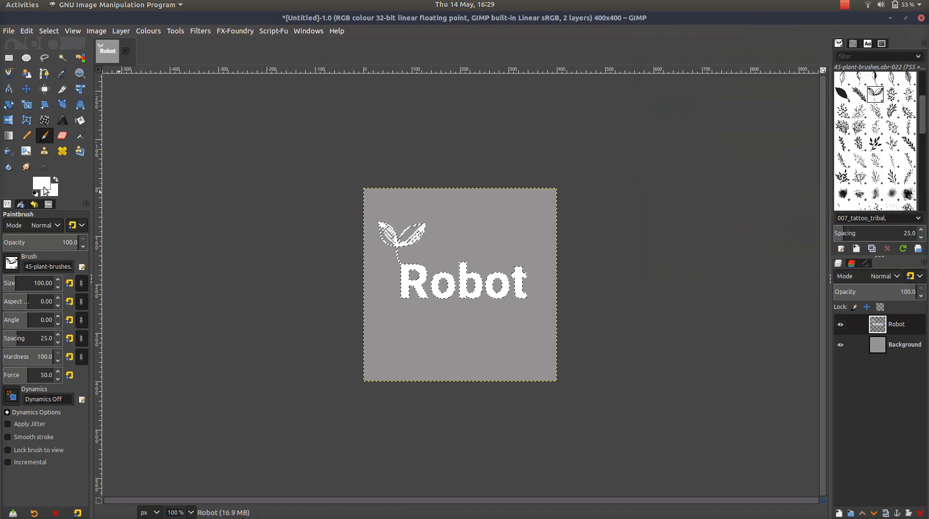
{"action": "mouse_move", "coordinate": [37, 196]}
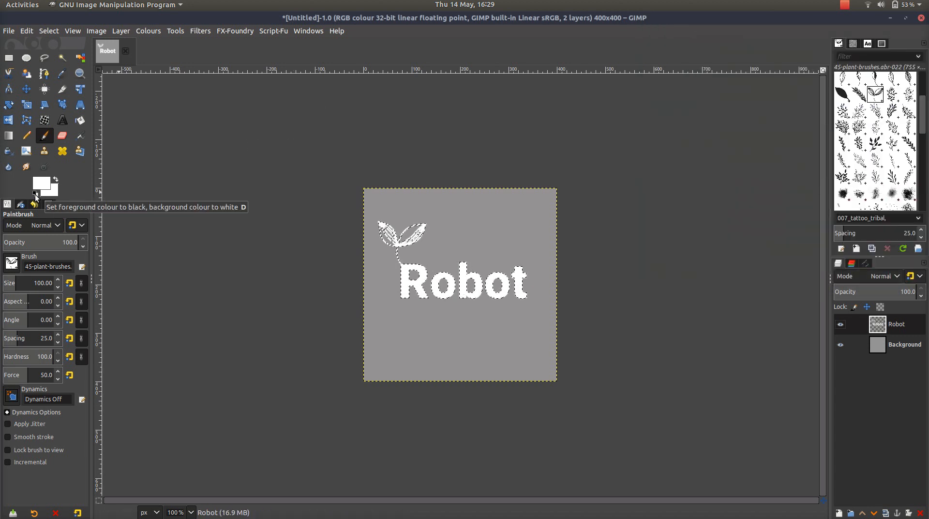
{"action": "left_click", "coordinate": [35, 195]}
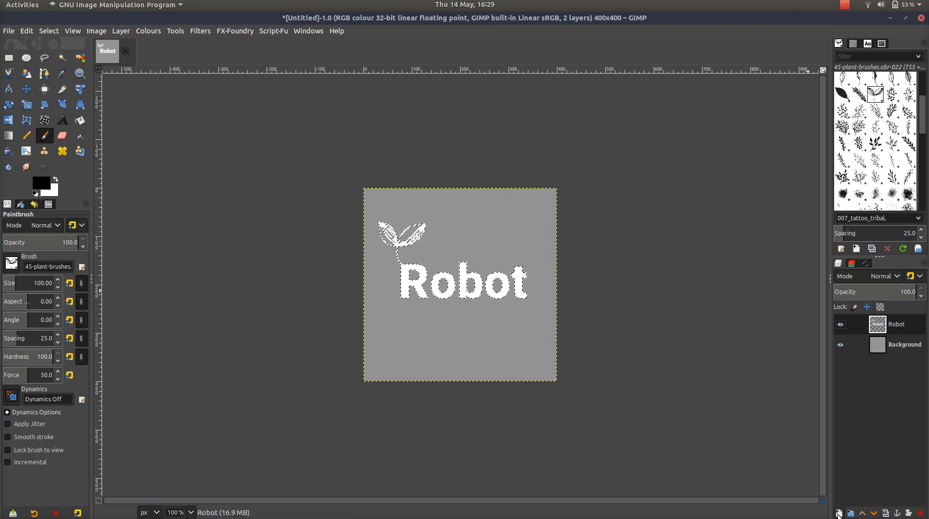
Create a new layer named 'drop shadow' filled with Transparency above the Robot layer
{"action": "left_click", "coordinate": [838, 513]}
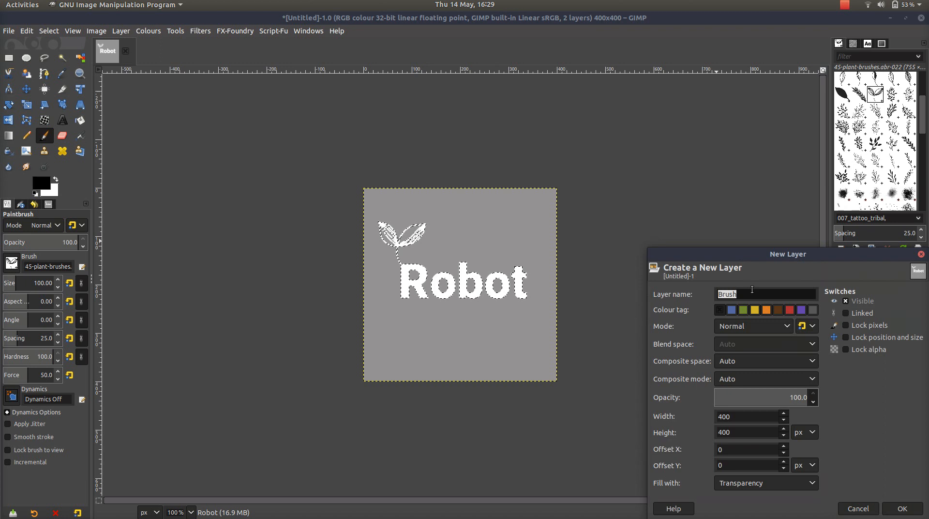
{"action": "type", "text": "d"}
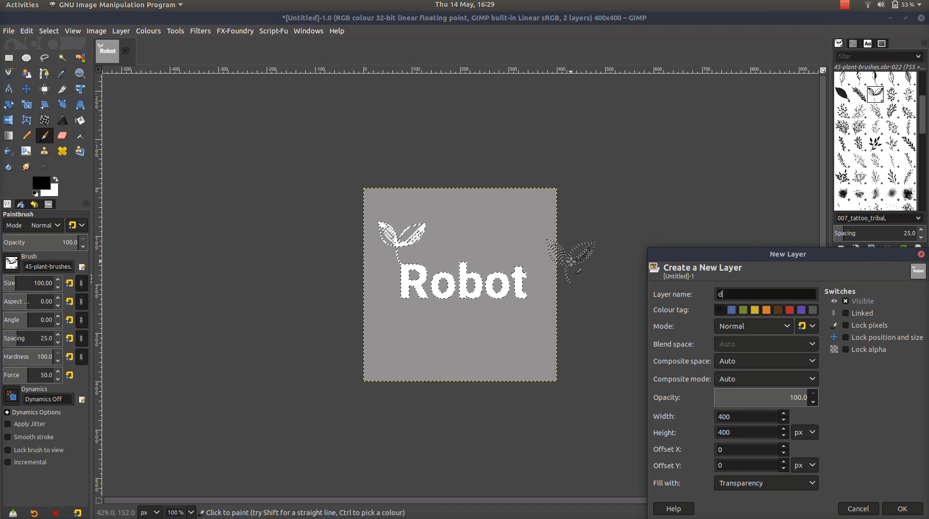
{"action": "type", "text": "rop shadow"}
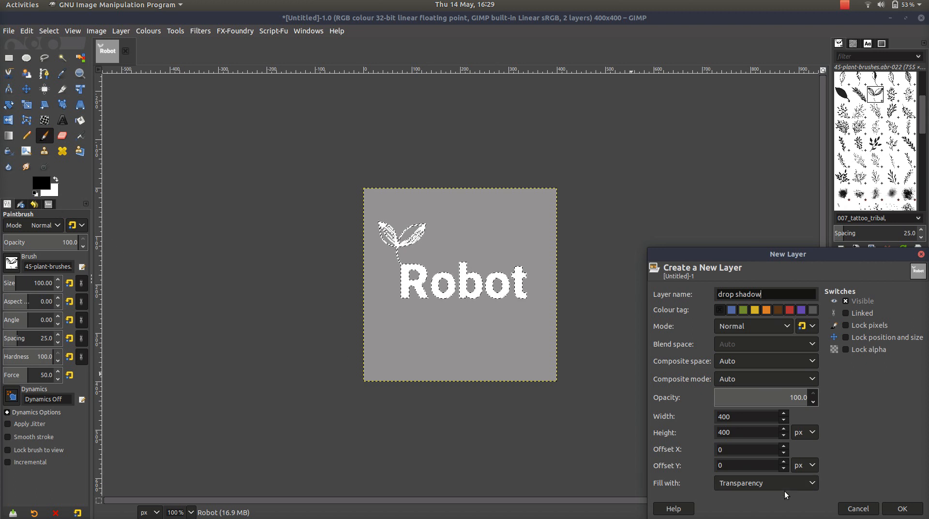
{"action": "left_click", "coordinate": [764, 482]}
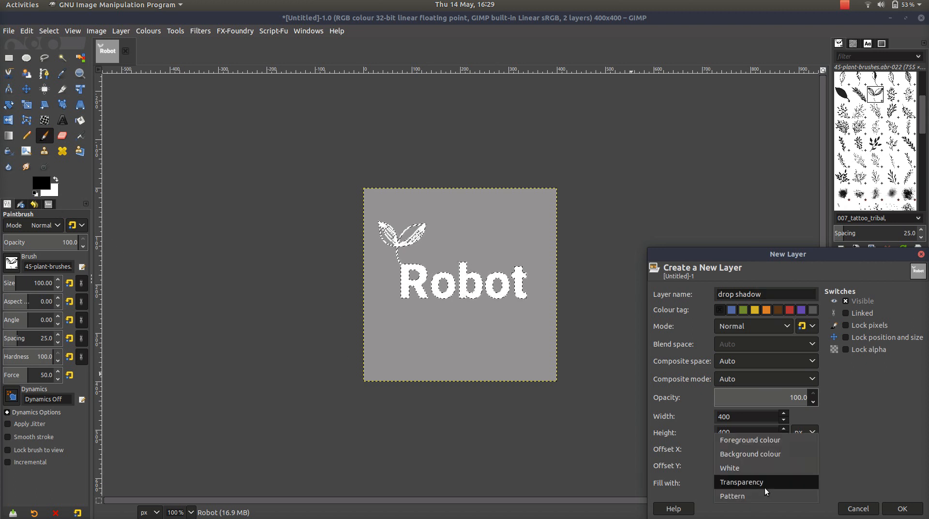
{"action": "left_click", "coordinate": [740, 481]}
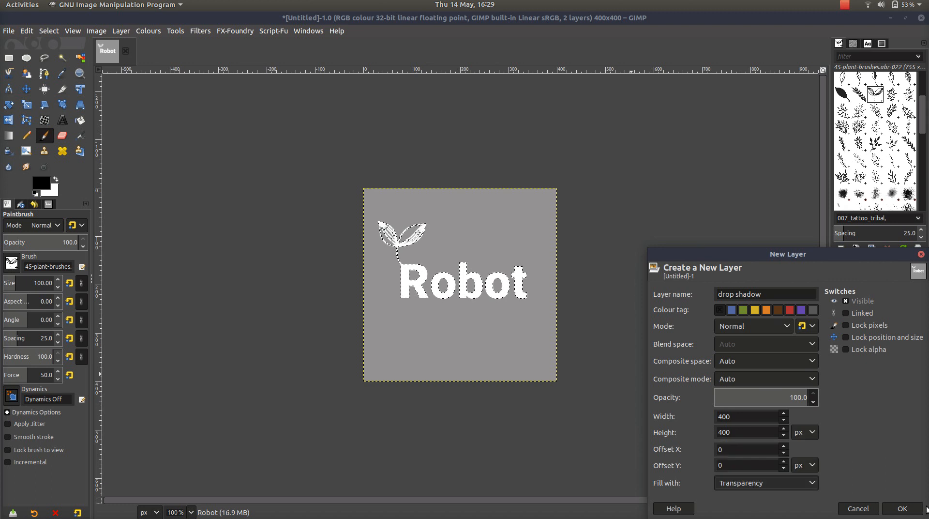
{"action": "left_click", "coordinate": [900, 508]}
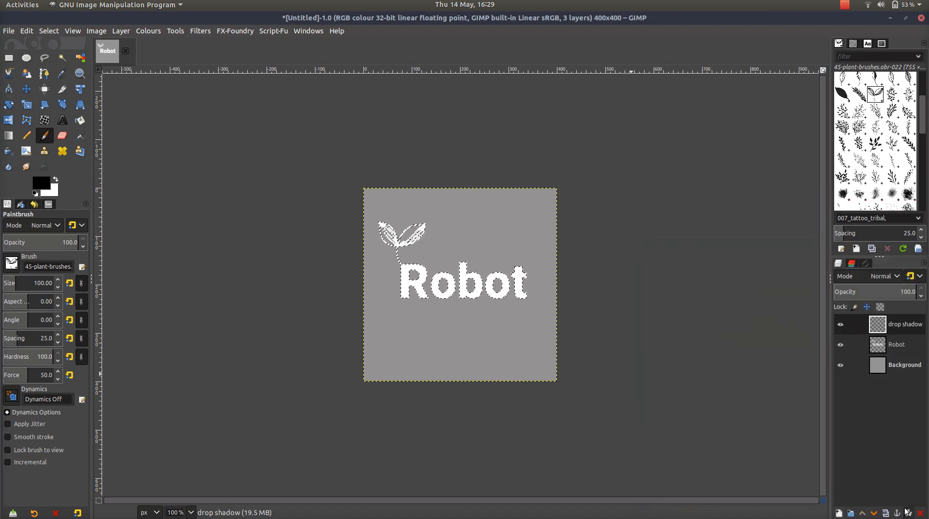
{"action": "mouse_move", "coordinate": [224, 251]}
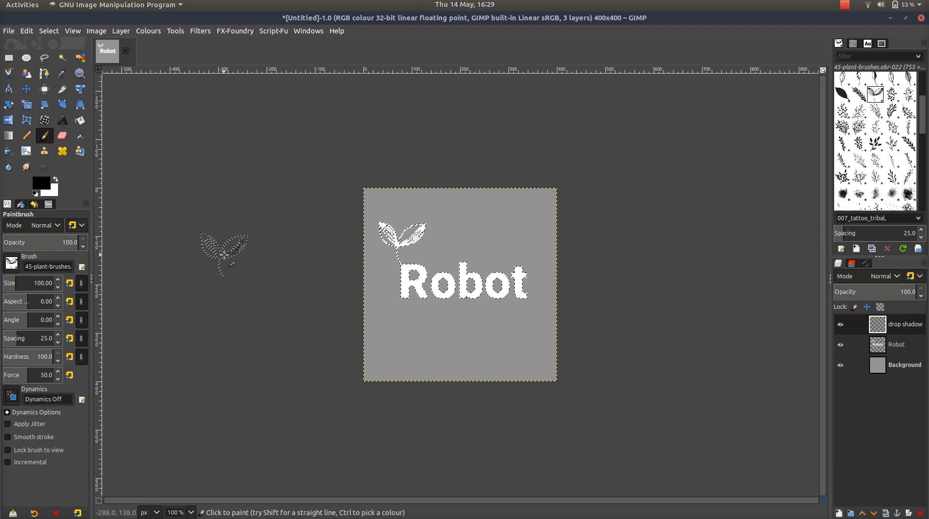
{"action": "mouse_move", "coordinate": [80, 120]}
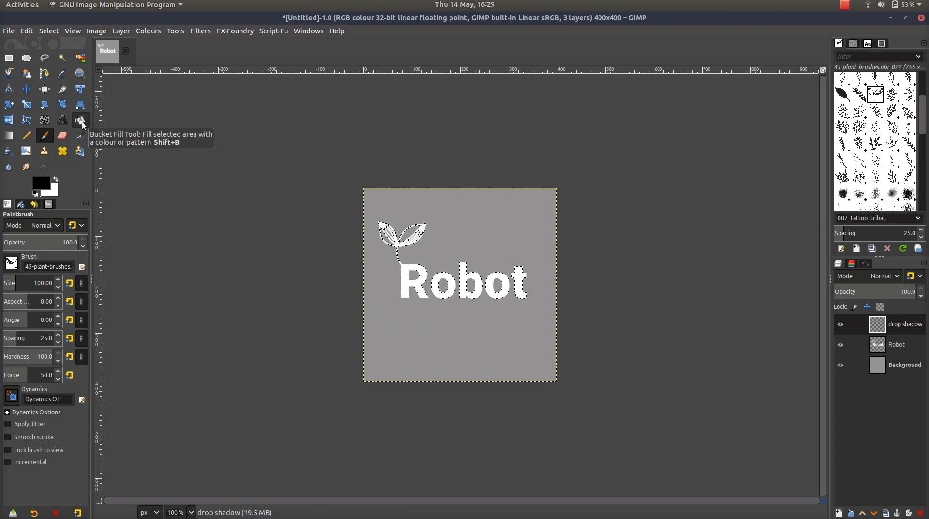
Bucket-fill the Robot text and leaf selection with black on the drop shadow layer
{"action": "left_click", "coordinate": [80, 119]}
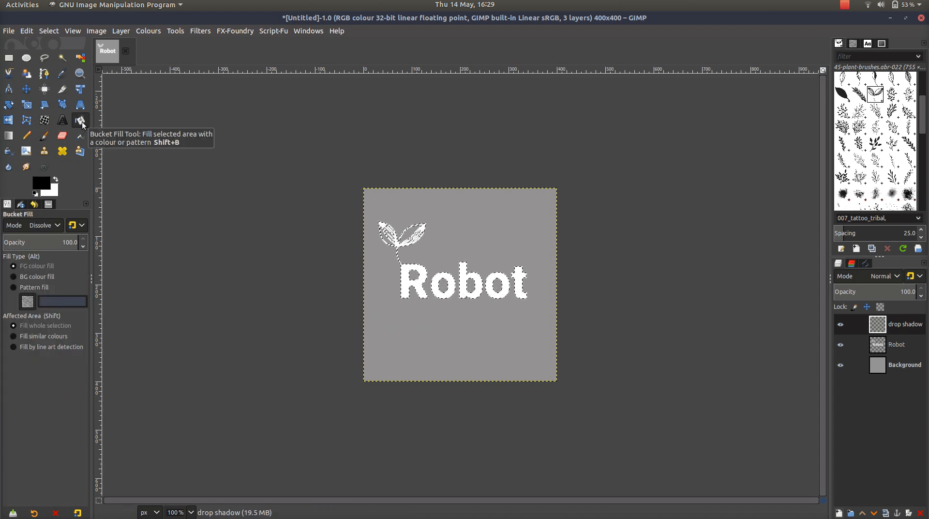
{"action": "mouse_move", "coordinate": [36, 265]}
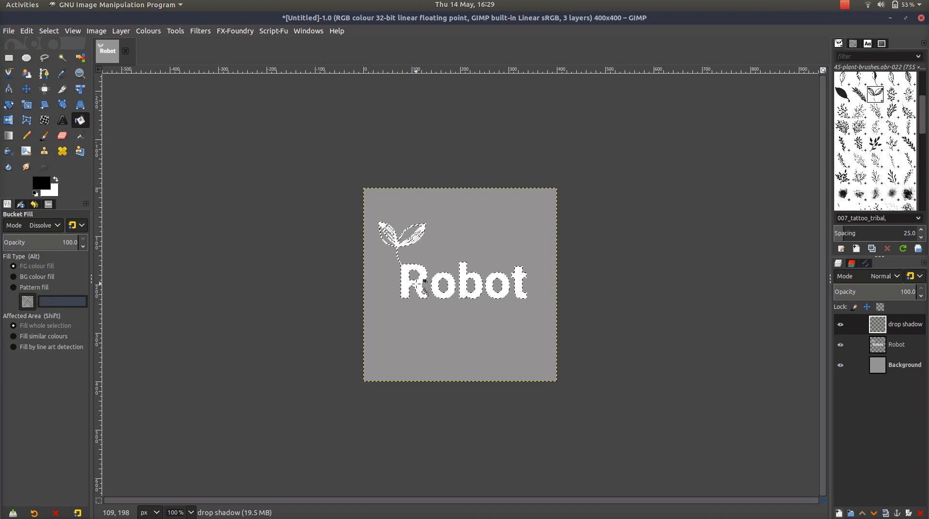
{"action": "mouse_move", "coordinate": [418, 72]}
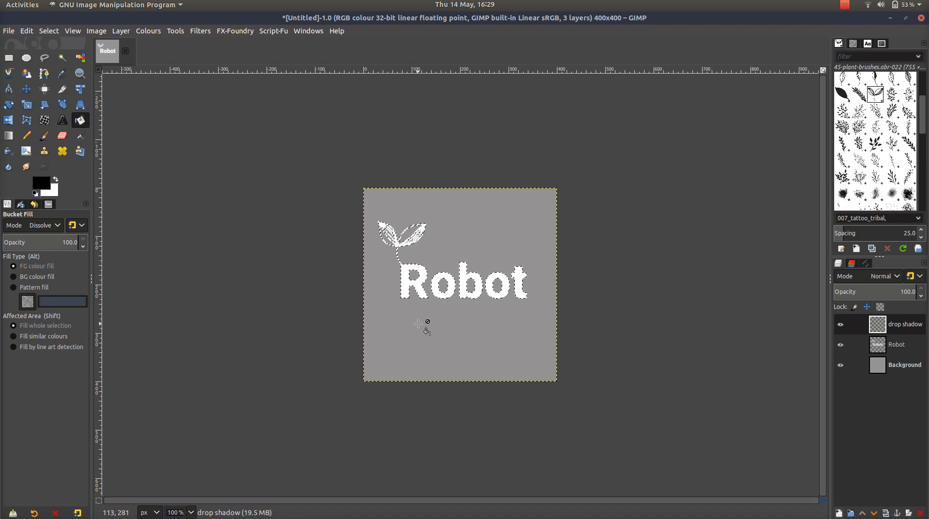
{"action": "mouse_move", "coordinate": [399, 273]}
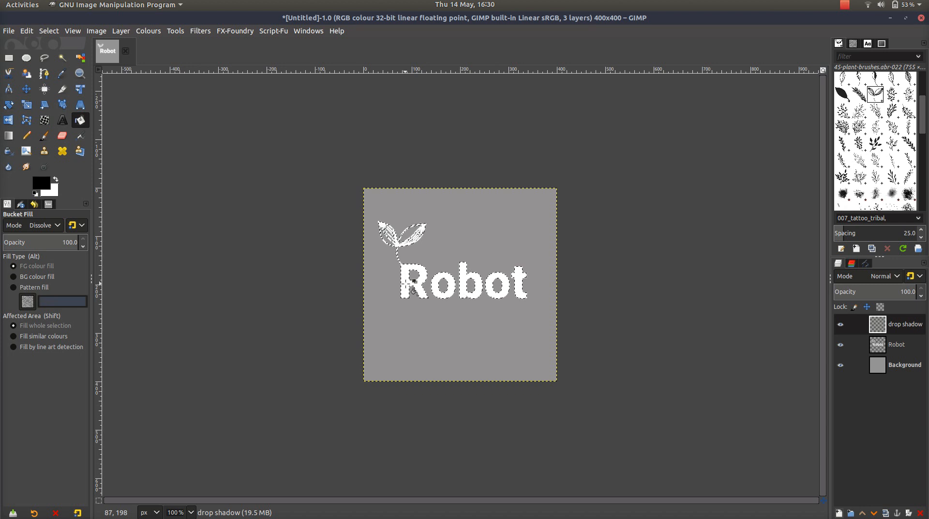
{"action": "left_click", "coordinate": [458, 283]}
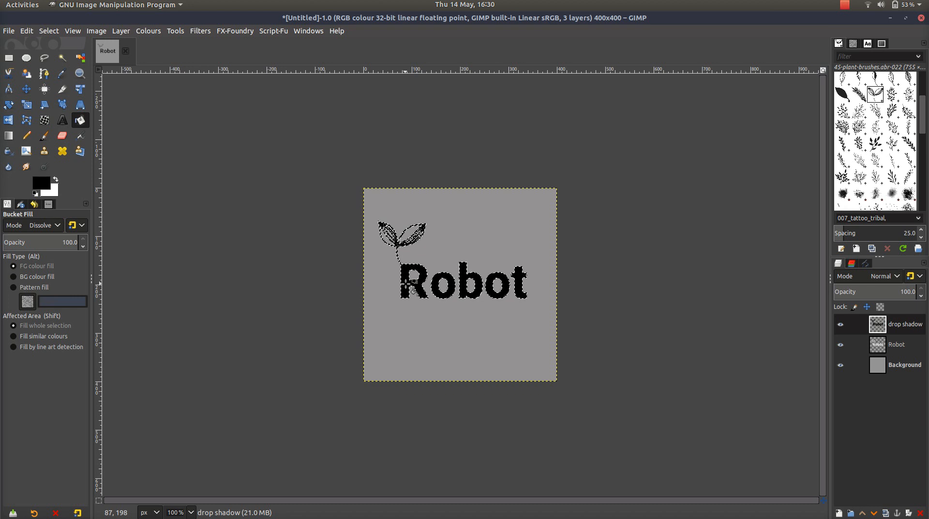
{"action": "mouse_move", "coordinate": [54, 36]}
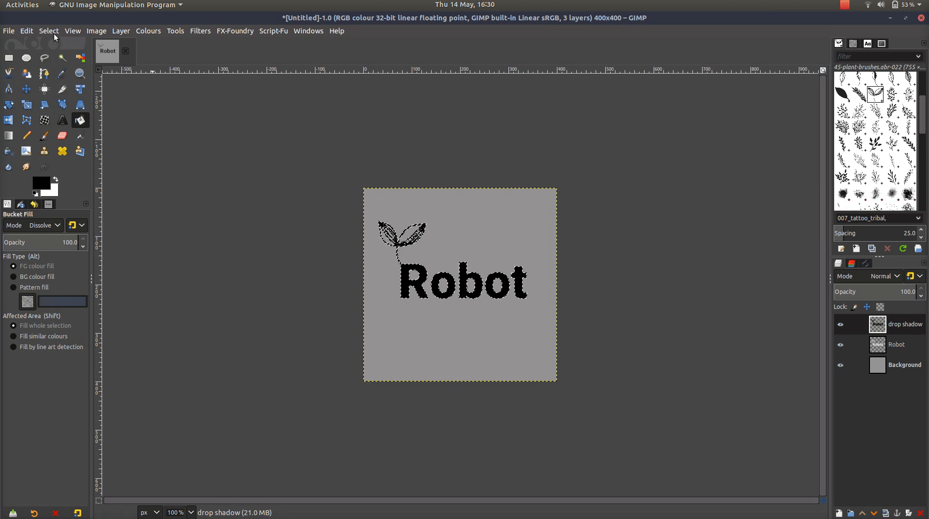
{"action": "left_click", "coordinate": [49, 31]}
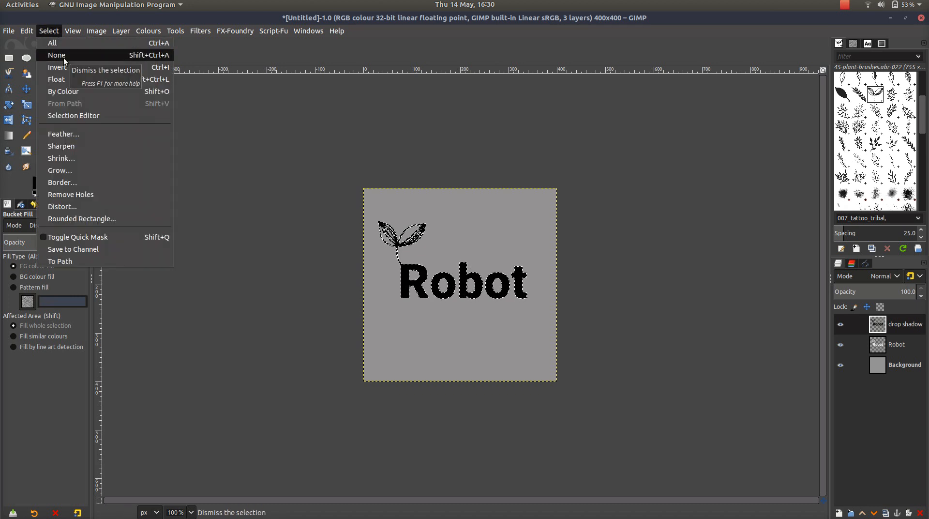
Clear the selection with Select > None and switch to the Move tool
{"action": "left_click", "coordinate": [57, 55]}
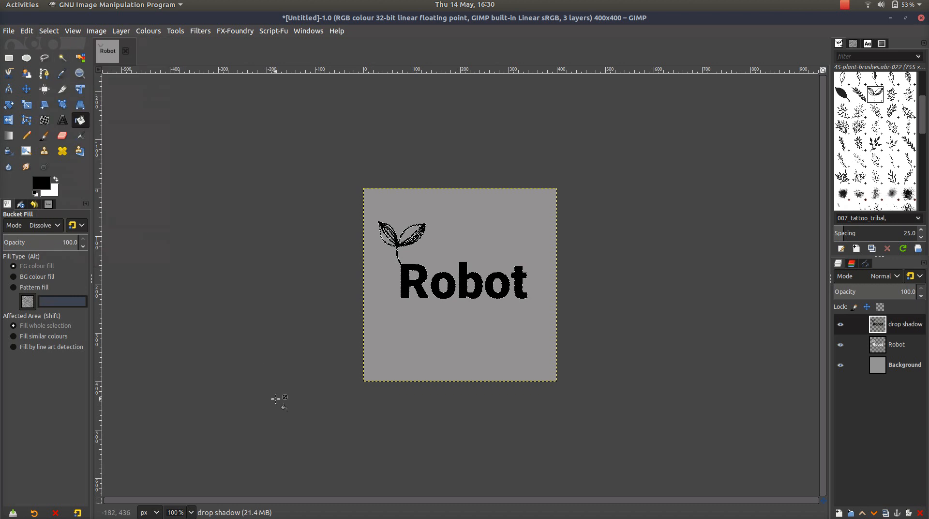
{"action": "mouse_move", "coordinate": [62, 120]}
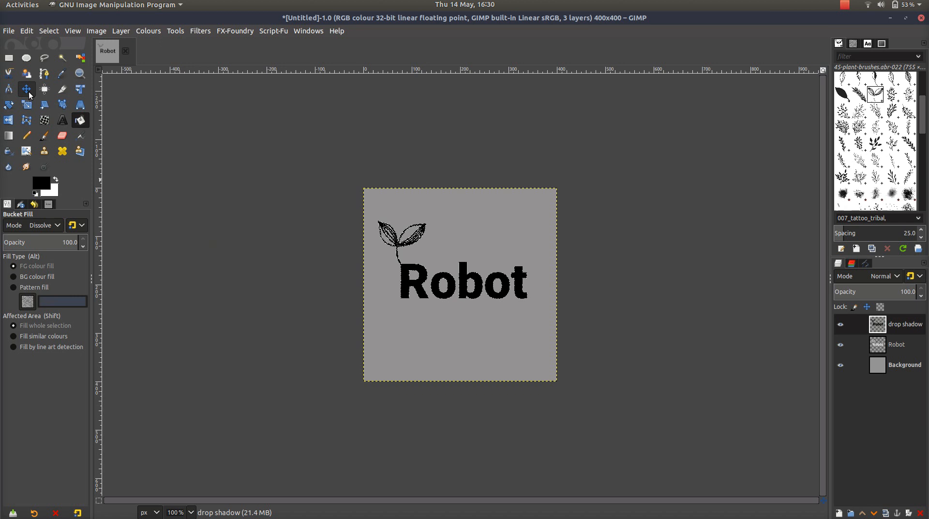
{"action": "left_click", "coordinate": [27, 89]}
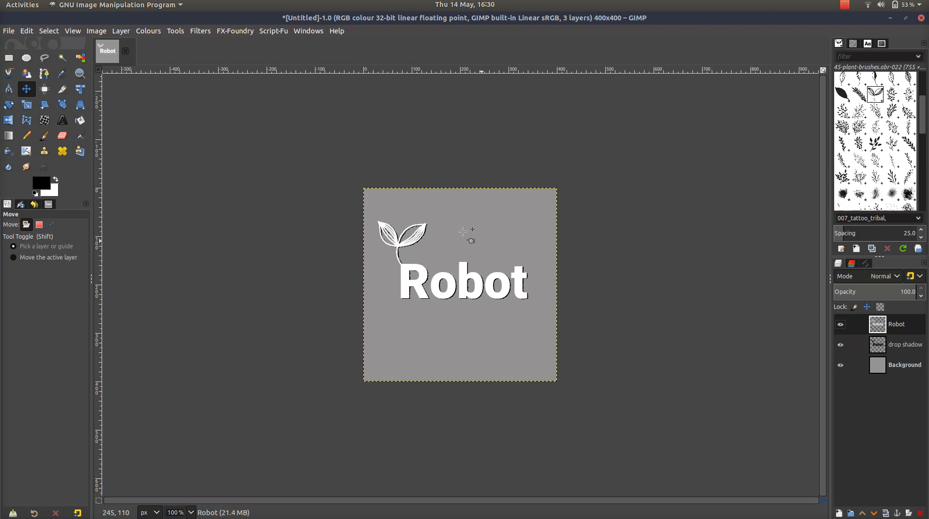
{"action": "mouse_move", "coordinate": [717, 338]}
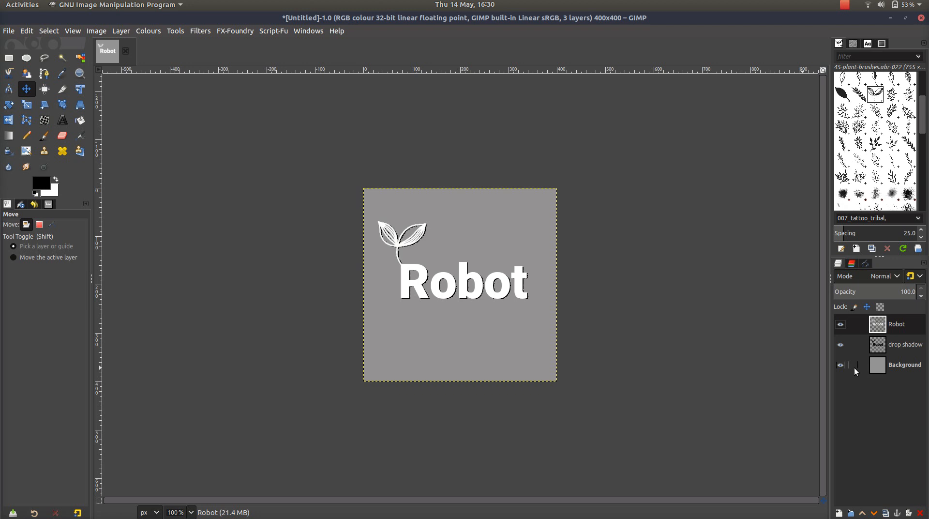
{"action": "mouse_move", "coordinate": [901, 366]}
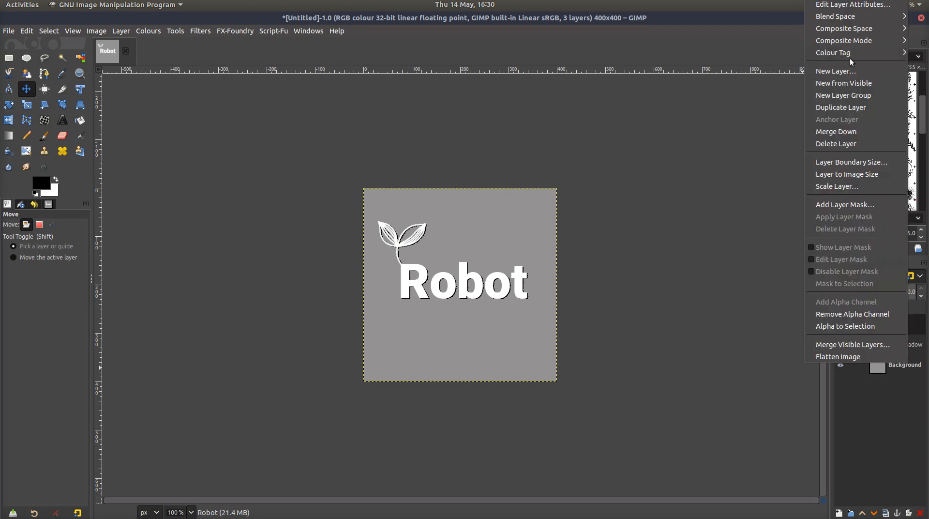
{"action": "mouse_move", "coordinate": [832, 344]}
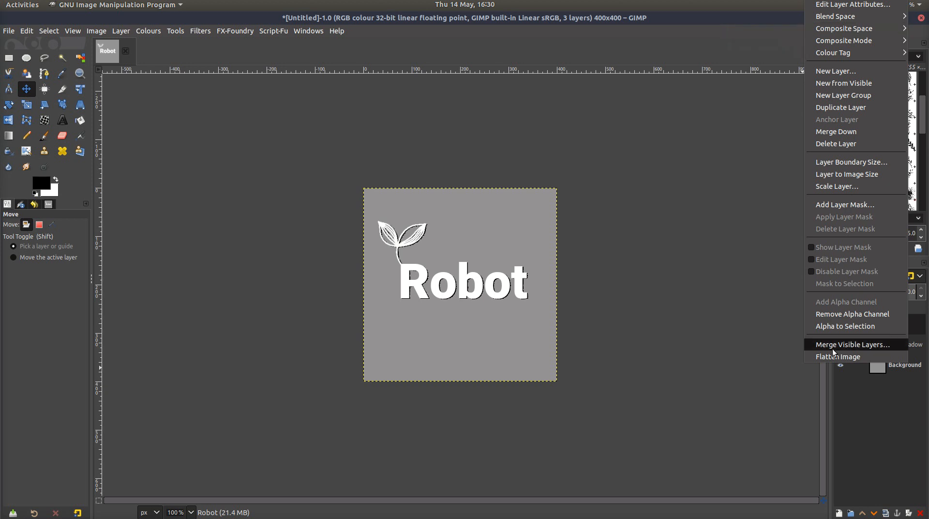
{"action": "left_click", "coordinate": [851, 344]}
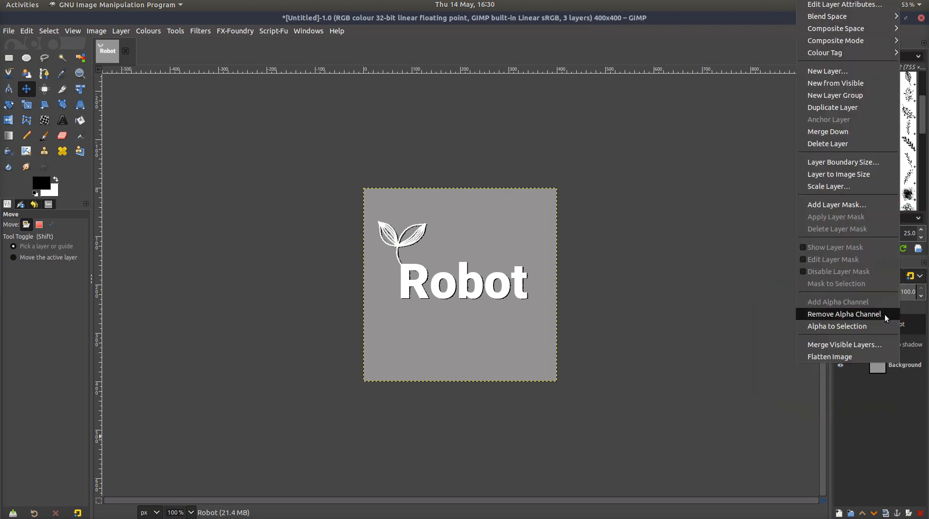
{"action": "mouse_move", "coordinate": [844, 343]}
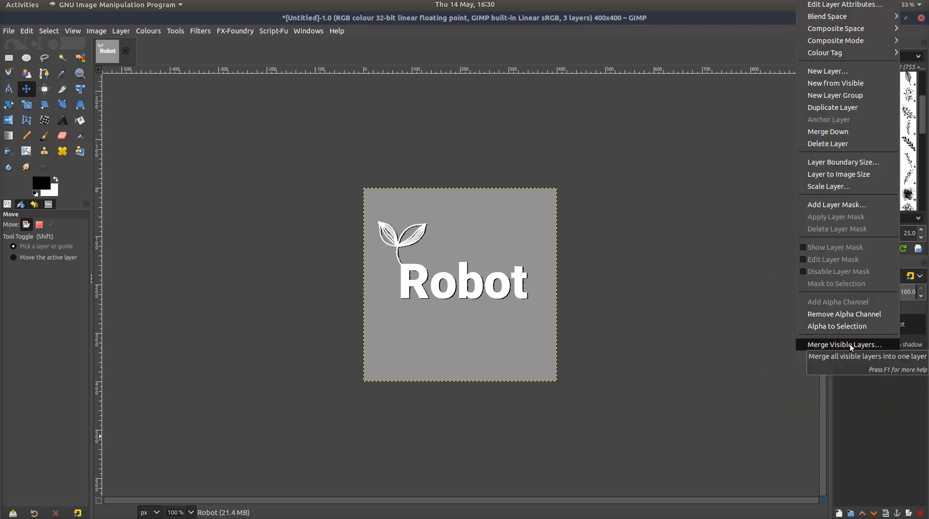
{"action": "left_click", "coordinate": [843, 343]}
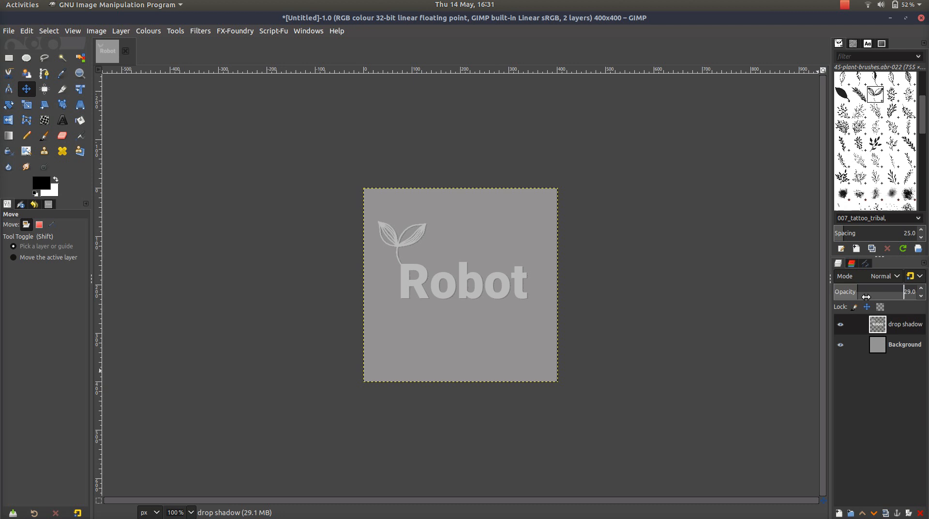
{"action": "left_click", "coordinate": [840, 344]}
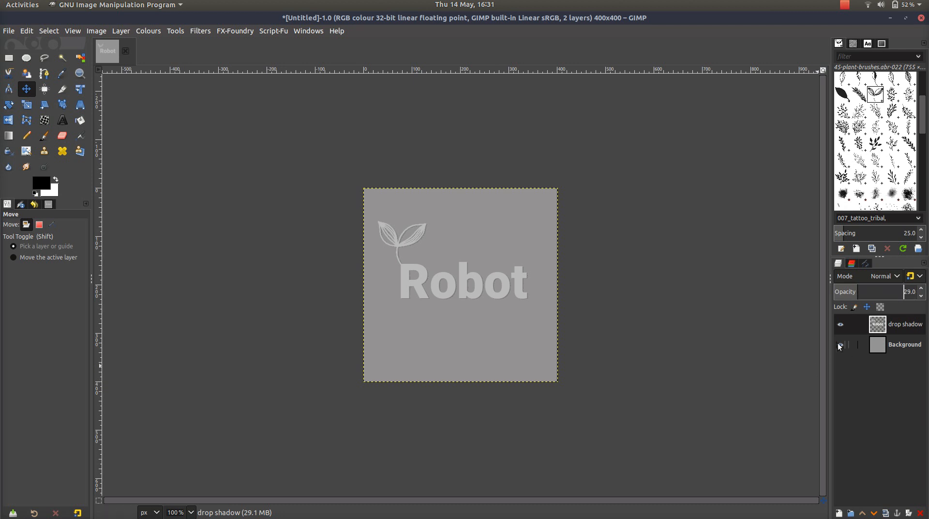
{"action": "left_click", "coordinate": [839, 343]}
{"action": "type", "text": "25"}
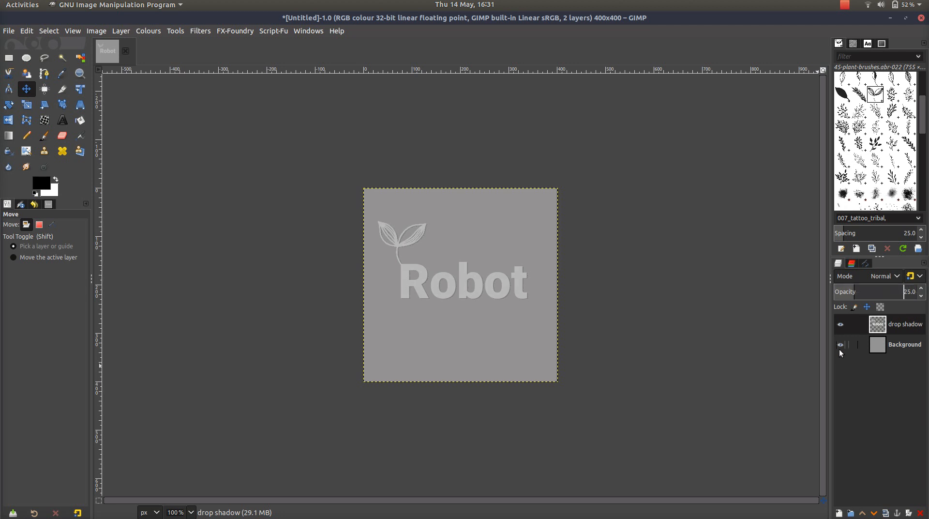
{"action": "left_click", "coordinate": [840, 345]}
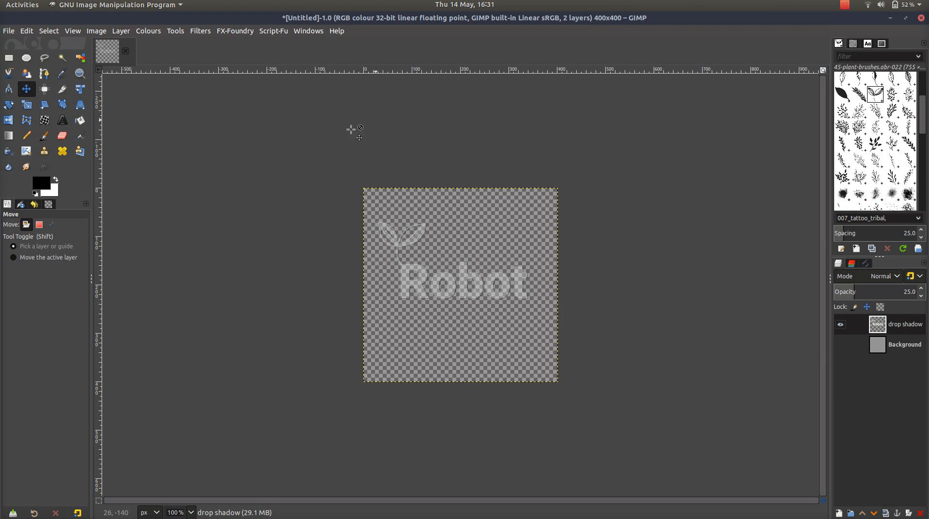
{"action": "mouse_move", "coordinate": [419, 258]}
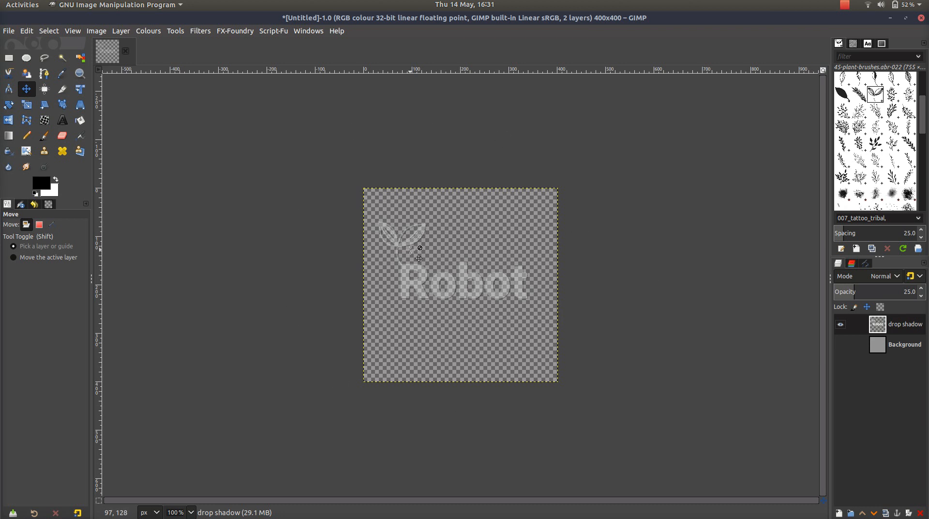
{"action": "mouse_move", "coordinate": [400, 247]}
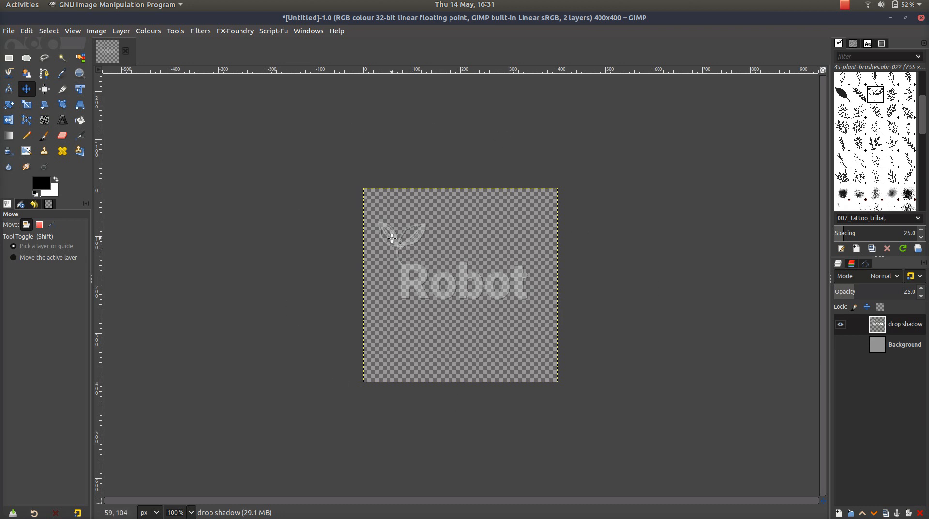
{"action": "mouse_move", "coordinate": [382, 231]}
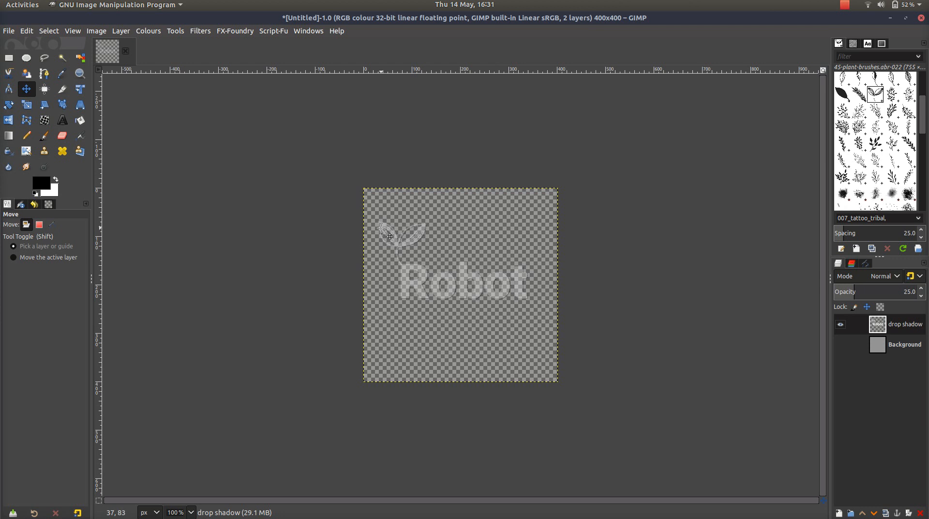
{"action": "mouse_move", "coordinate": [355, 223]}
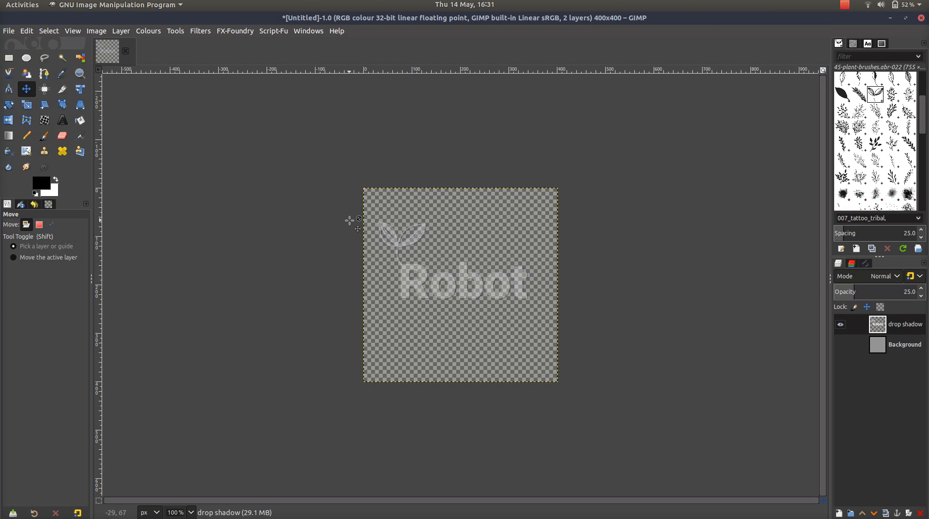
{"action": "mouse_move", "coordinate": [331, 217]}
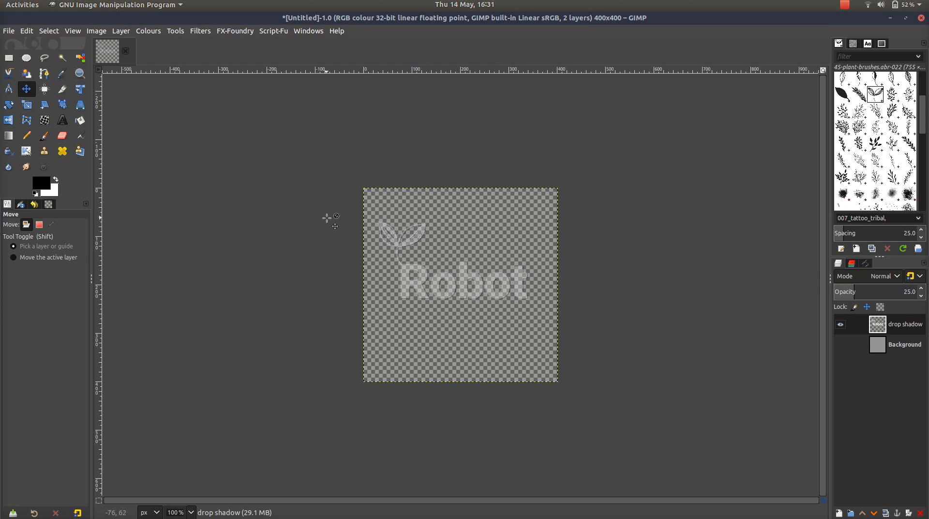
{"action": "mouse_move", "coordinate": [4, 38]}
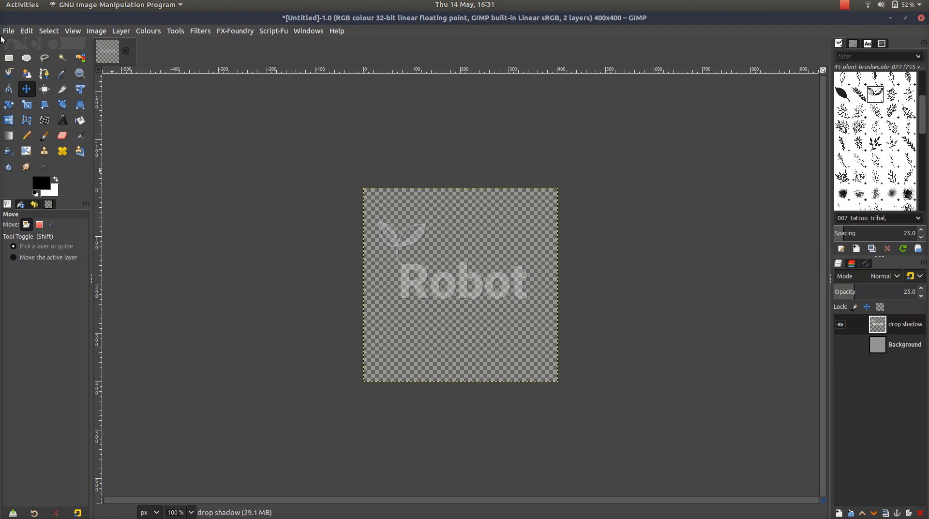
Export the watermark as watermark.png into the youtube folder, reaching the PNG options
{"action": "left_click", "coordinate": [9, 31]}
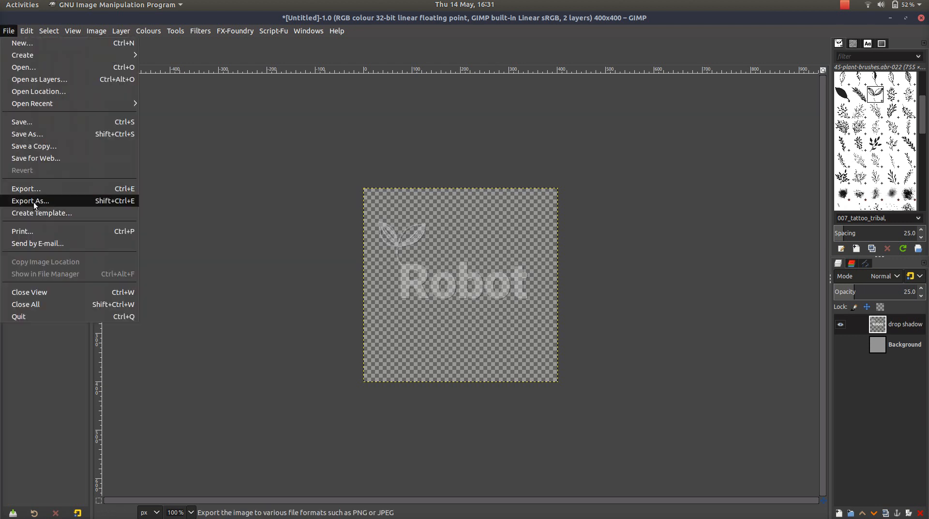
{"action": "left_click", "coordinate": [30, 201]}
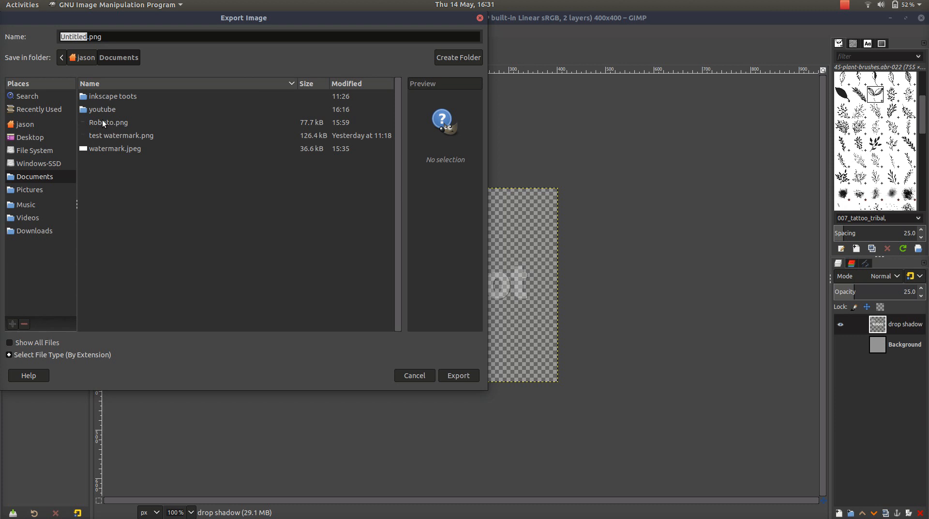
{"action": "double_click", "coordinate": [102, 109]}
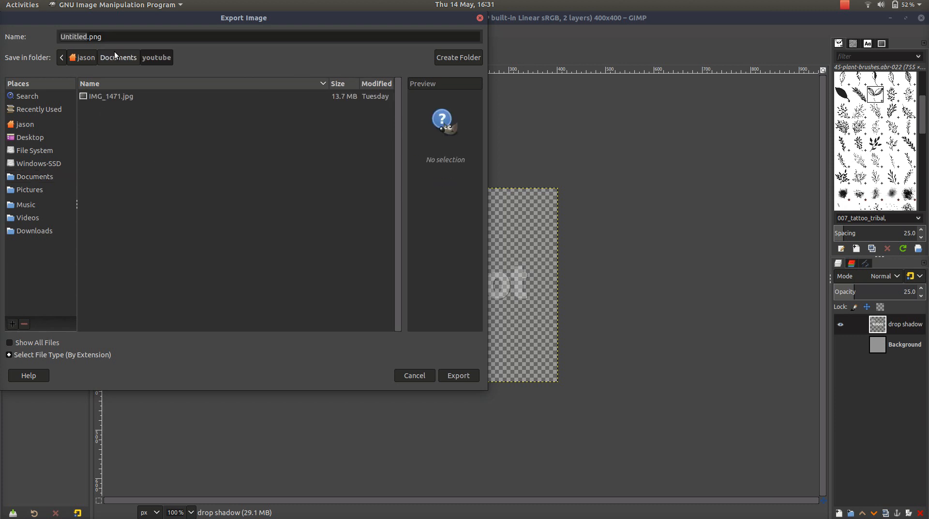
{"action": "mouse_move", "coordinate": [88, 34]}
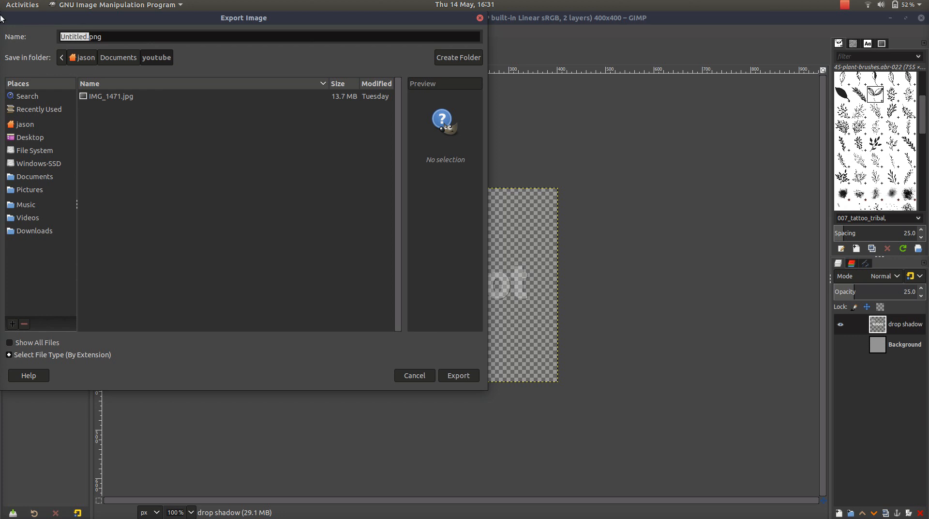
{"action": "type", "text": "watermark"}
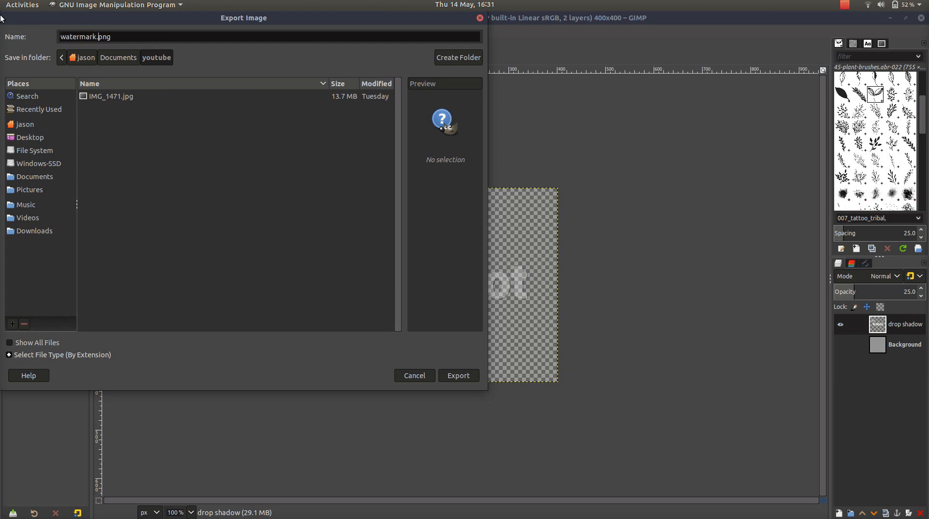
{"action": "mouse_move", "coordinate": [389, 336]}
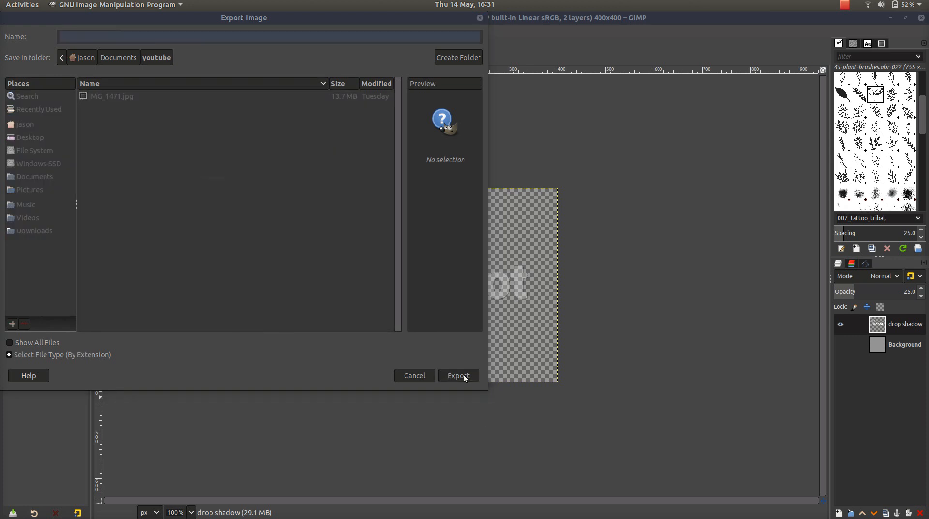
{"action": "left_click", "coordinate": [458, 375]}
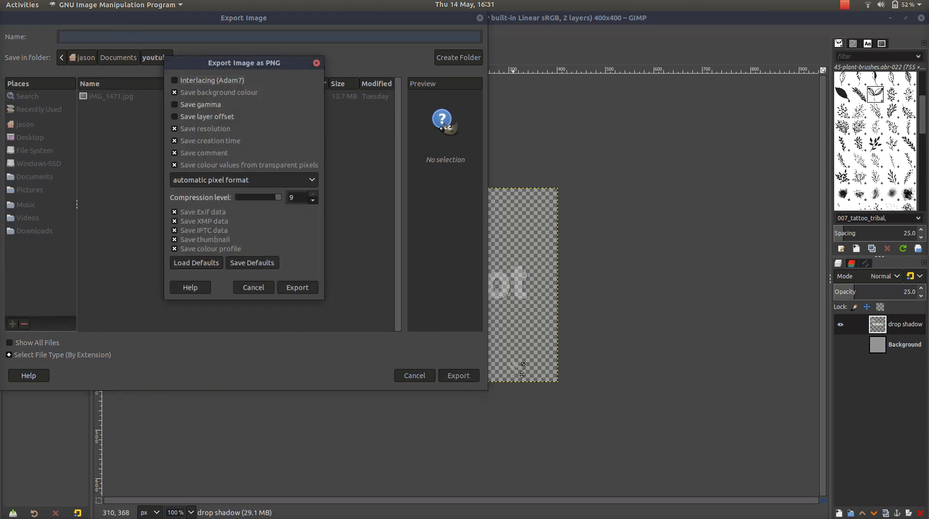
{"action": "mouse_move", "coordinate": [367, 259]}
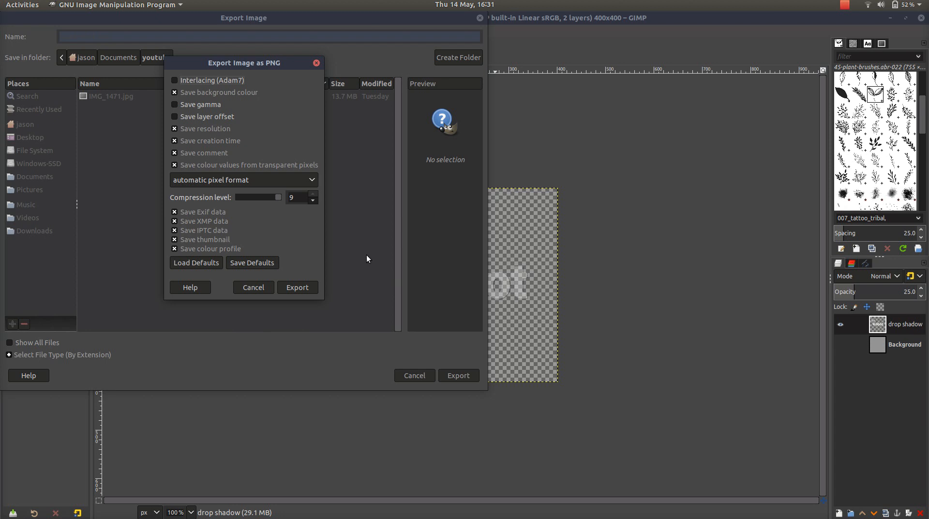
{"action": "mouse_move", "coordinate": [553, 221]}
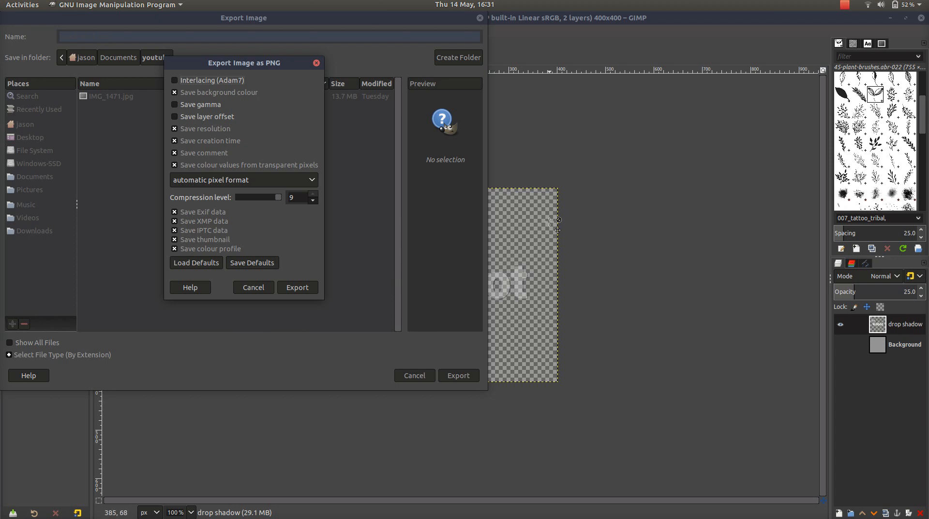
{"action": "mouse_move", "coordinate": [539, 265]}
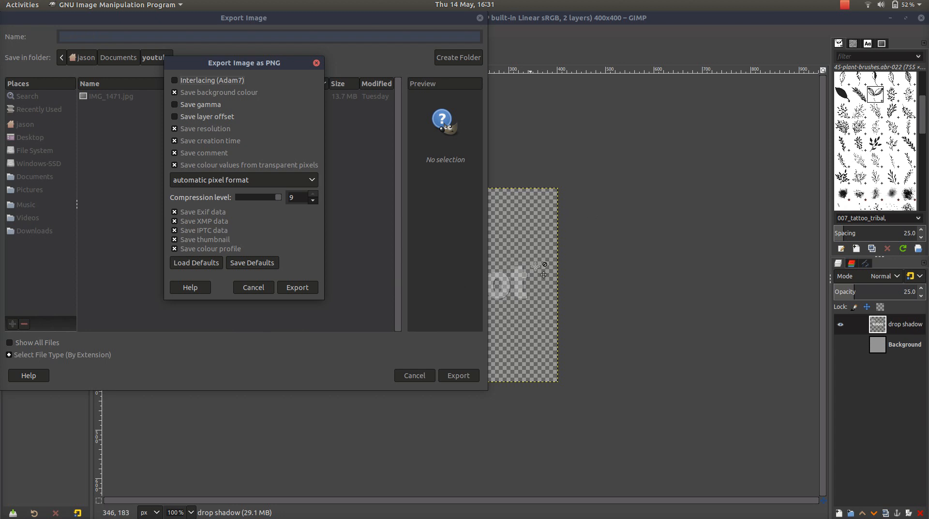
{"action": "mouse_move", "coordinate": [543, 406]}
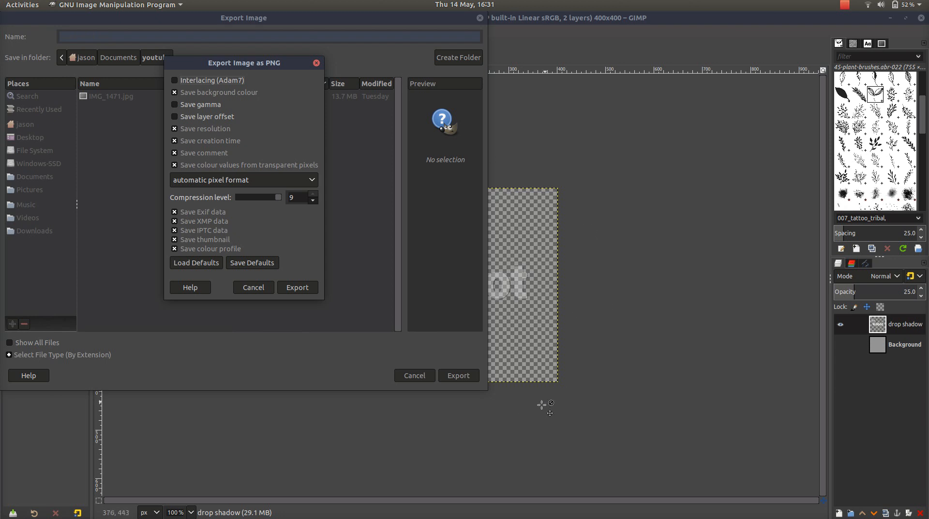
{"action": "mouse_move", "coordinate": [521, 412]}
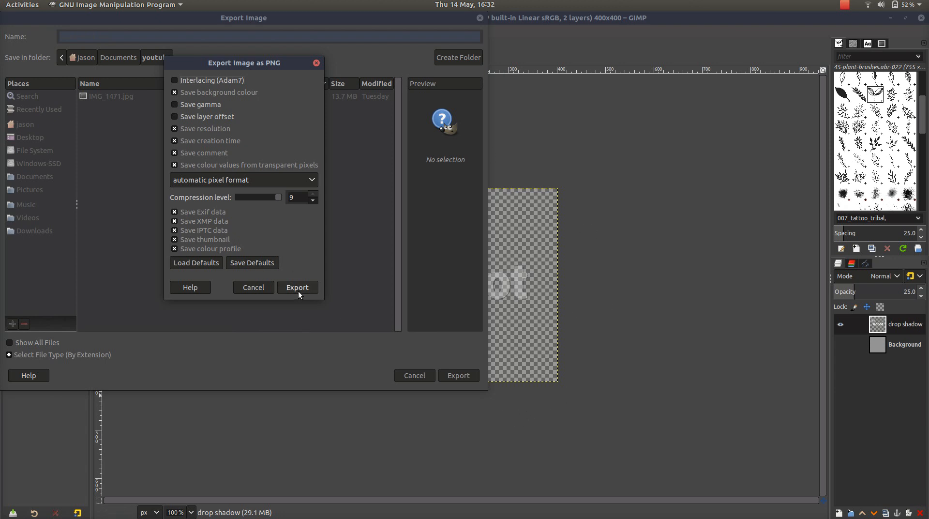
Write watermark.png, then open recent photo IMG_1471.jpg converted to built-in sRGB
{"action": "left_click", "coordinate": [297, 287]}
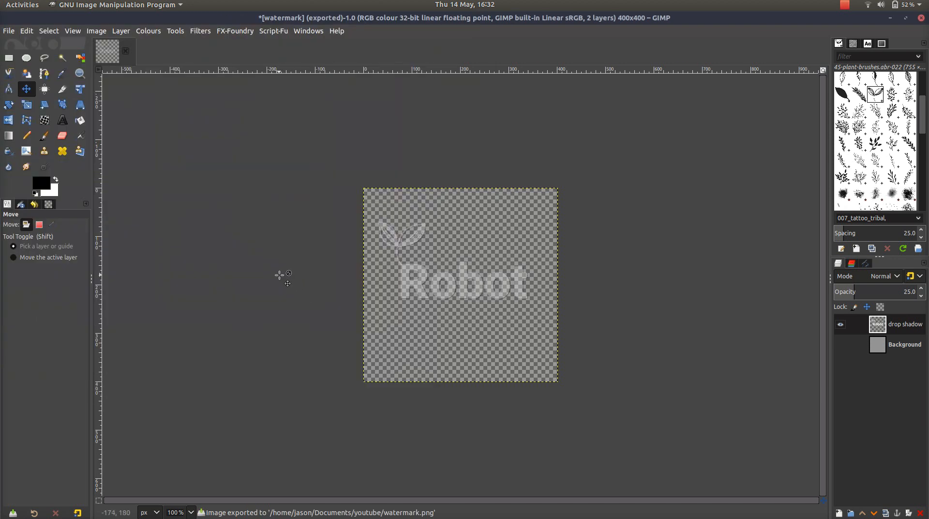
{"action": "mouse_move", "coordinate": [112, 71]}
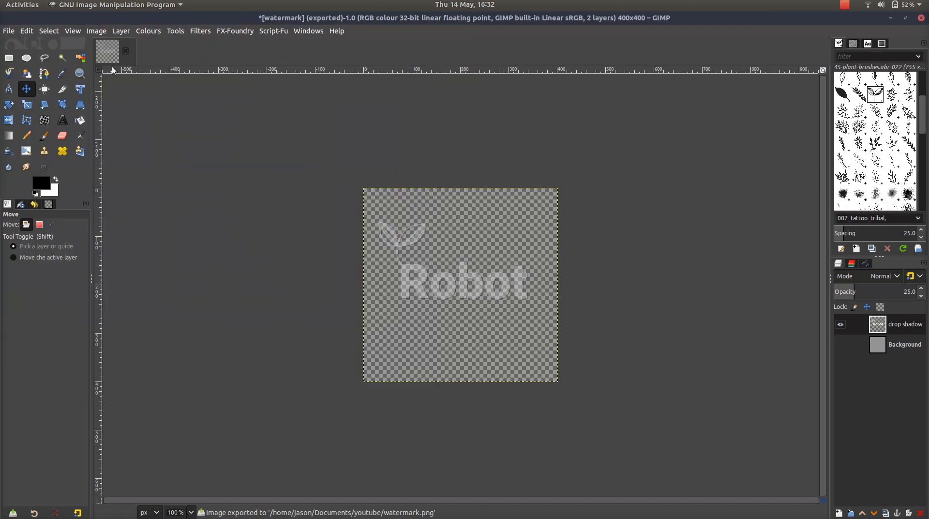
{"action": "left_click", "coordinate": [9, 31]}
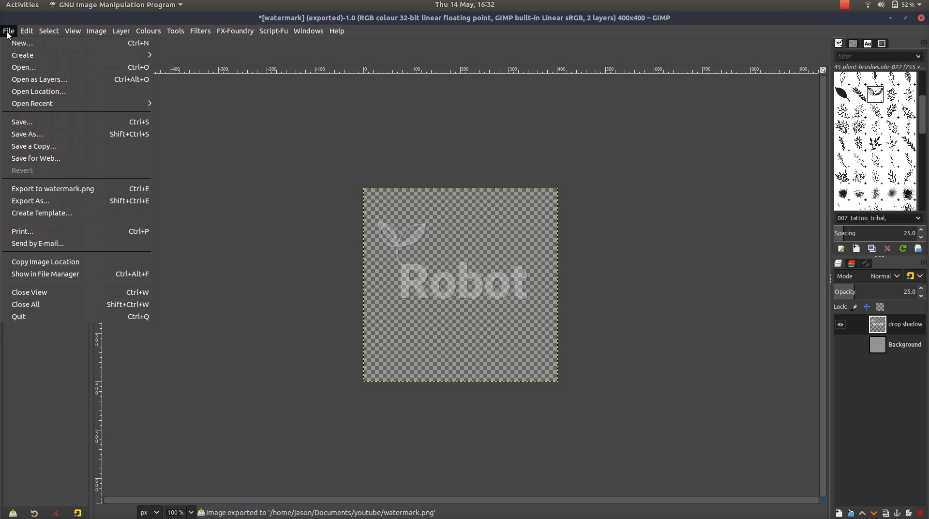
{"action": "left_click", "coordinate": [32, 103]}
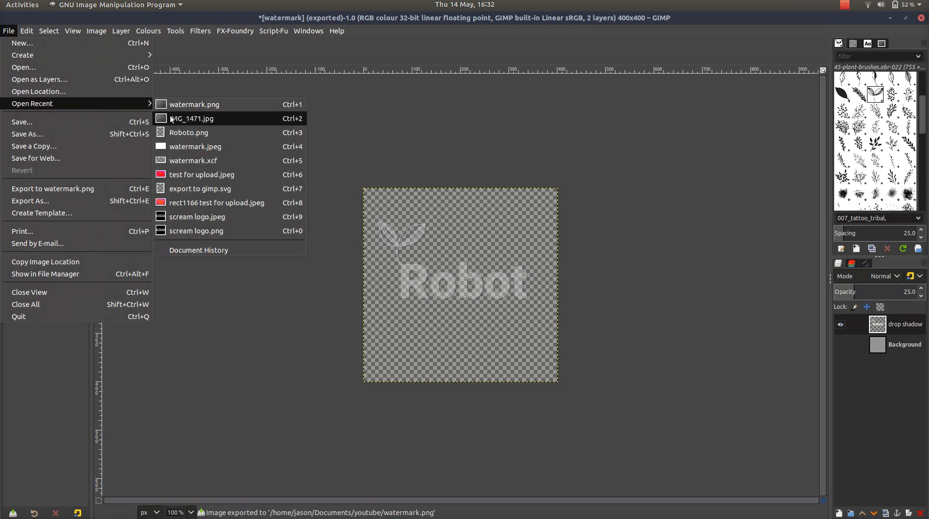
{"action": "mouse_move", "coordinate": [189, 132]}
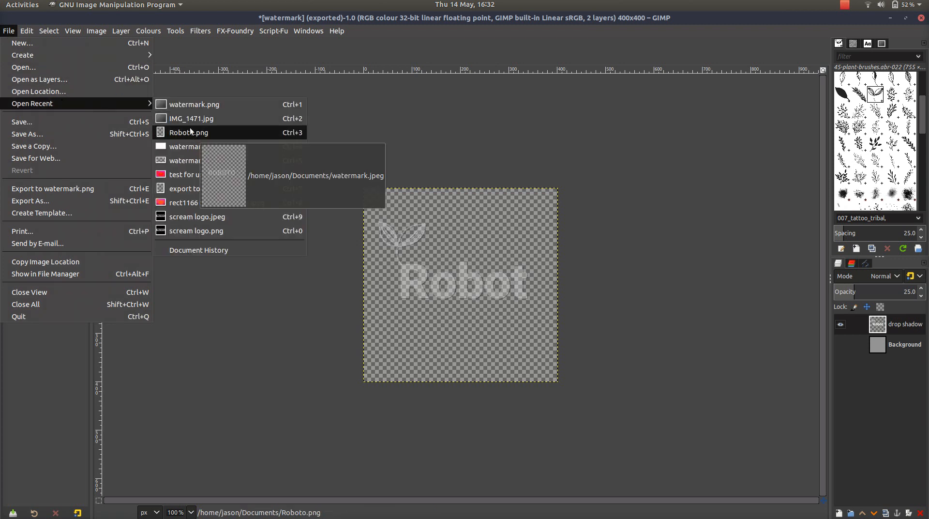
{"action": "mouse_move", "coordinate": [188, 133]}
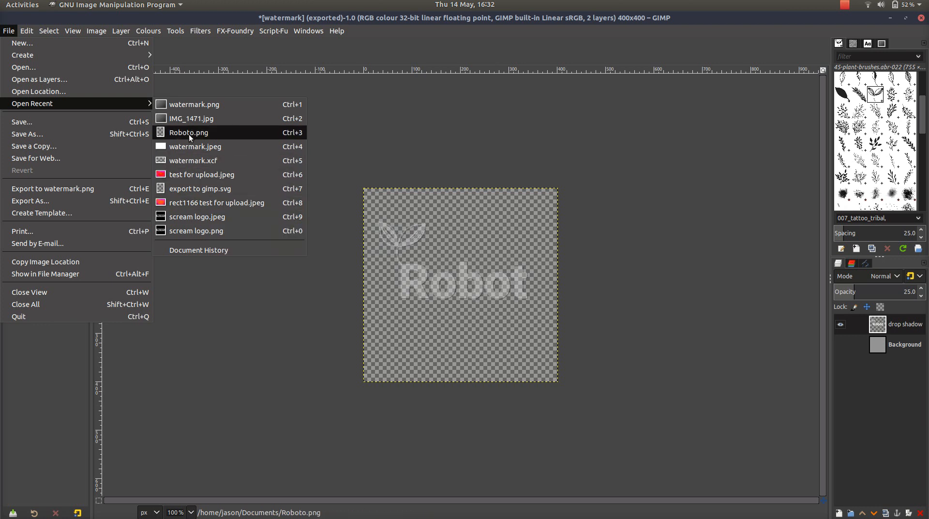
{"action": "mouse_move", "coordinate": [203, 118]}
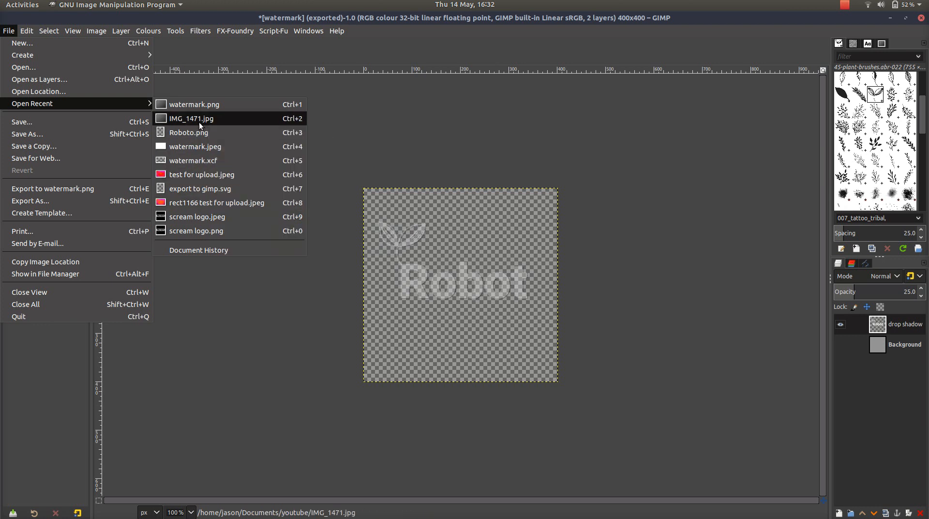
{"action": "left_click", "coordinate": [192, 118]}
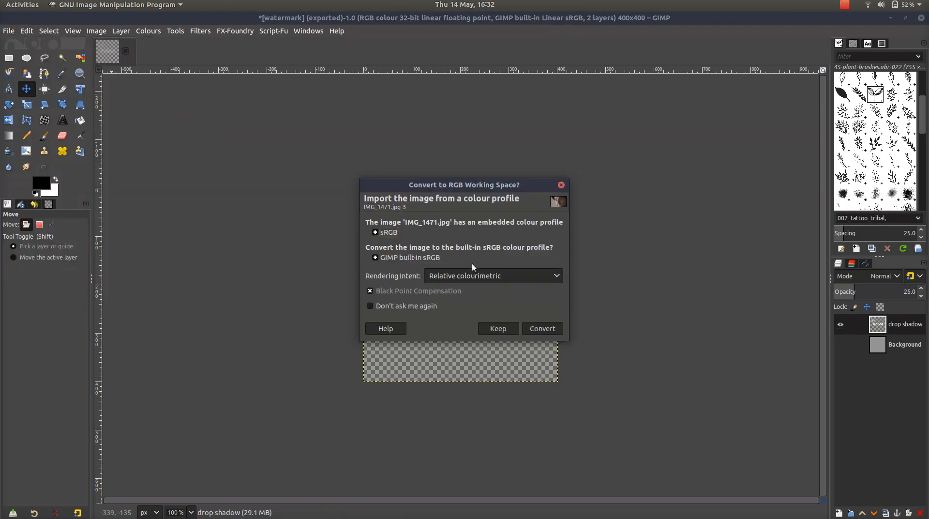
{"action": "mouse_move", "coordinate": [542, 328]}
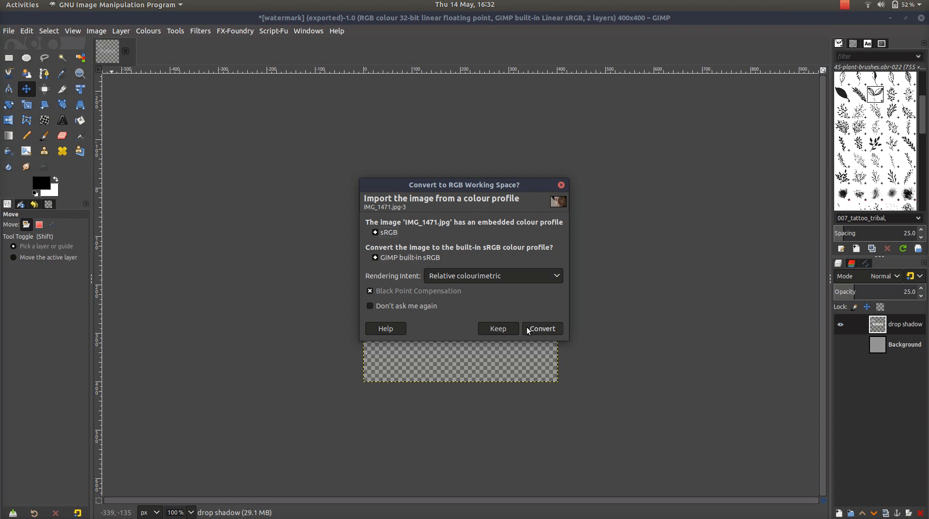
{"action": "left_click", "coordinate": [541, 328]}
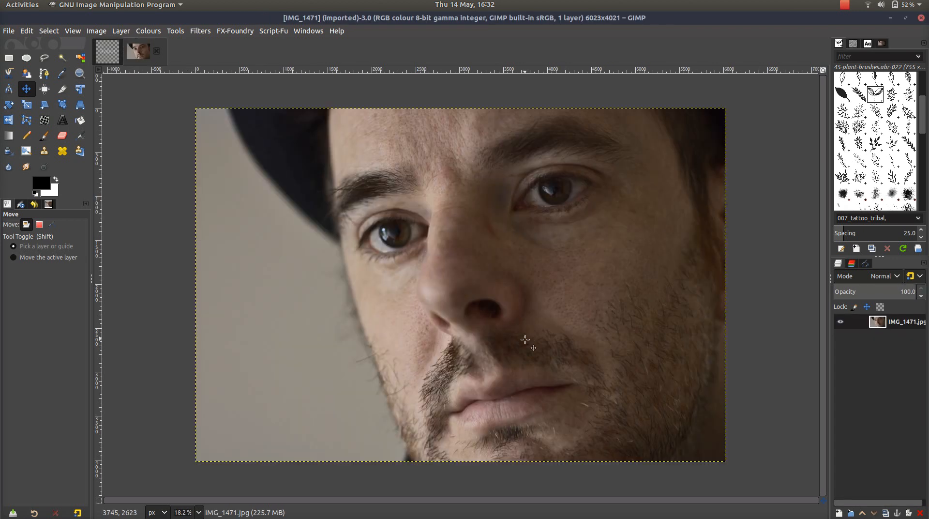
{"action": "mouse_move", "coordinate": [243, 77]}
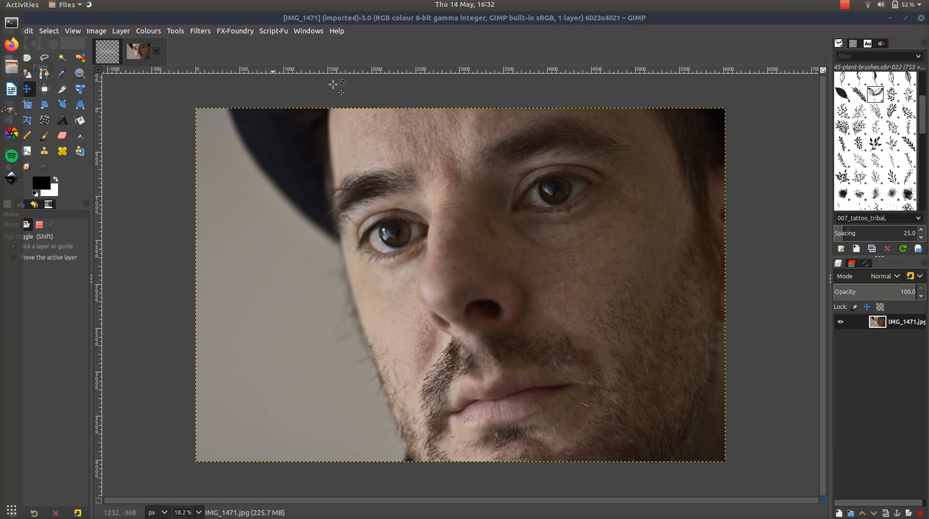
{"action": "left_click", "coordinate": [62, 4]}
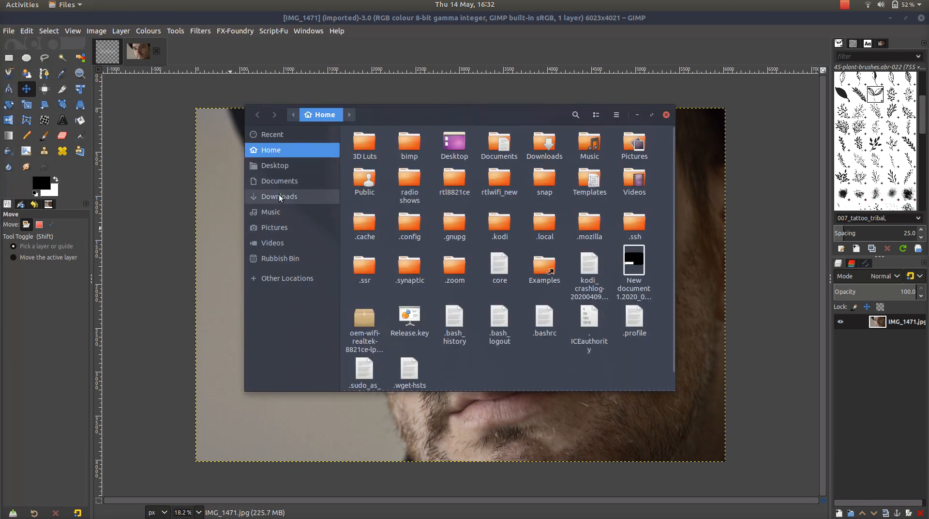
{"action": "left_click", "coordinate": [279, 181]}
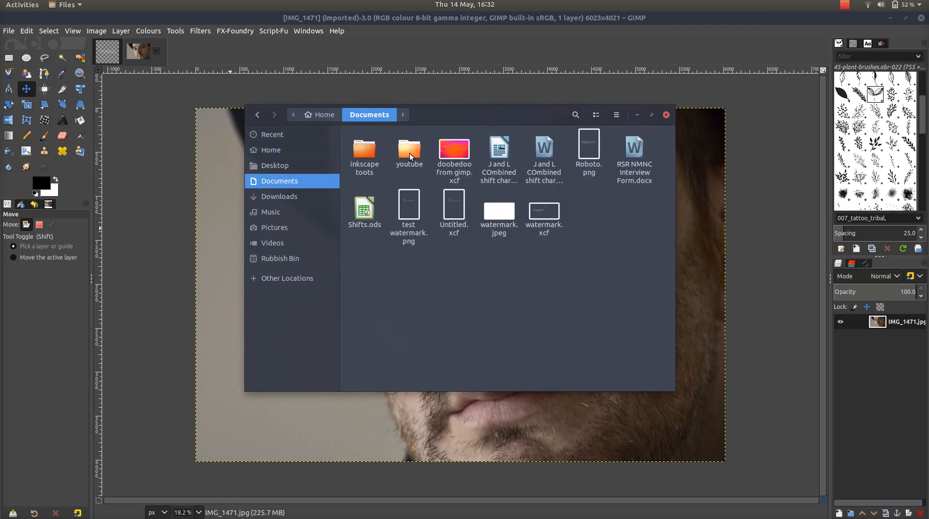
{"action": "double_click", "coordinate": [408, 151]}
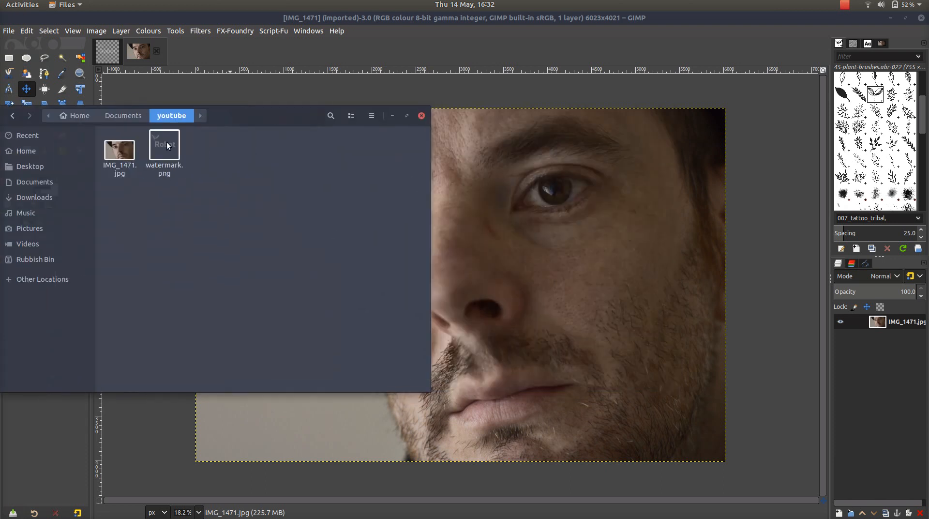
{"action": "double_click", "coordinate": [165, 148]}
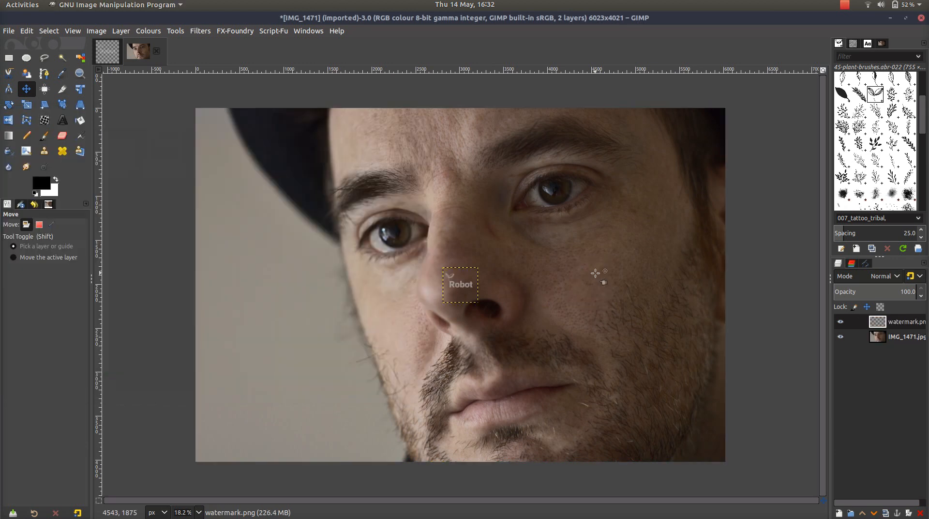
{"action": "mouse_move", "coordinate": [472, 290]}
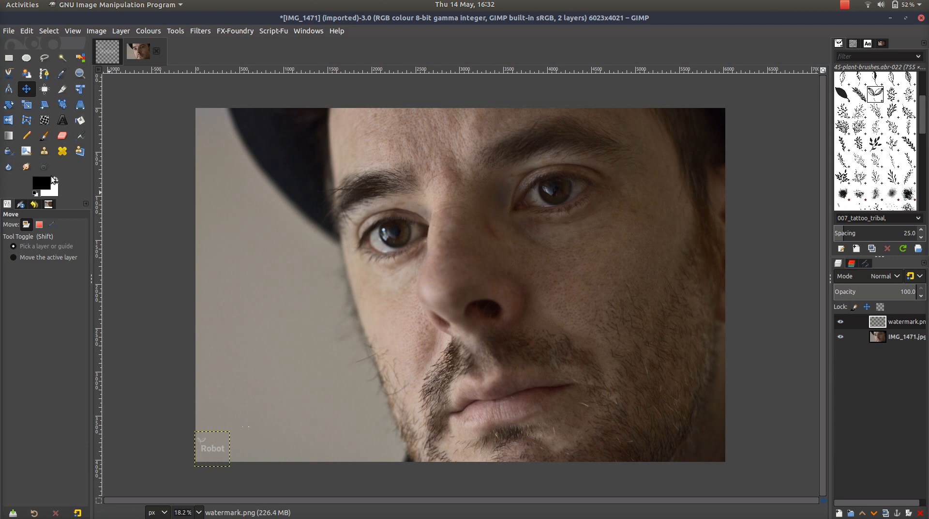
{"action": "mouse_move", "coordinate": [57, 10]}
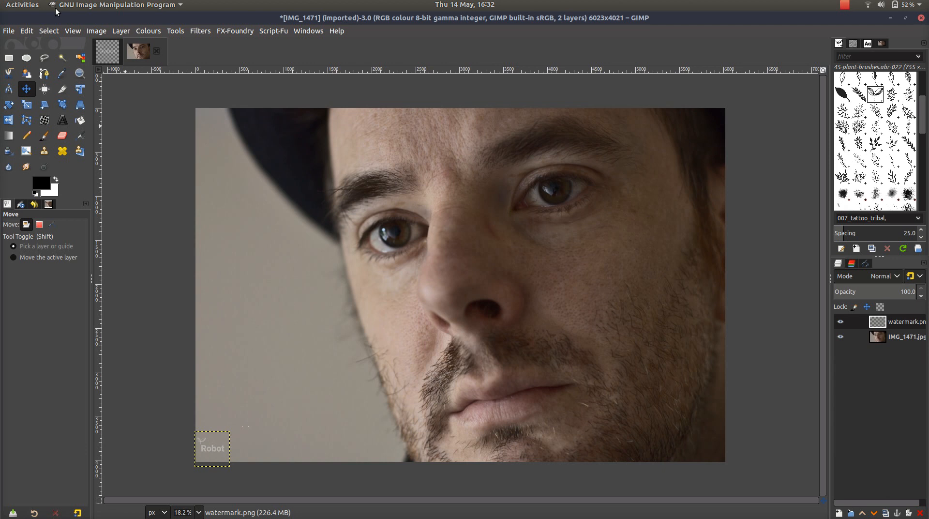
{"action": "mouse_move", "coordinate": [249, 367]}
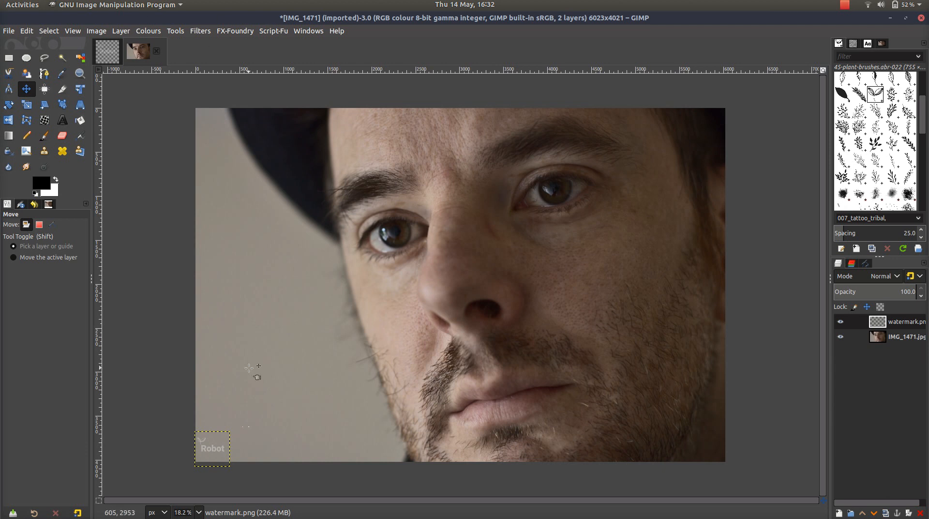
{"action": "mouse_move", "coordinate": [216, 458]}
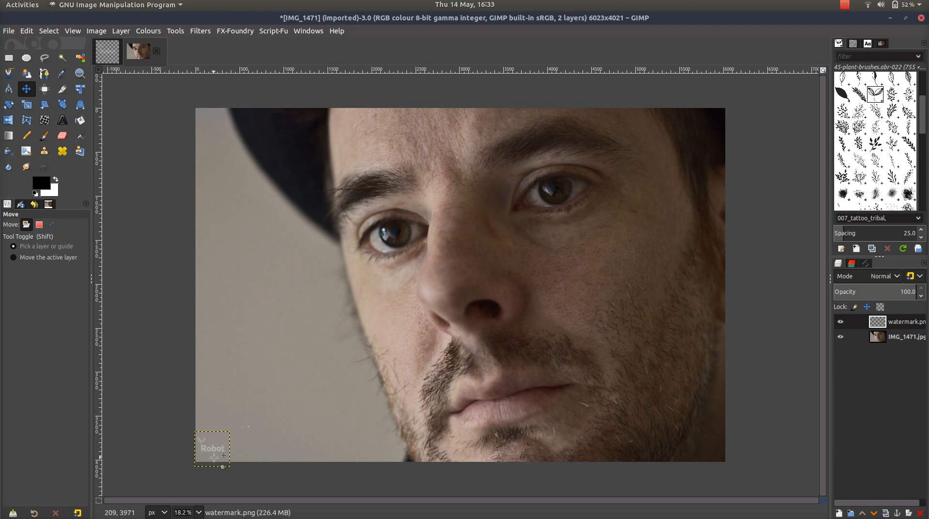
{"action": "mouse_move", "coordinate": [361, 477]}
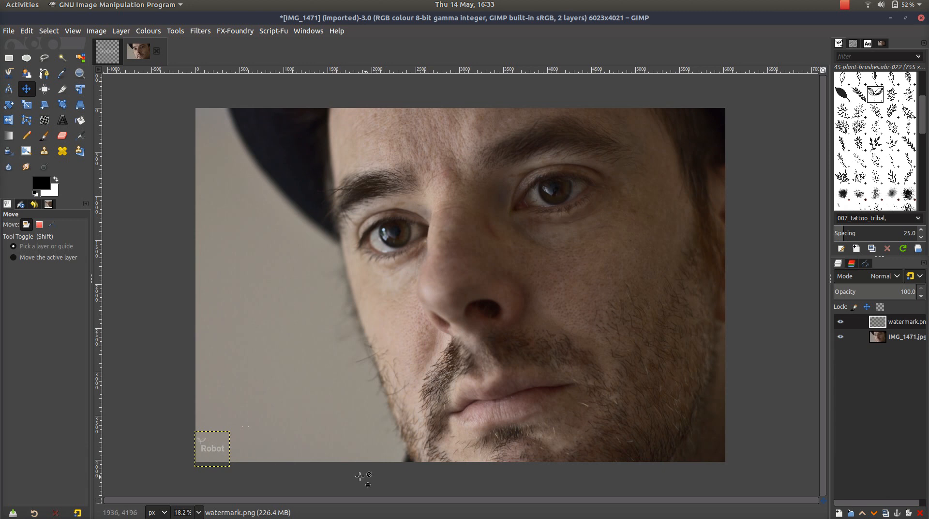
{"action": "mouse_move", "coordinate": [357, 477]}
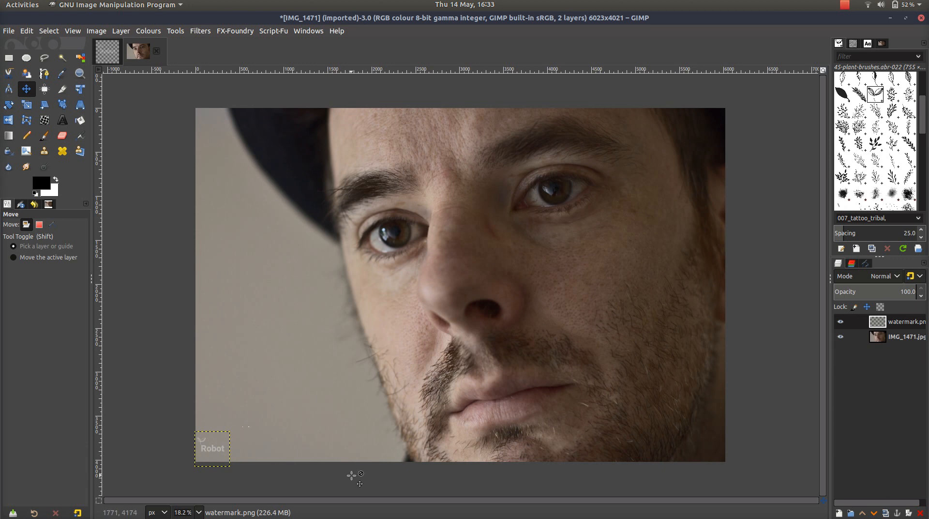
{"action": "mouse_move", "coordinate": [352, 480]}
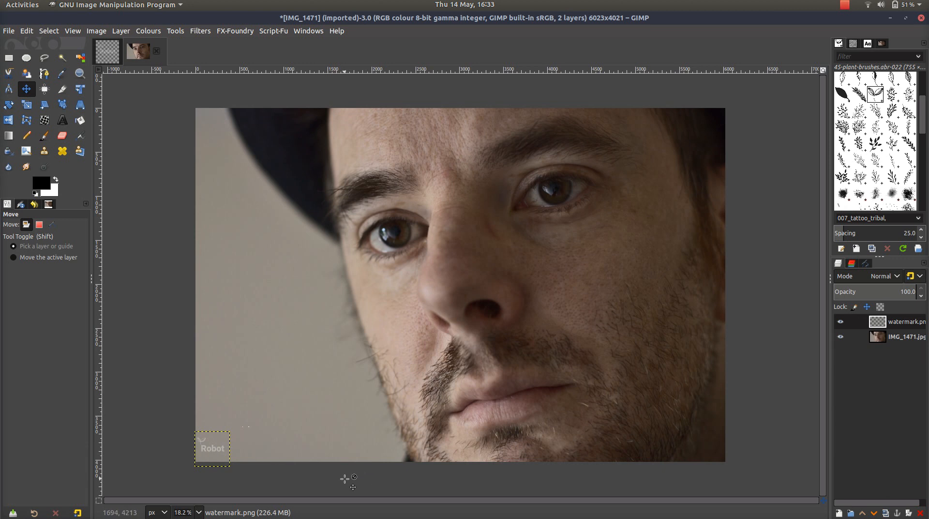
{"action": "mouse_move", "coordinate": [343, 246]}
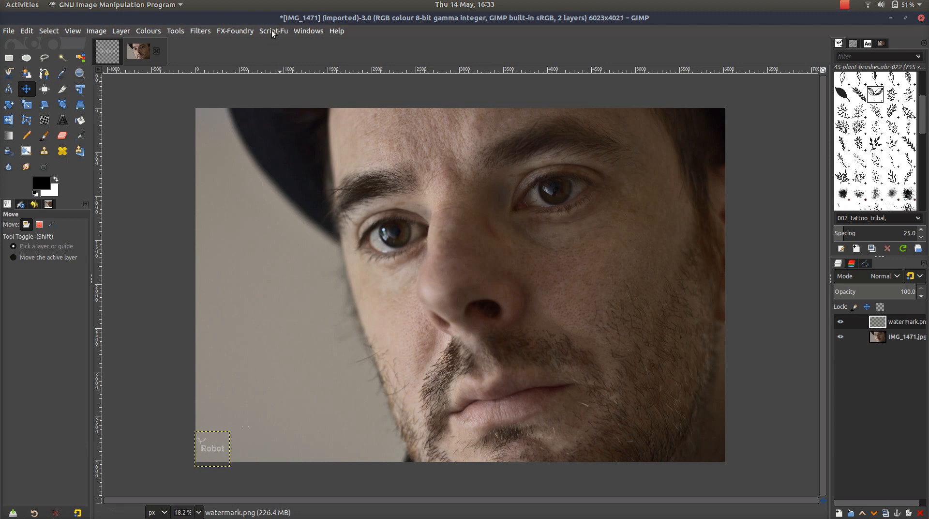
Run the ImageWatermark script and choose Documents/youtube/watermark.png as the watermark image
{"action": "left_click", "coordinate": [272, 31]}
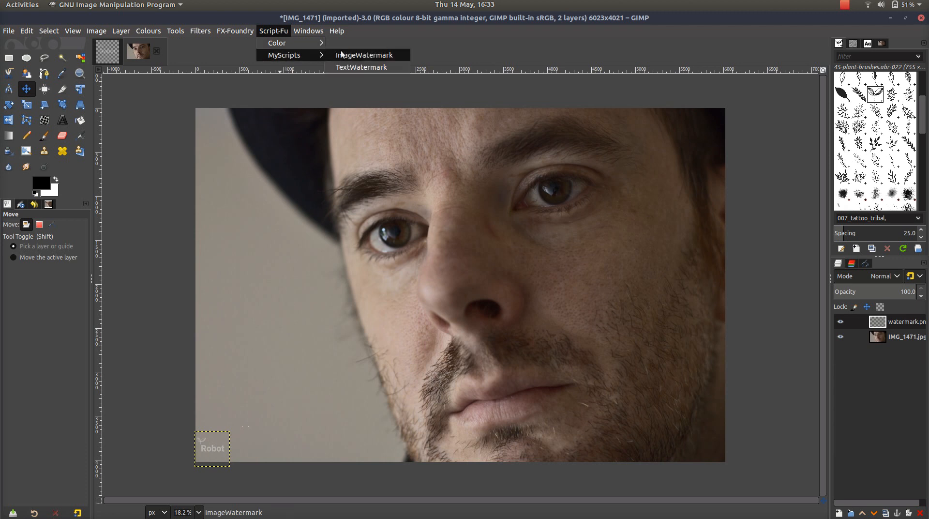
{"action": "mouse_move", "coordinate": [345, 59]}
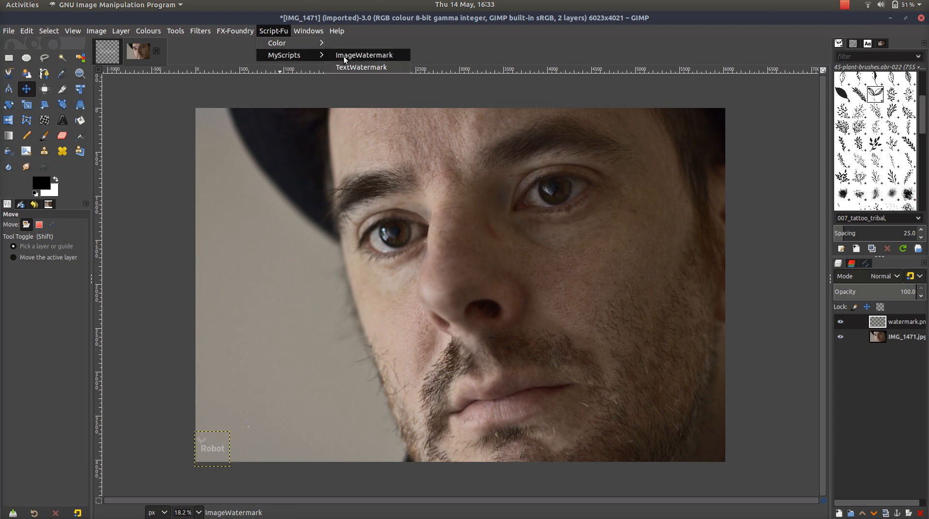
{"action": "mouse_move", "coordinate": [365, 54]}
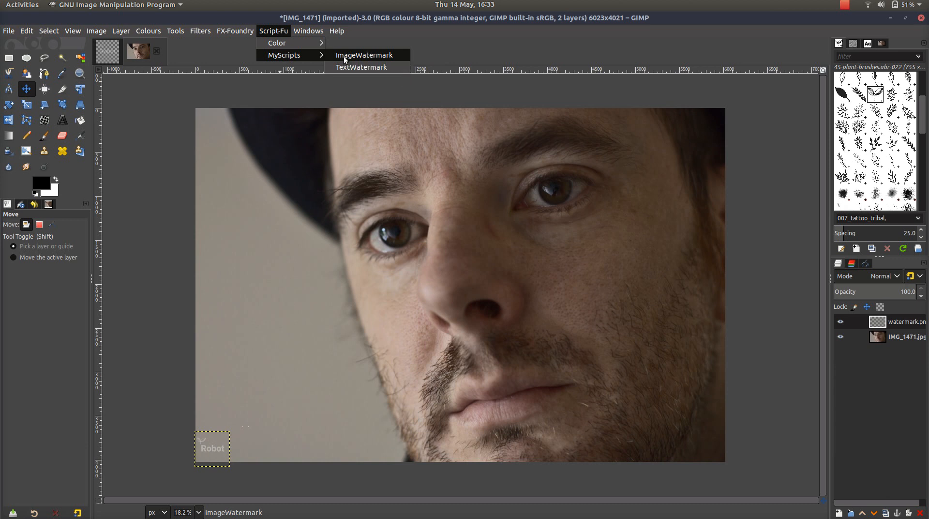
{"action": "left_click", "coordinate": [365, 54]}
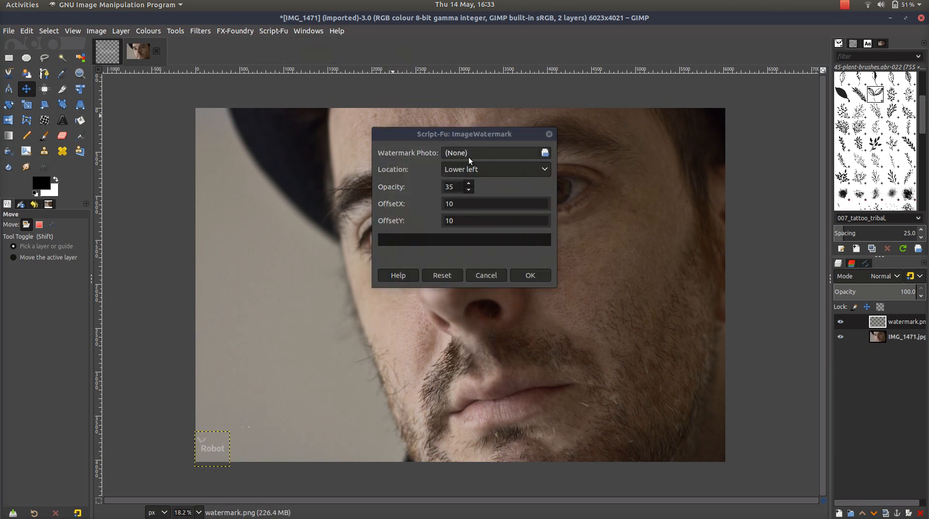
{"action": "left_click", "coordinate": [542, 152]}
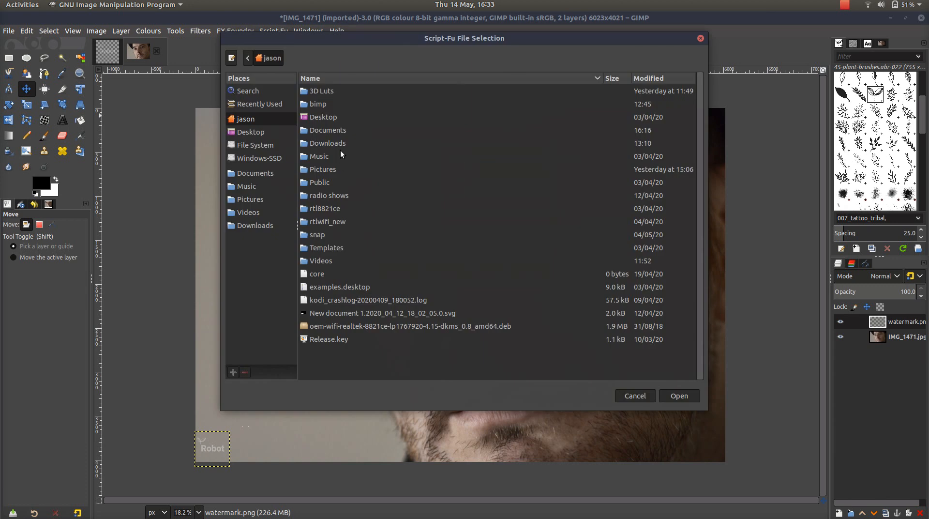
{"action": "mouse_move", "coordinate": [382, 441]}
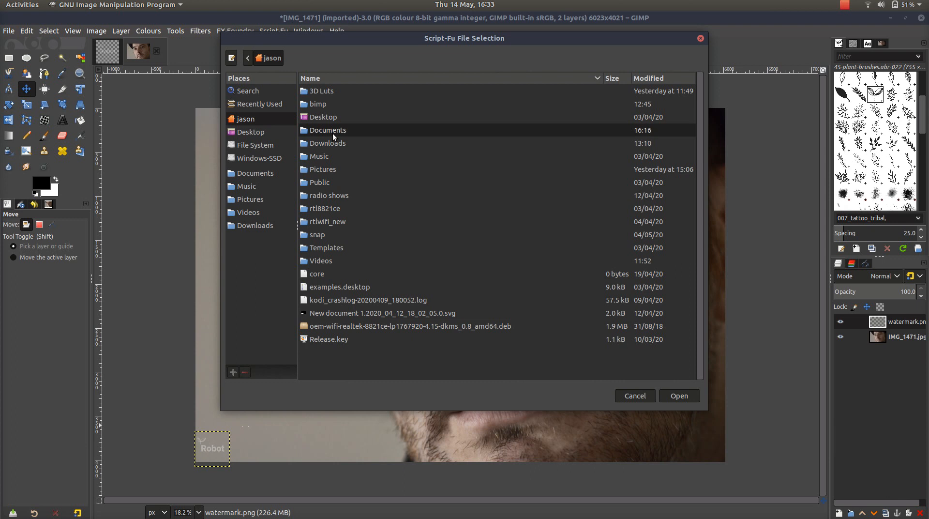
{"action": "double_click", "coordinate": [328, 129]}
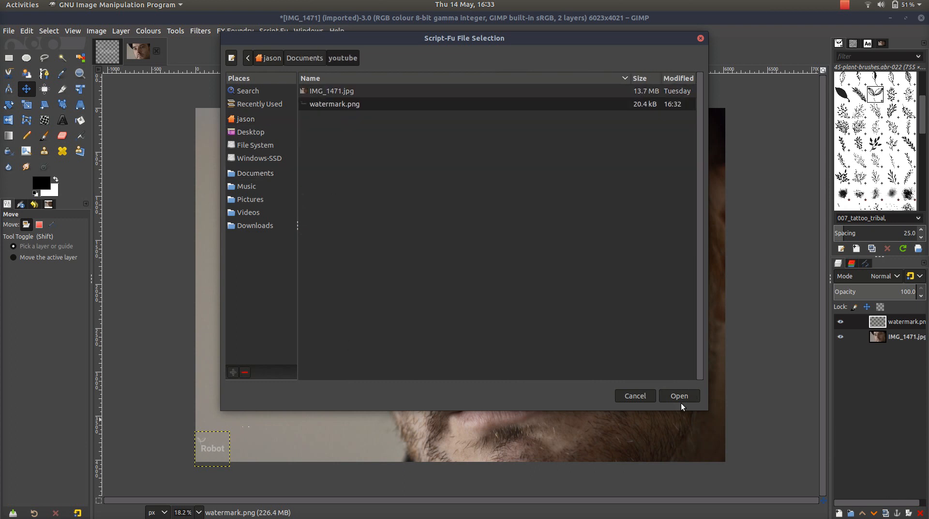
{"action": "left_click", "coordinate": [678, 395]}
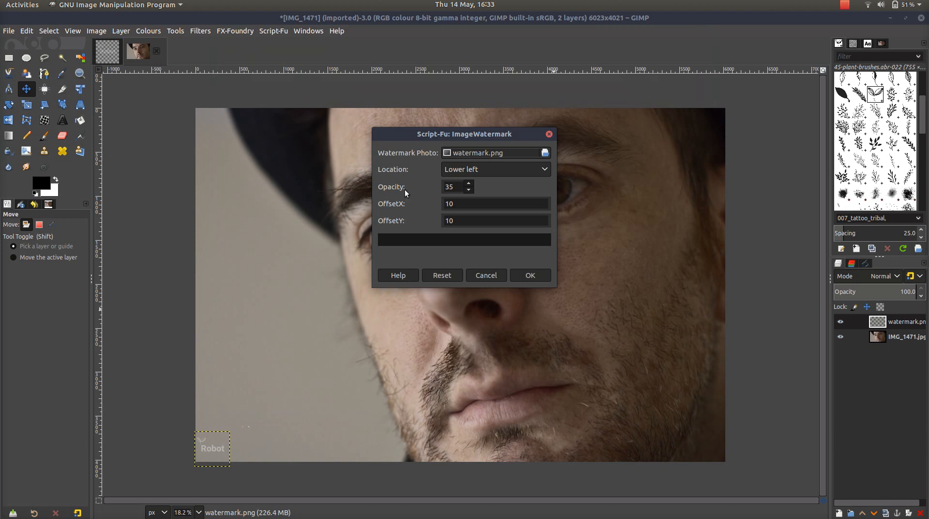
Place the watermark in the Upper right with adjusted opacity and apply it to the photo
{"action": "left_click", "coordinate": [495, 169]}
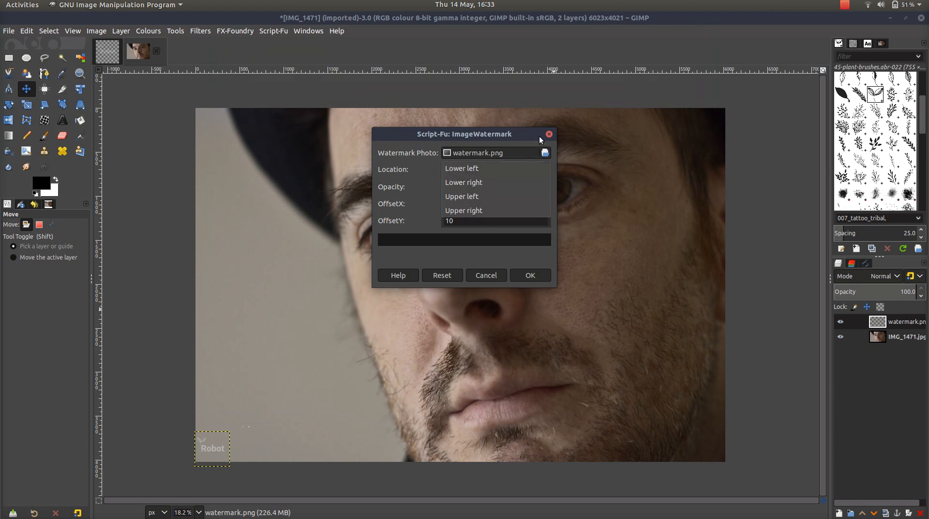
{"action": "mouse_move", "coordinate": [463, 182]}
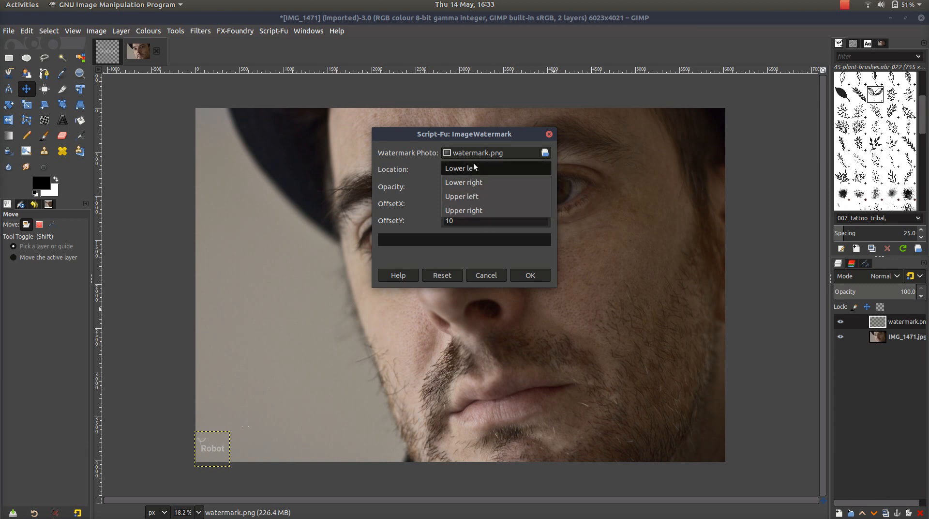
{"action": "mouse_move", "coordinate": [468, 196]}
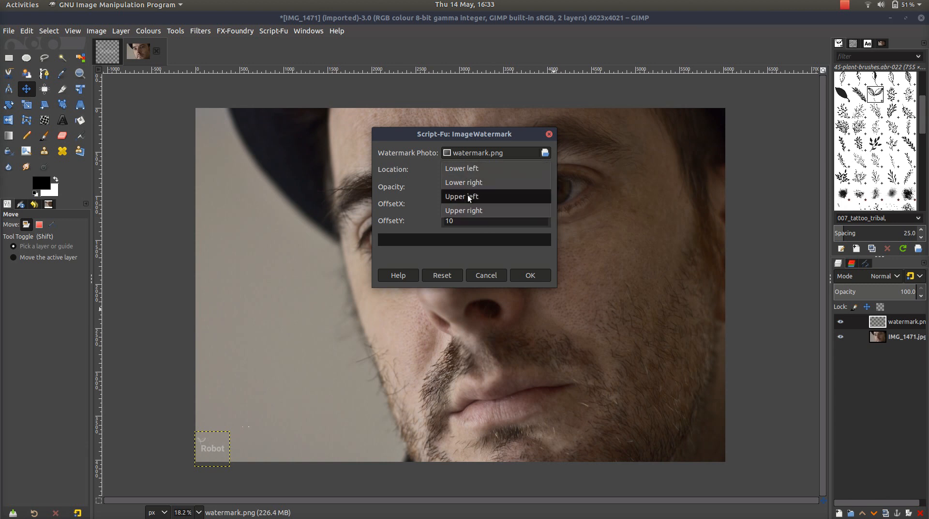
{"action": "left_click", "coordinate": [463, 210]}
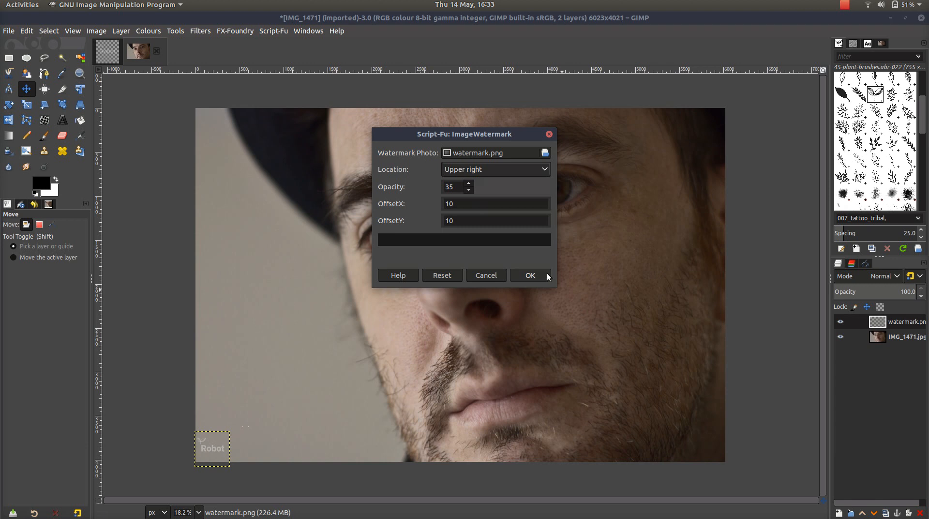
{"action": "mouse_move", "coordinate": [535, 290]}
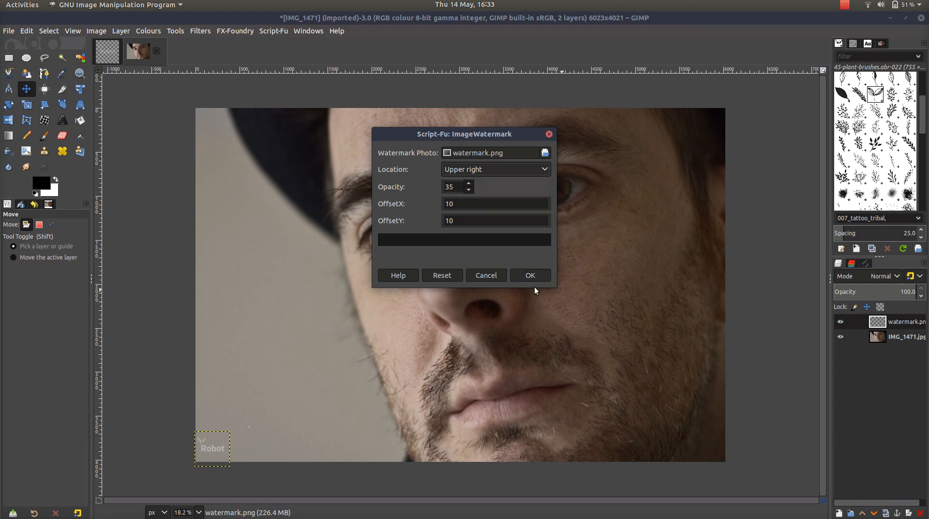
{"action": "mouse_move", "coordinate": [468, 186]}
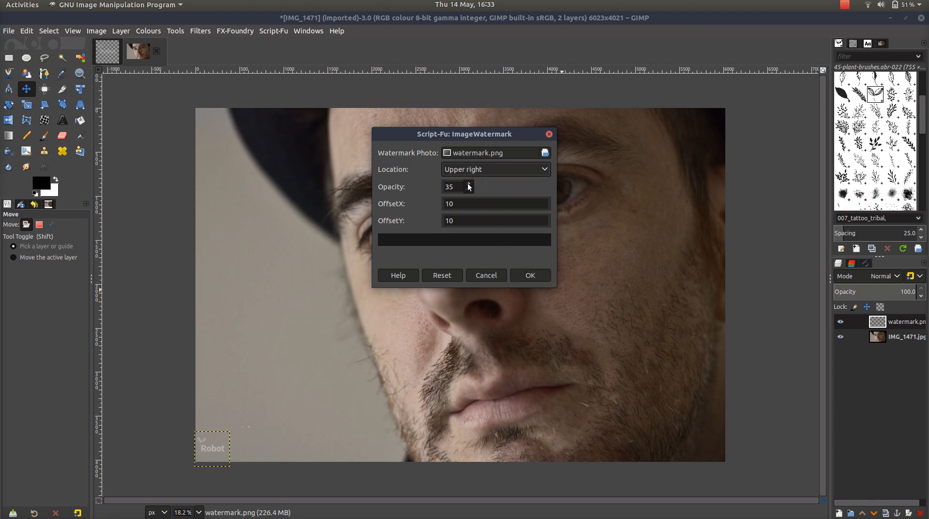
{"action": "left_click", "coordinate": [468, 183]}
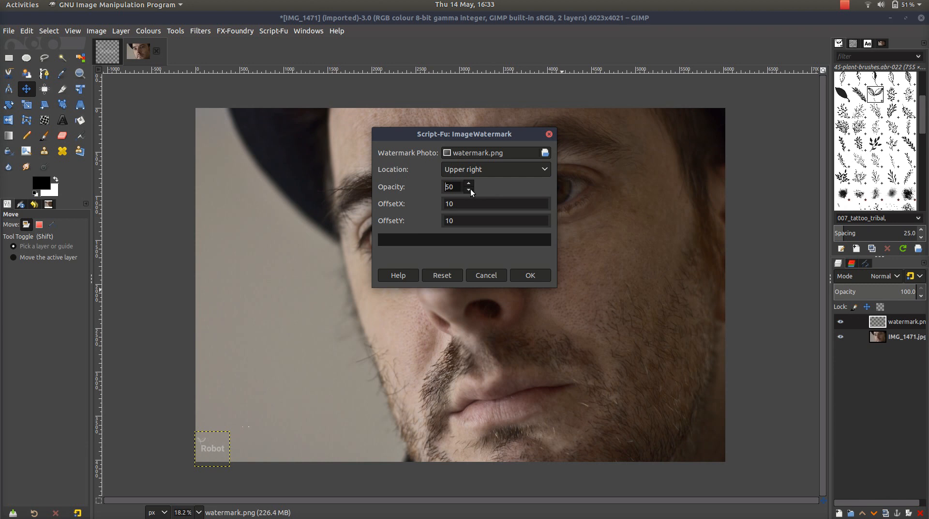
{"action": "left_click", "coordinate": [530, 275]}
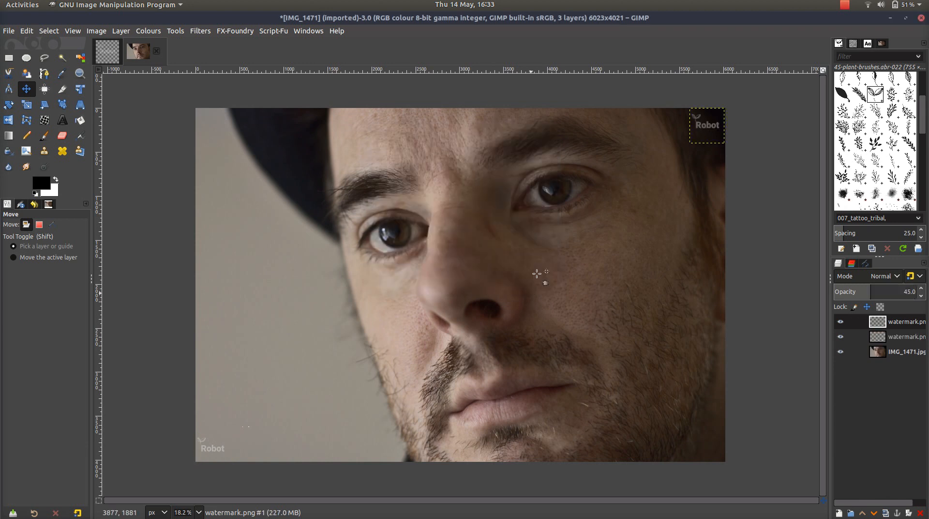
{"action": "mouse_move", "coordinate": [703, 134]}
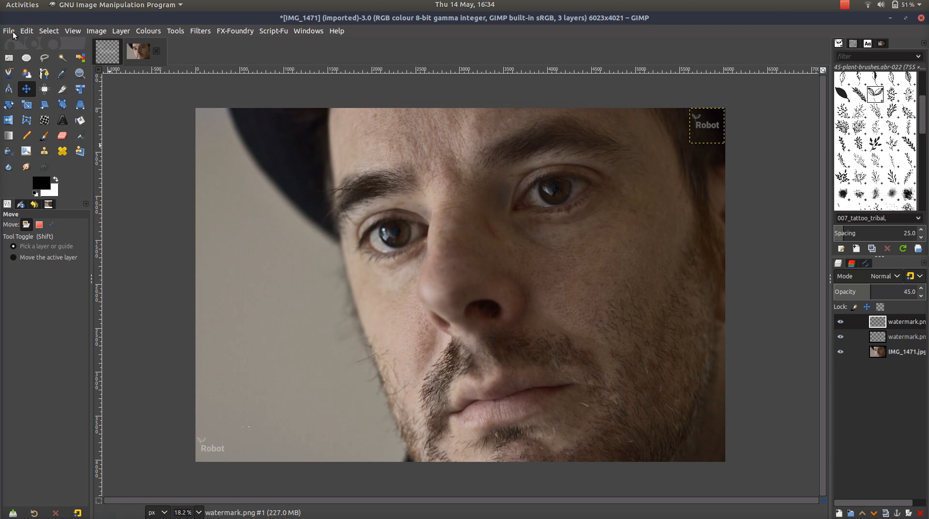
{"action": "left_click", "coordinate": [8, 31]}
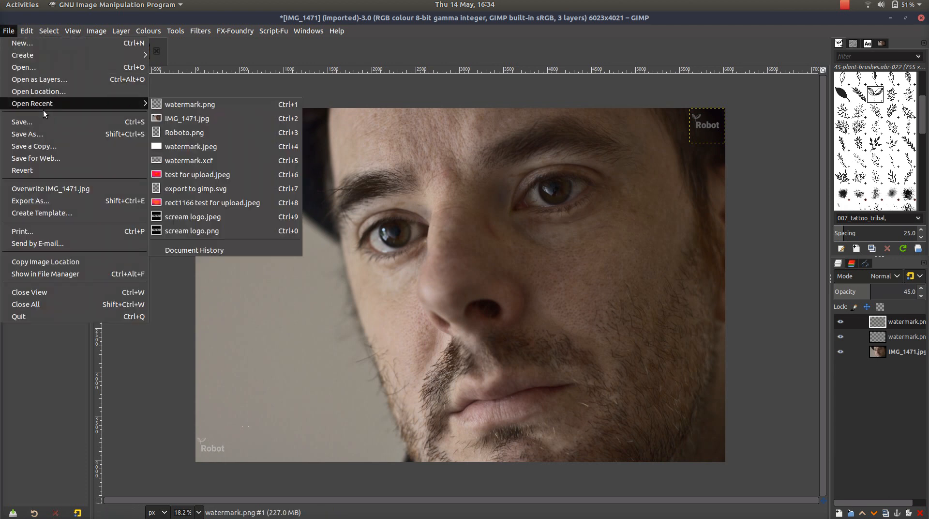
{"action": "mouse_move", "coordinate": [115, 446]}
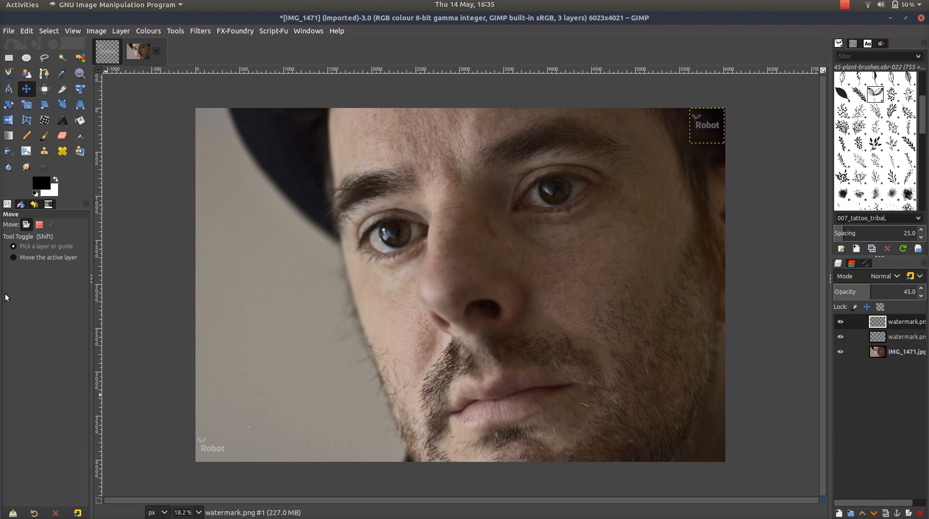
{"action": "mouse_move", "coordinate": [867, 38]}
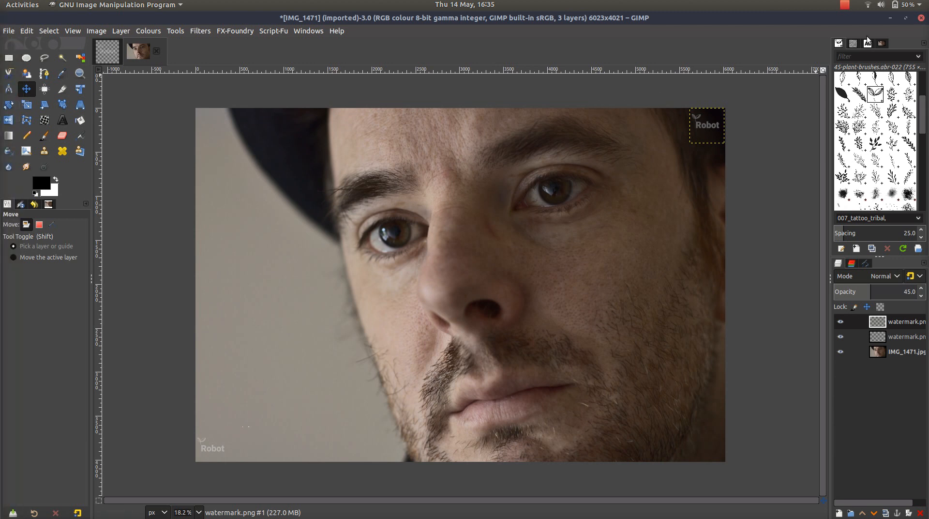